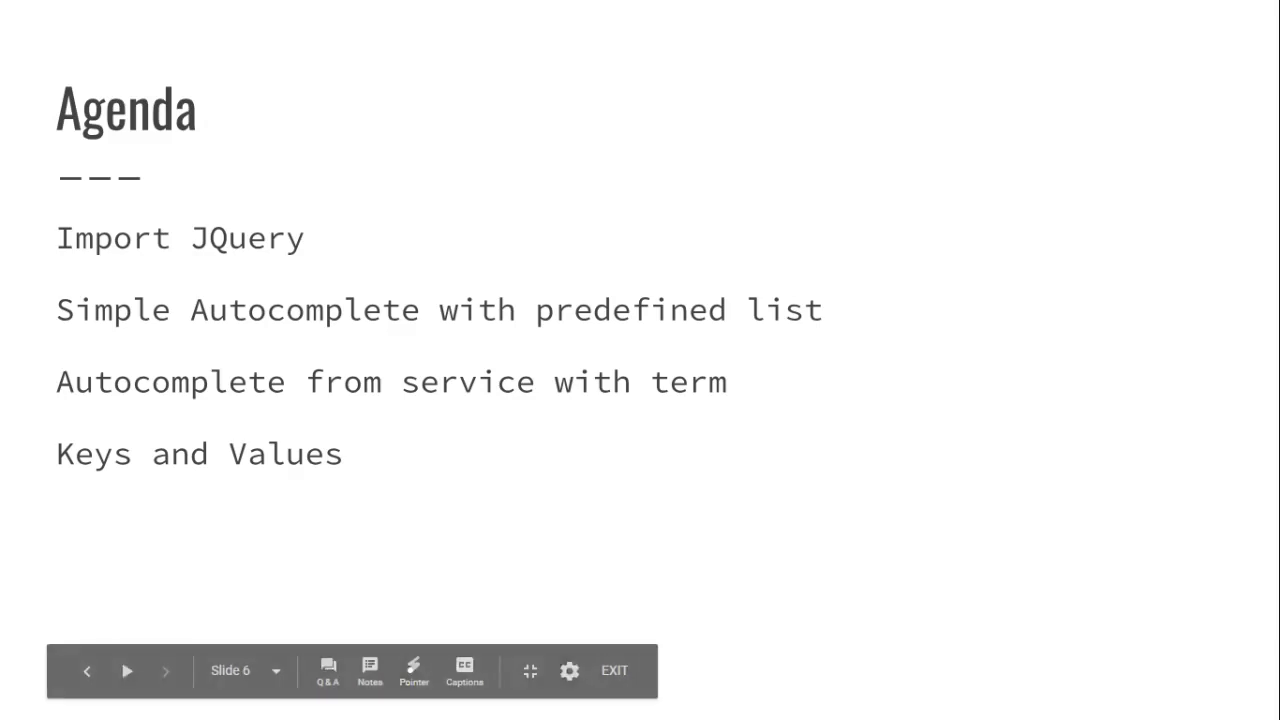
mouse_move(175, 460)
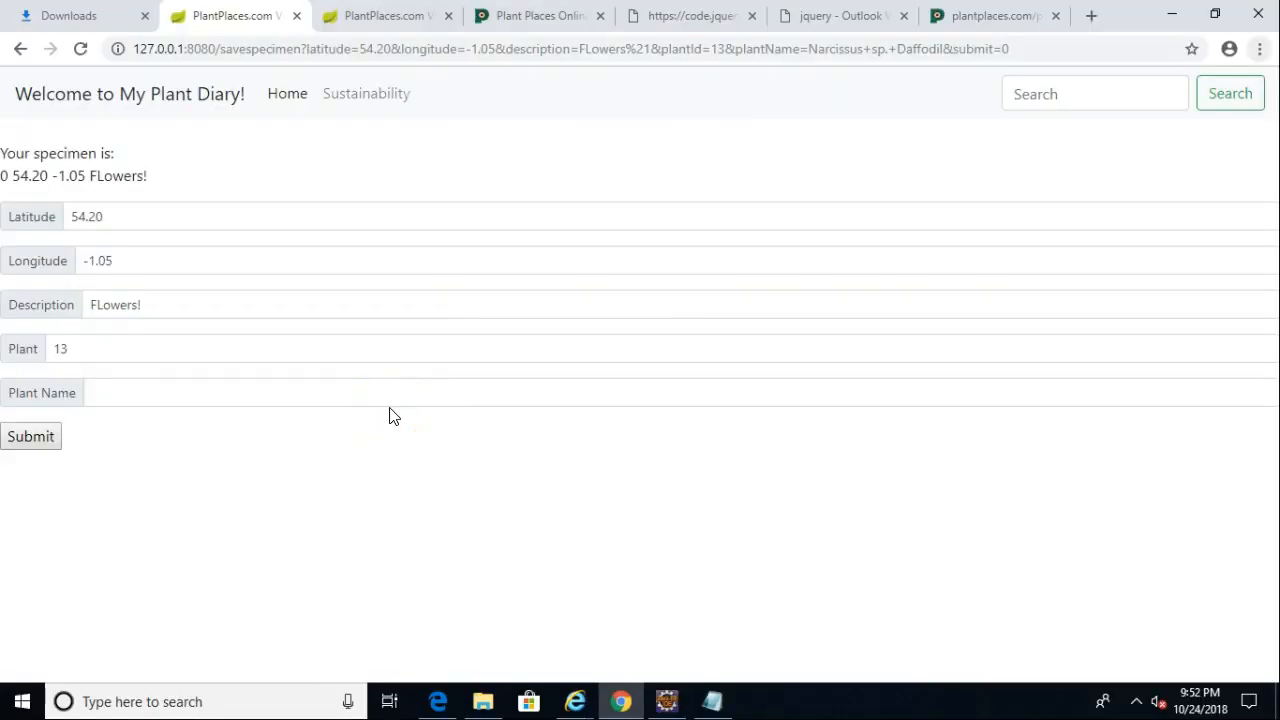
mouse_move(323, 375)
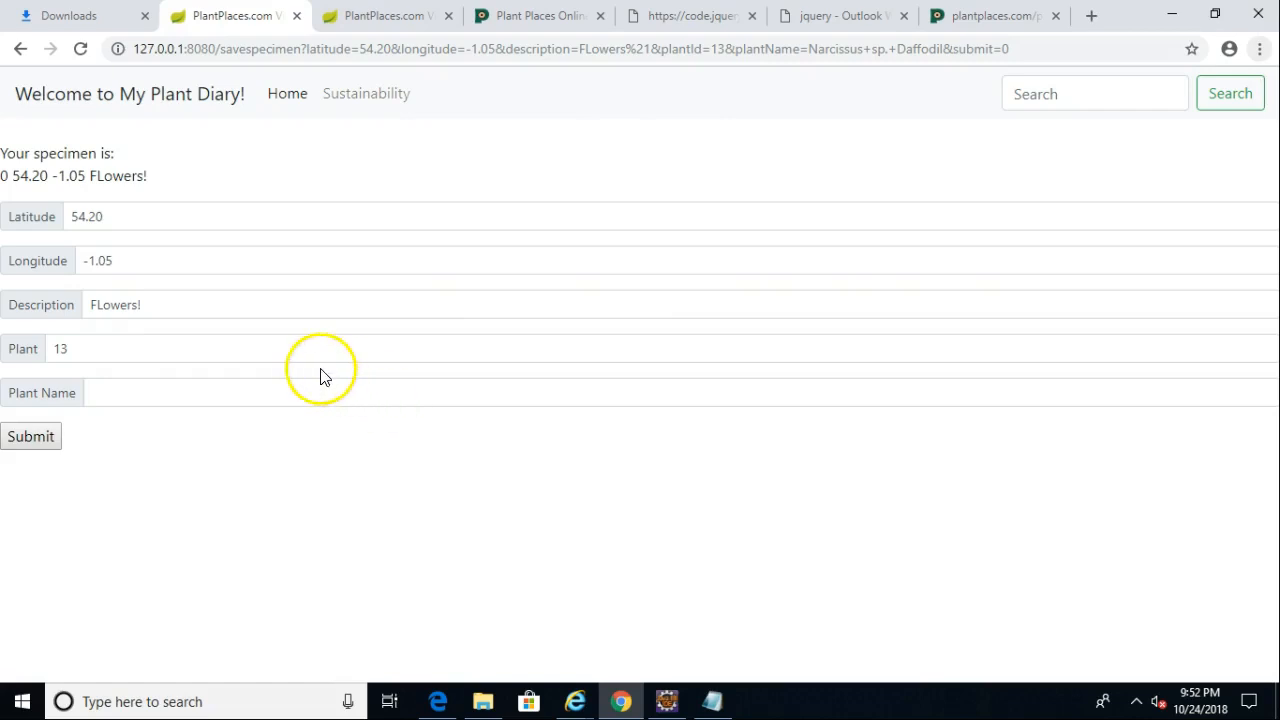
mouse_move(326, 405)
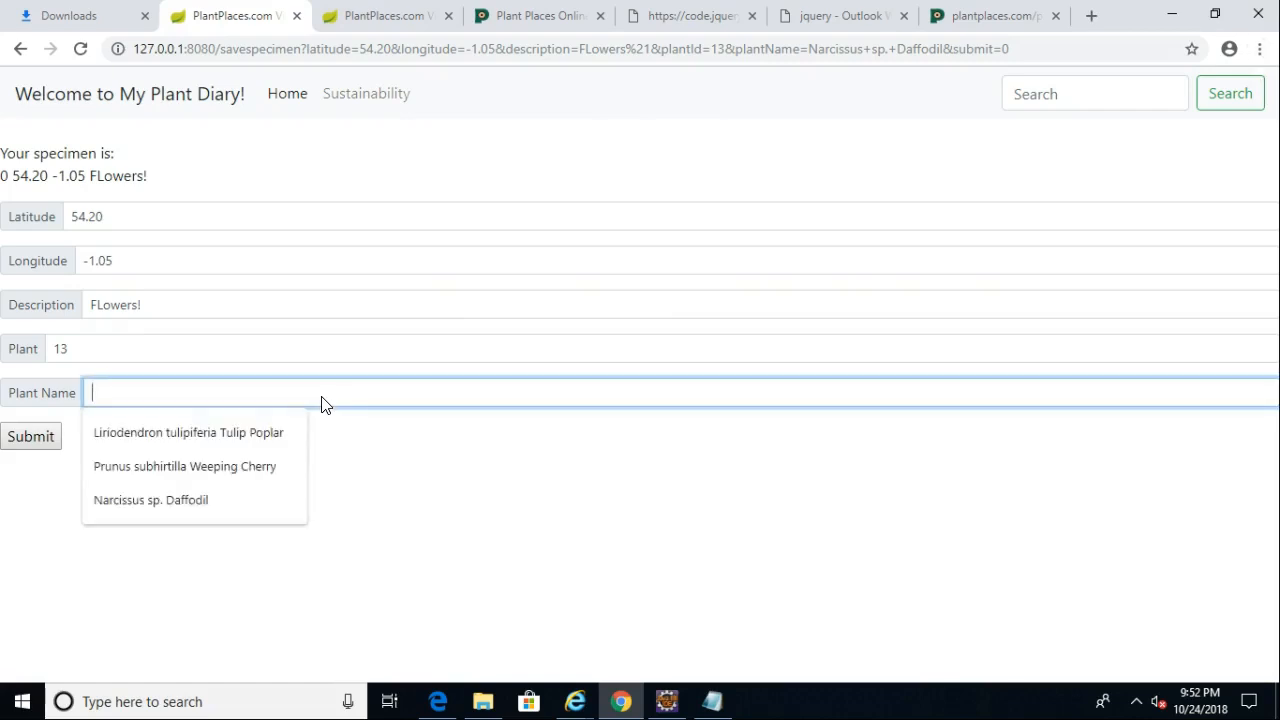
Type 'Easter' into the specimen form's Plant Name field to try the suggestions.
text(E)
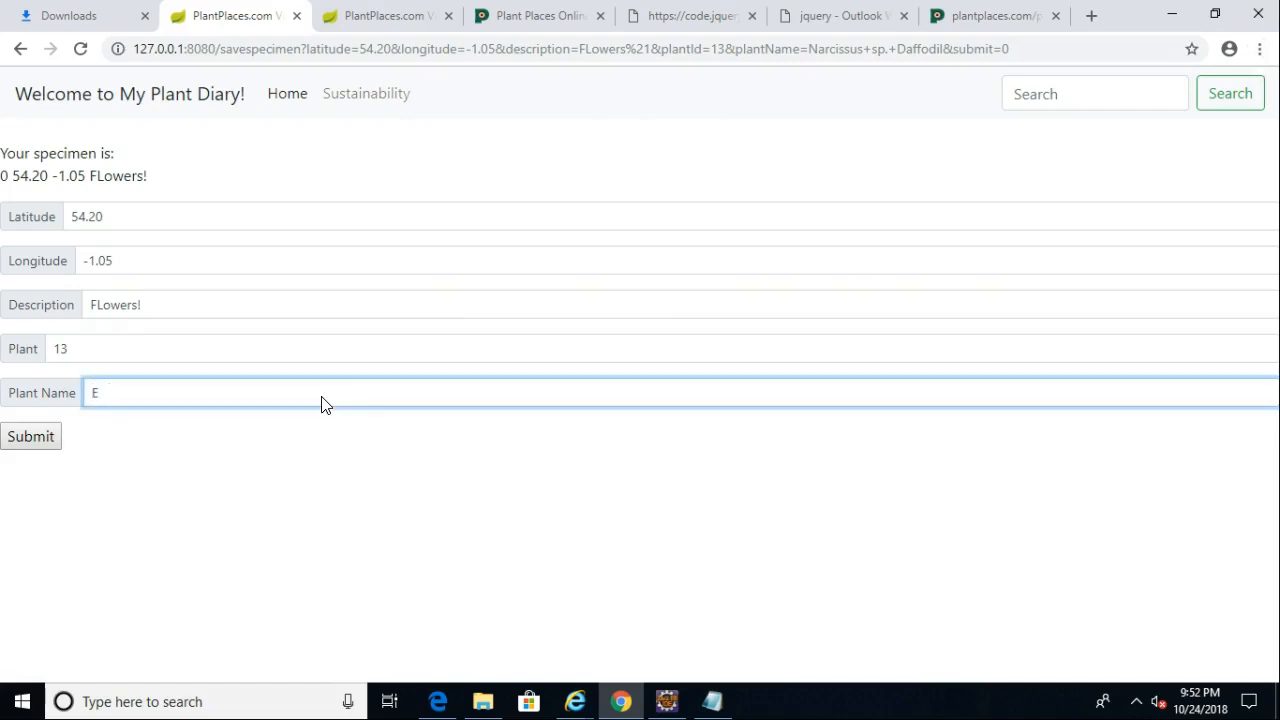
text(aster)
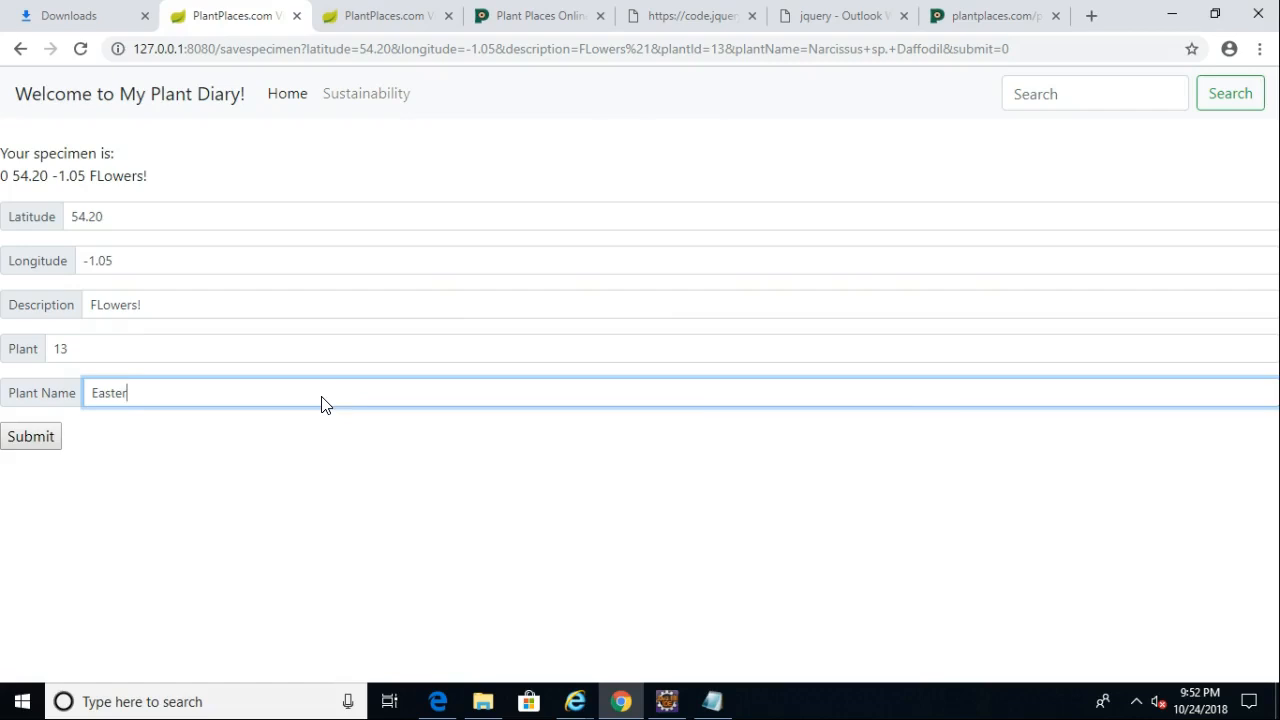
click(667, 701)
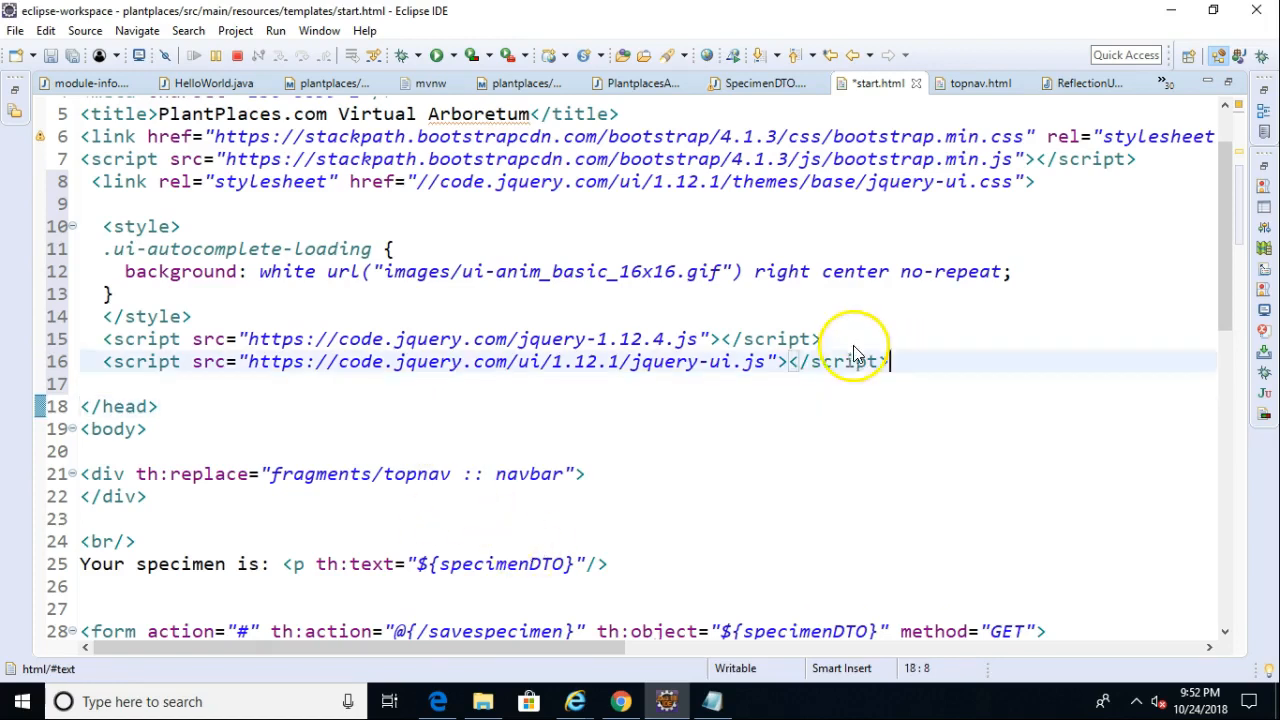
Highlight the jQuery UI stylesheet and script imports in start.html's head.
drag(890, 361, 85, 159)
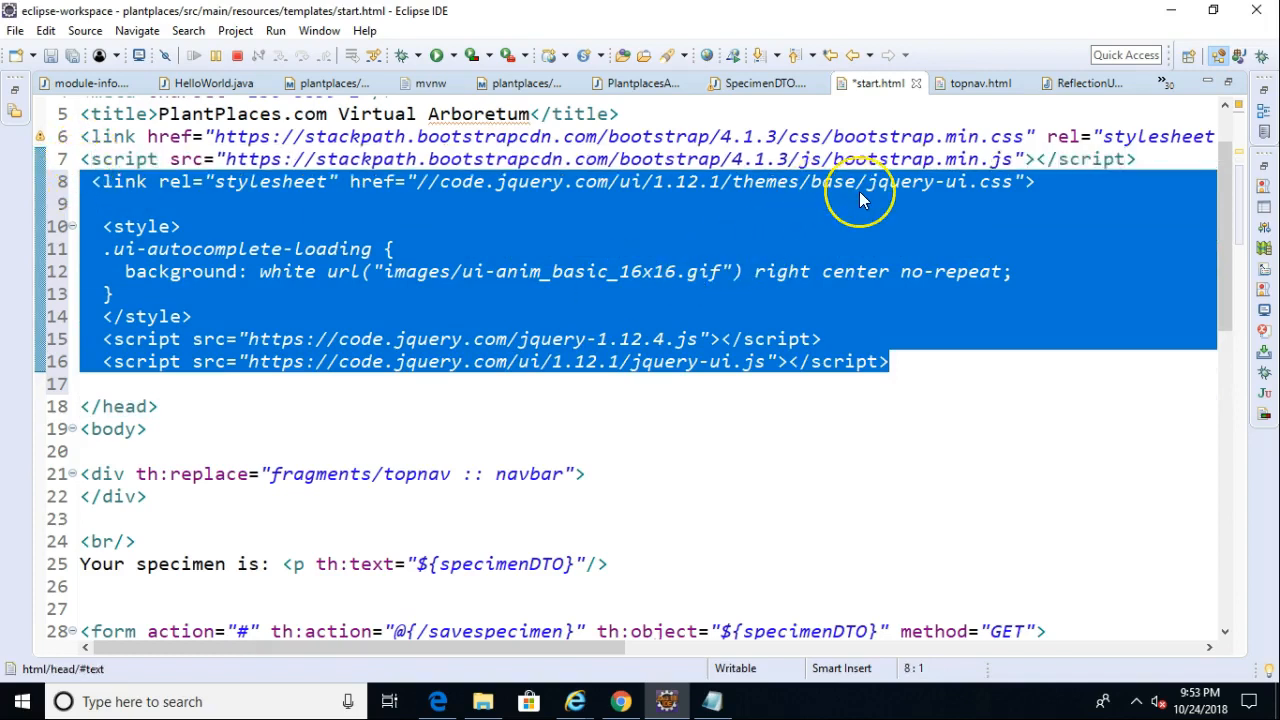
mouse_move(210, 255)
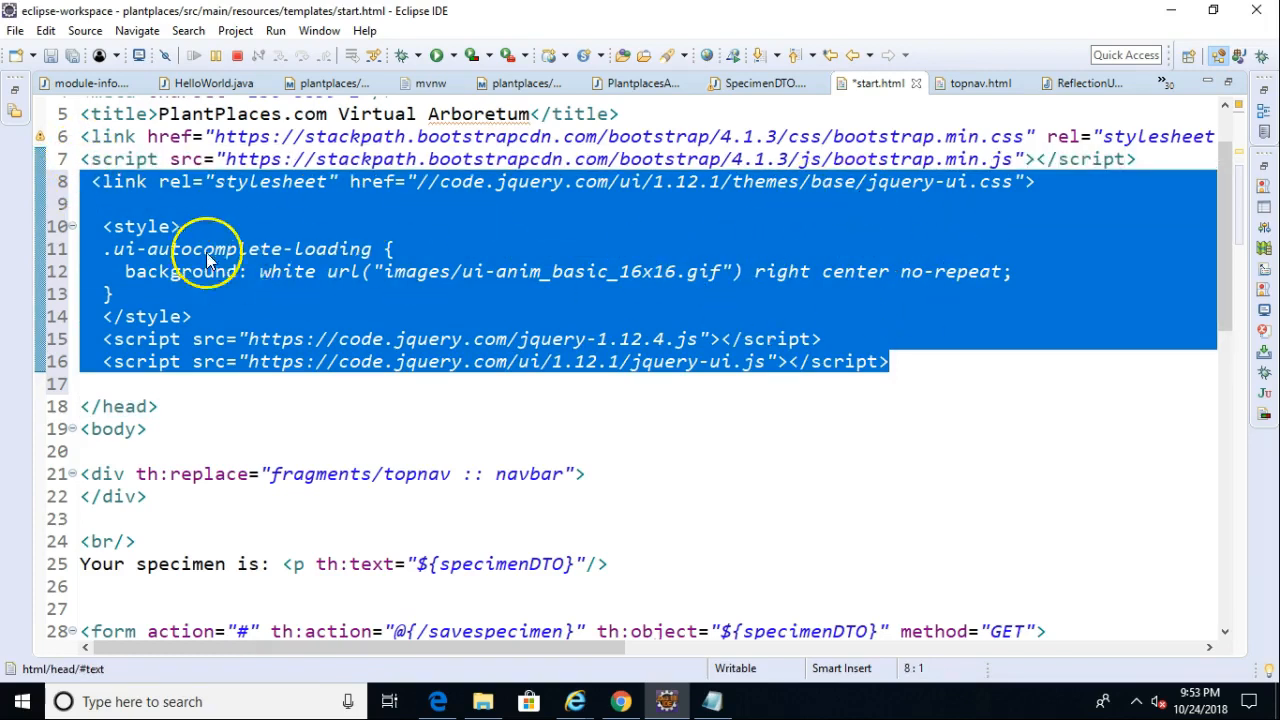
mouse_move(343, 370)
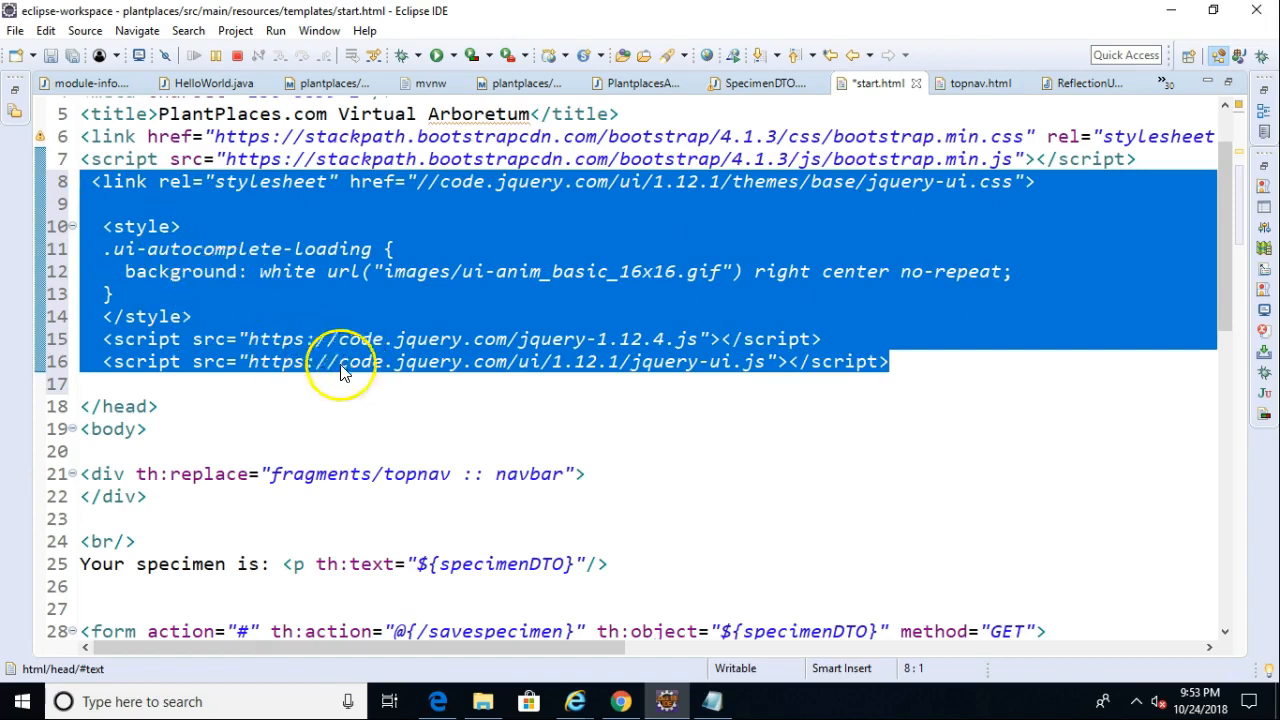
mouse_move(445, 417)
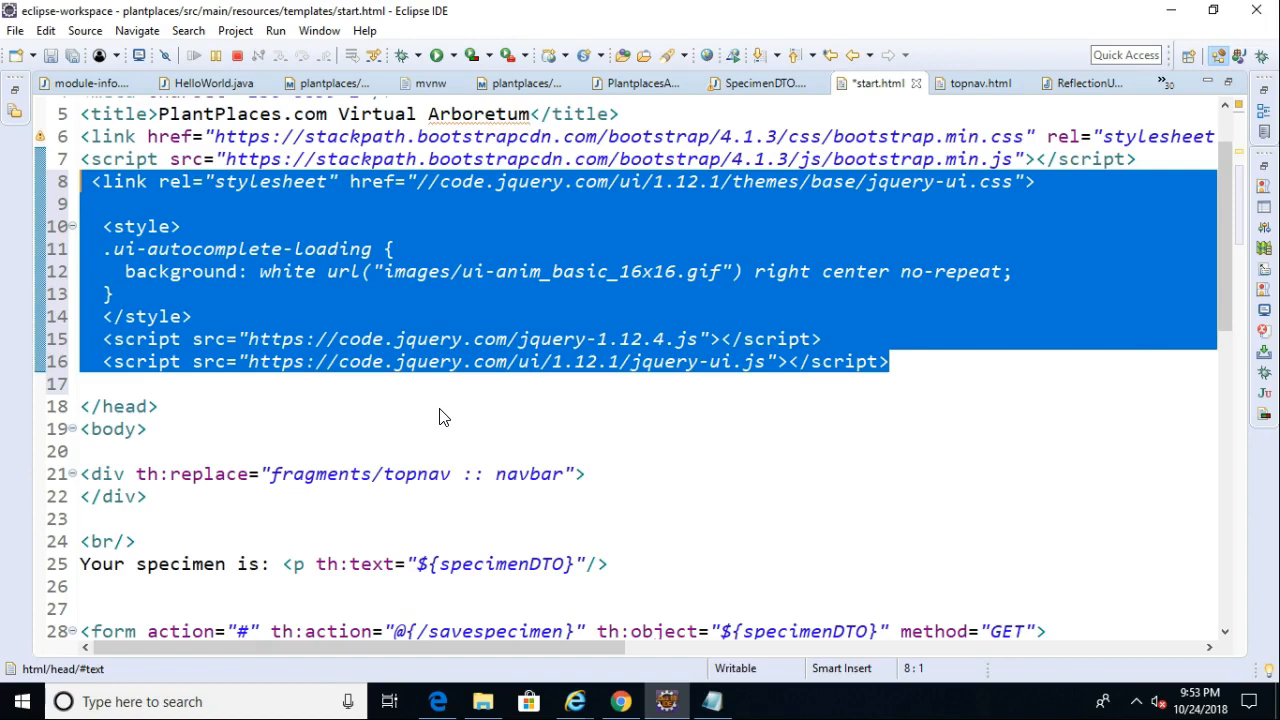
Add id="Plant_Name" to the Plant Name input on line 57 after checking the form.
click(295, 390)
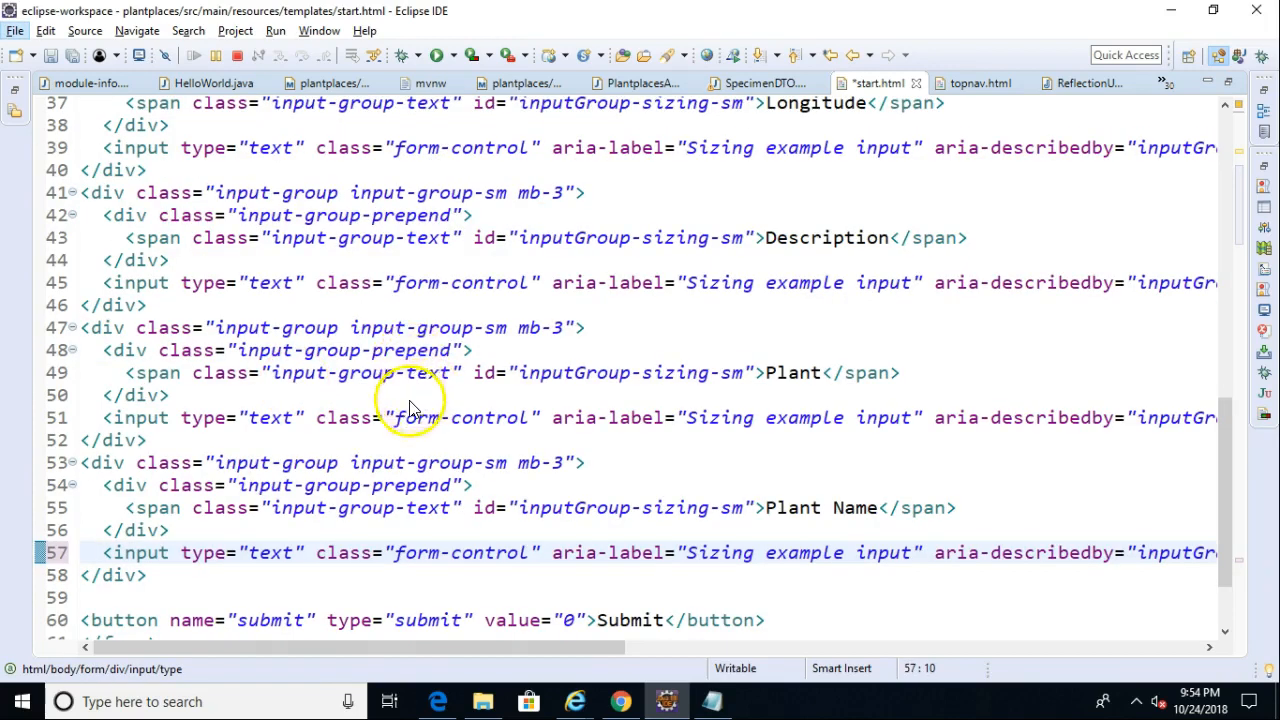
mouse_move(835, 525)
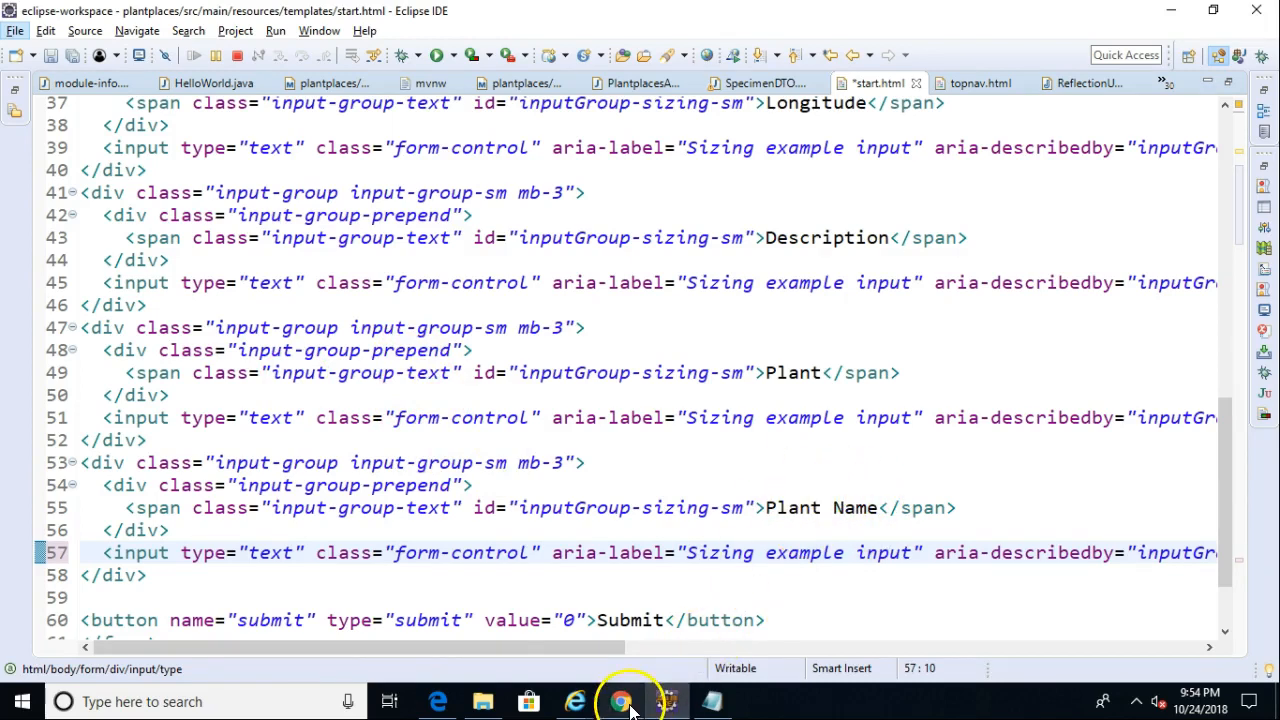
click(621, 701)
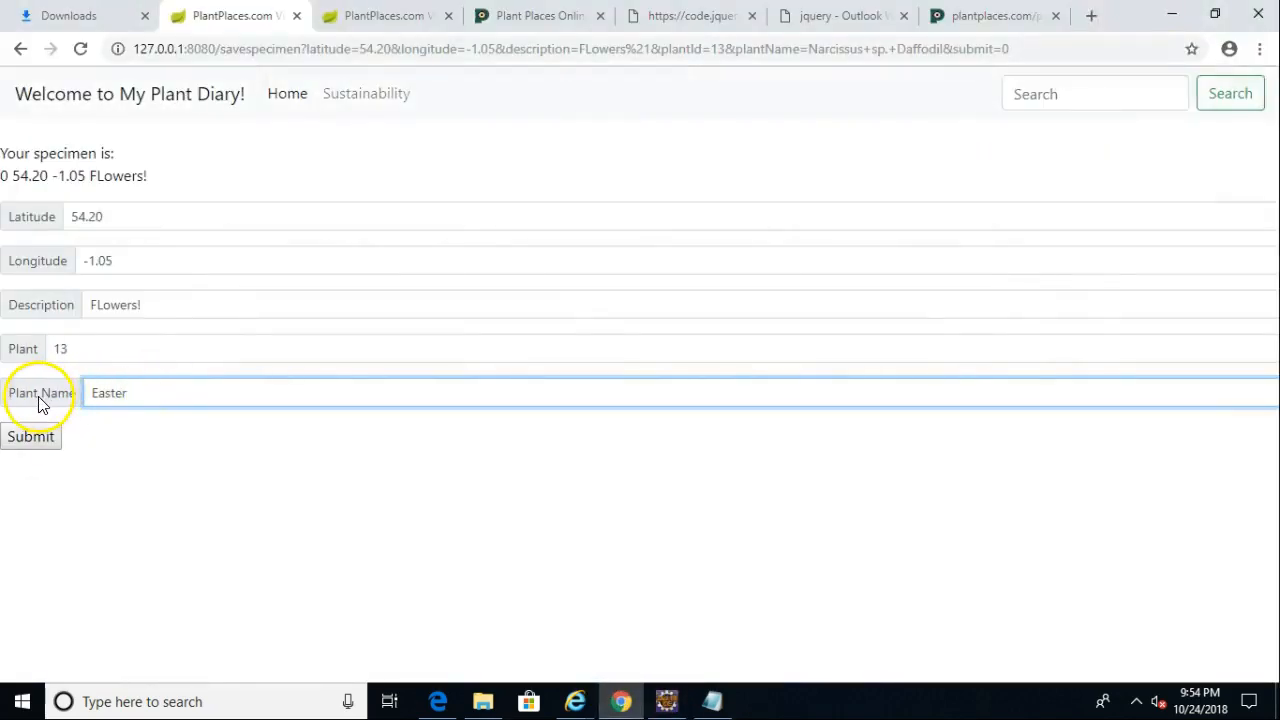
mouse_move(475, 580)
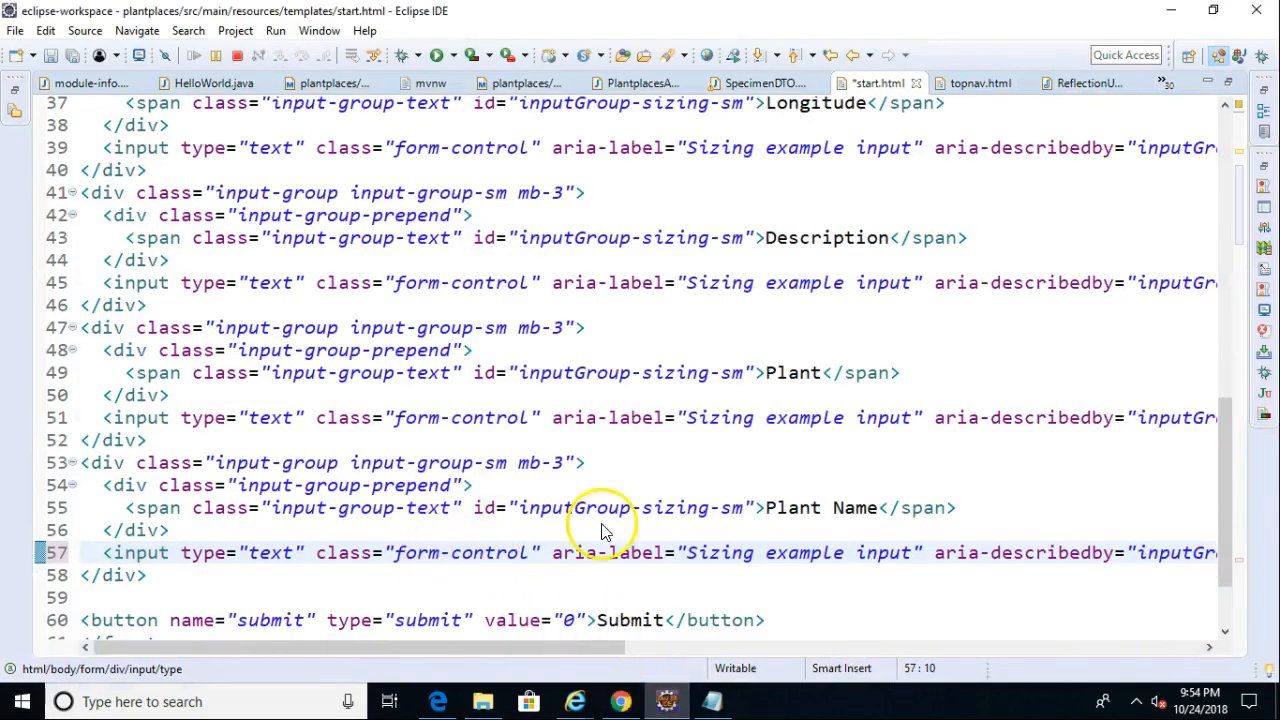
click(880, 508)
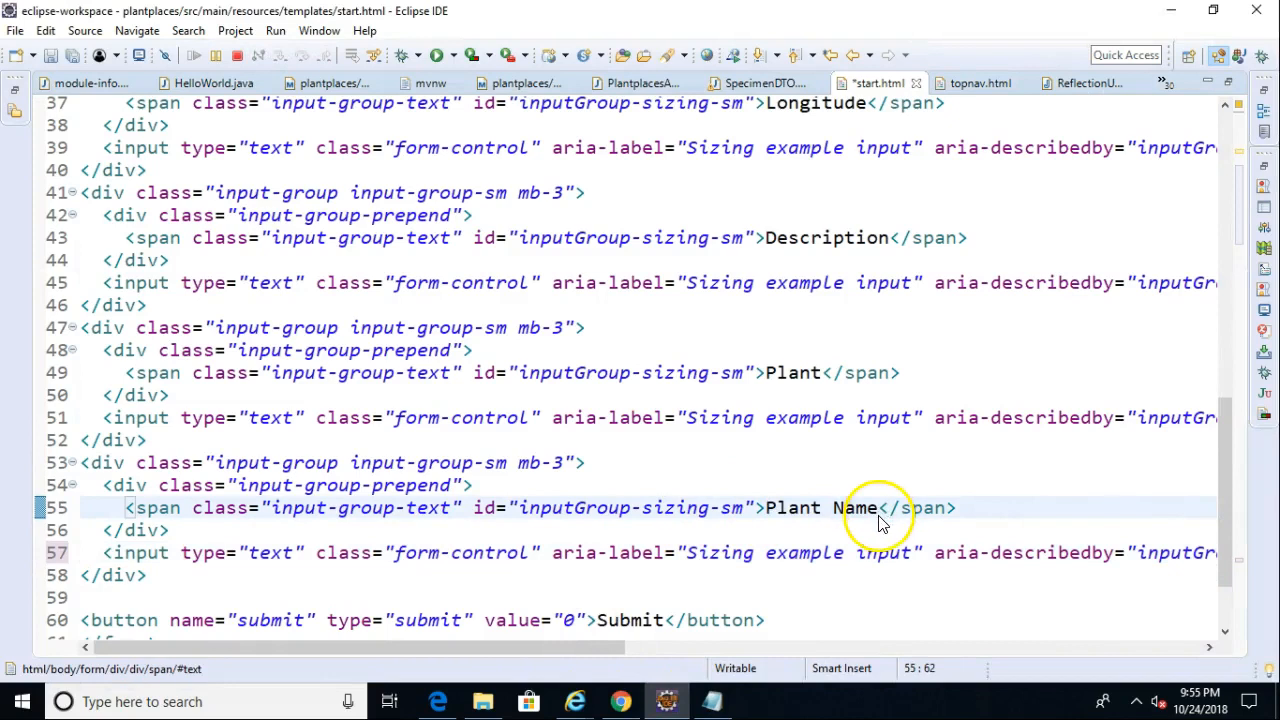
mouse_move(225, 545)
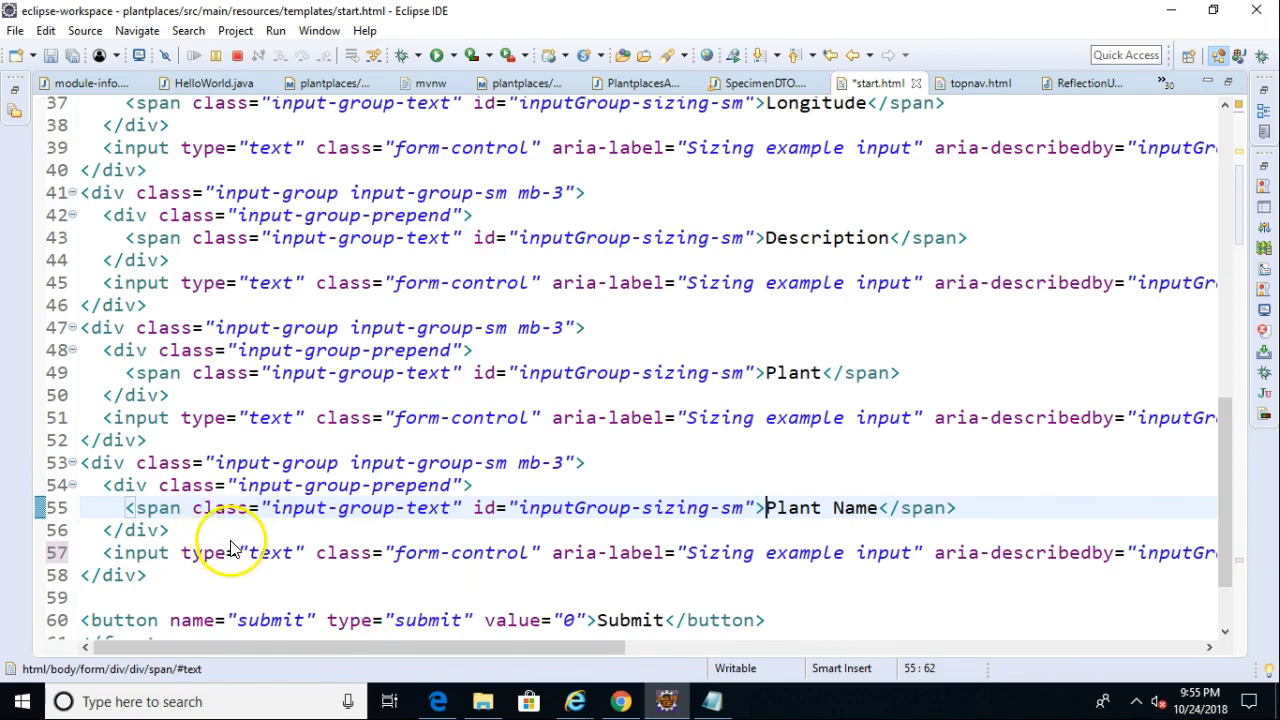
click(180, 552)
text(id="P)
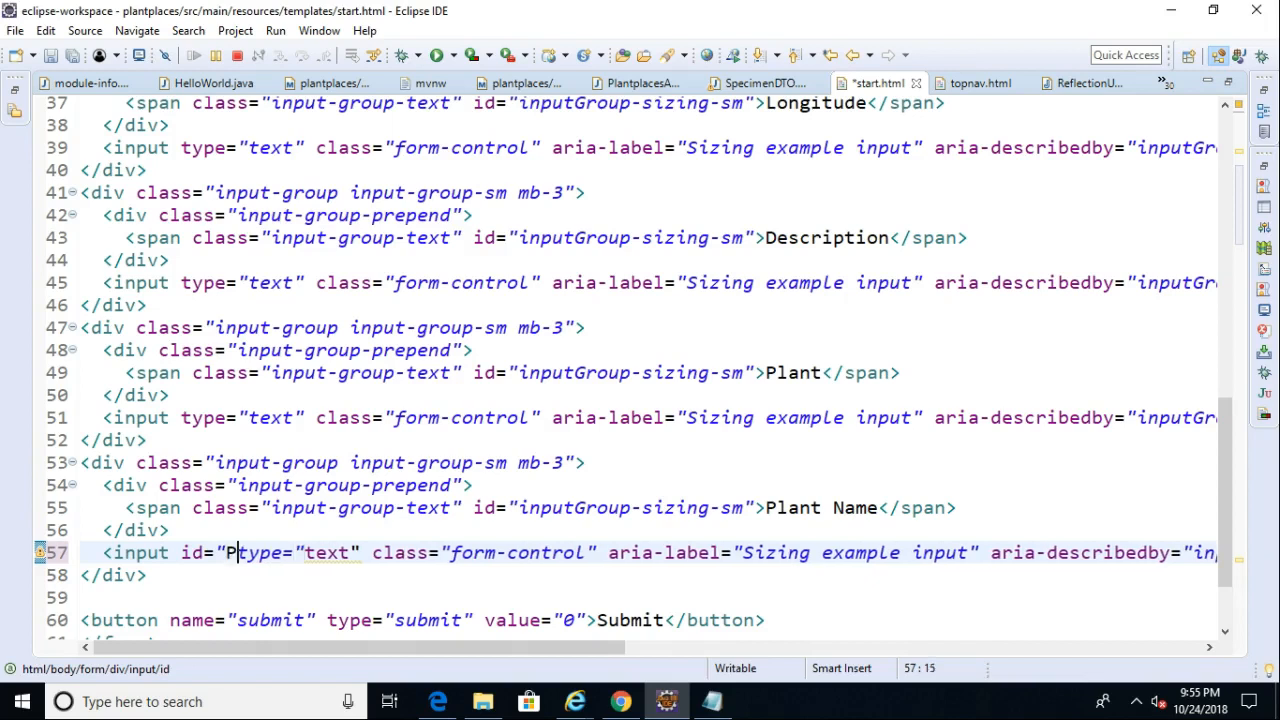
text(lant_Name")
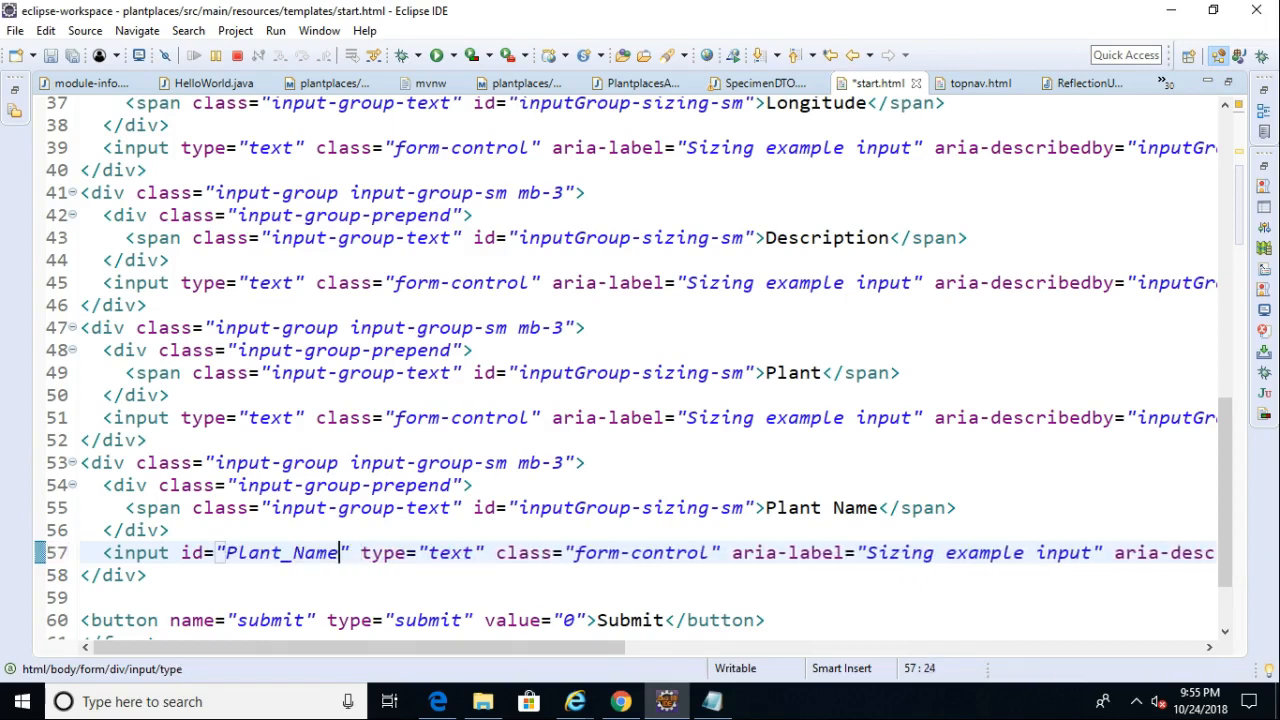
double_click(314, 552)
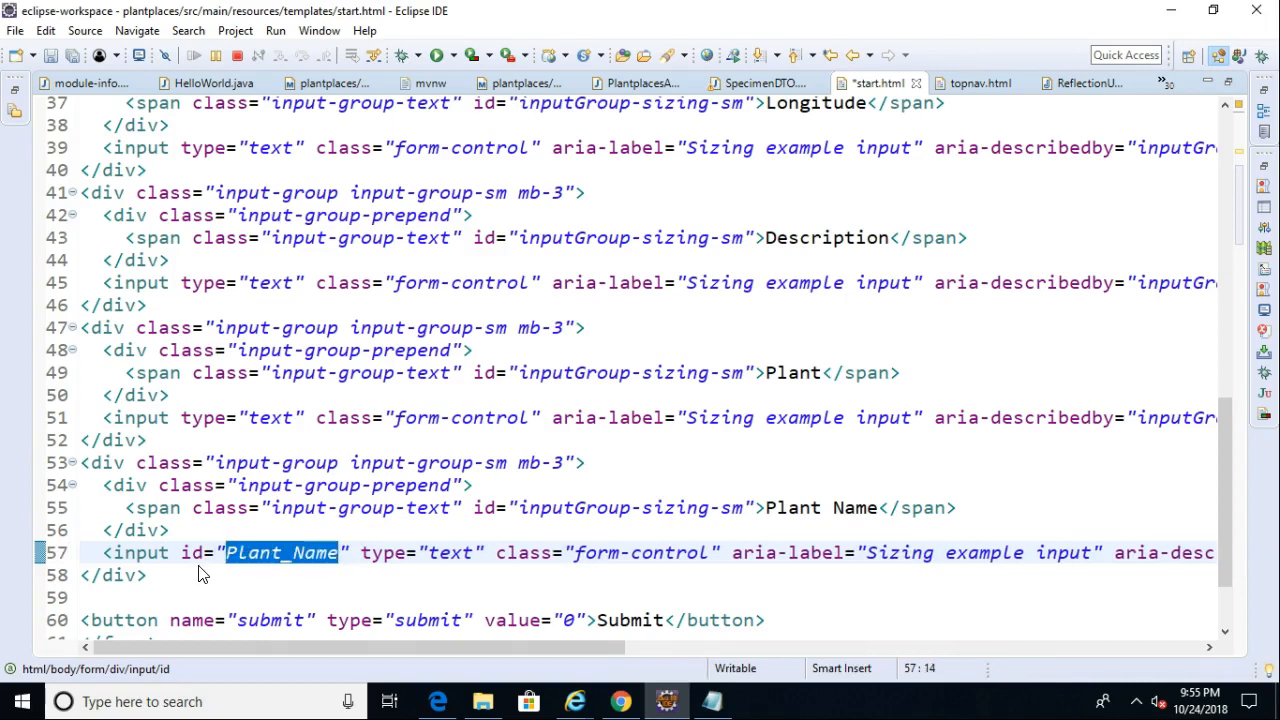
Insert an empty <script type="text/javascript"> block on line 17, below the jQuery UI imports.
scroll(up, 3)
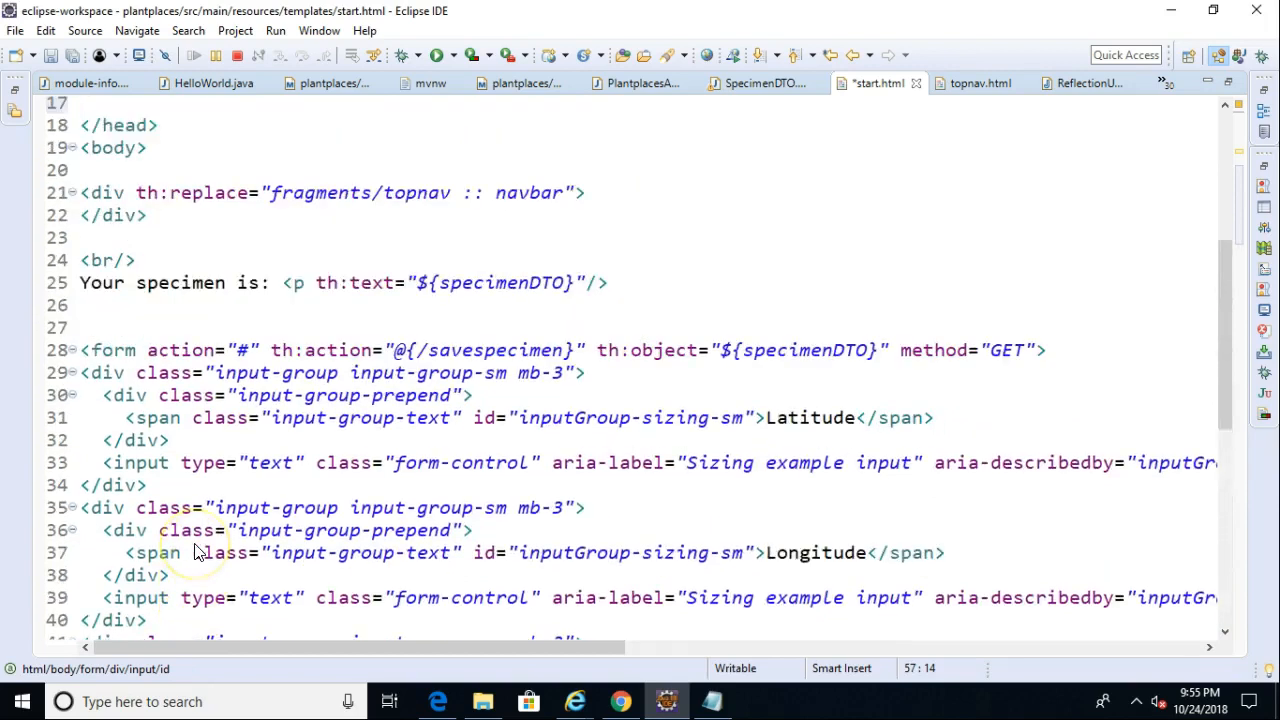
scroll(up, 3)
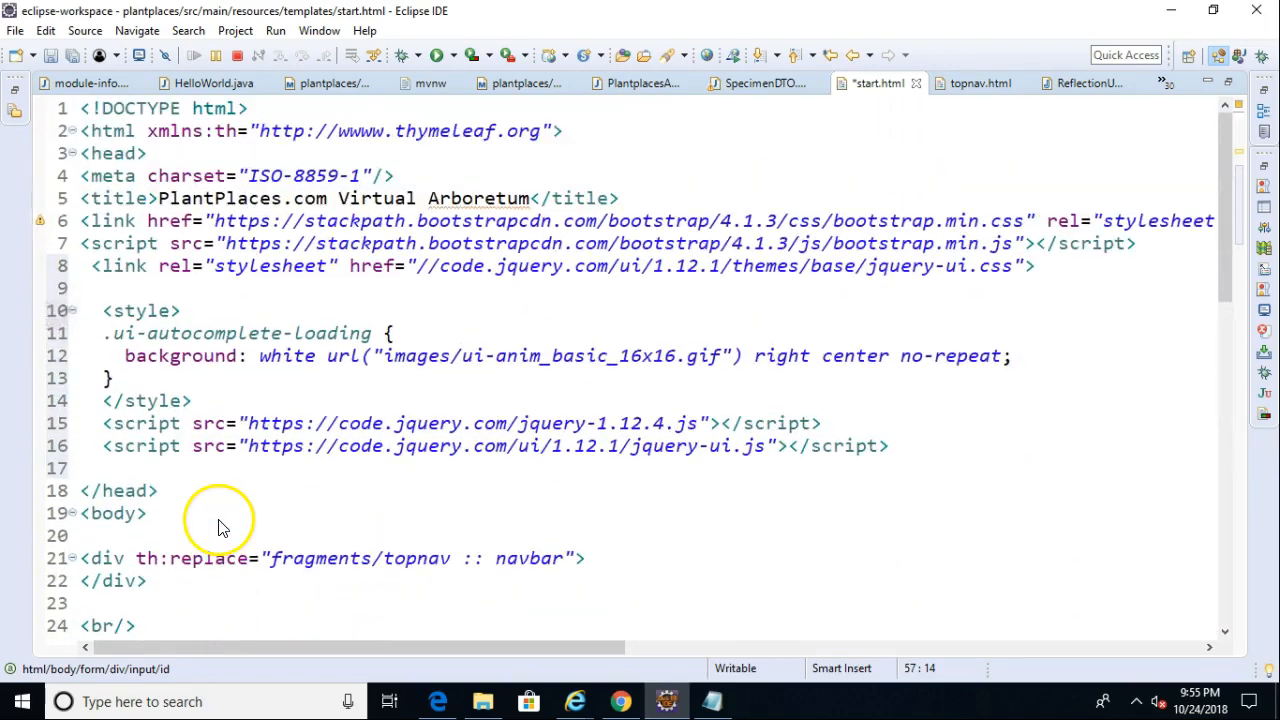
mouse_move(100, 262)
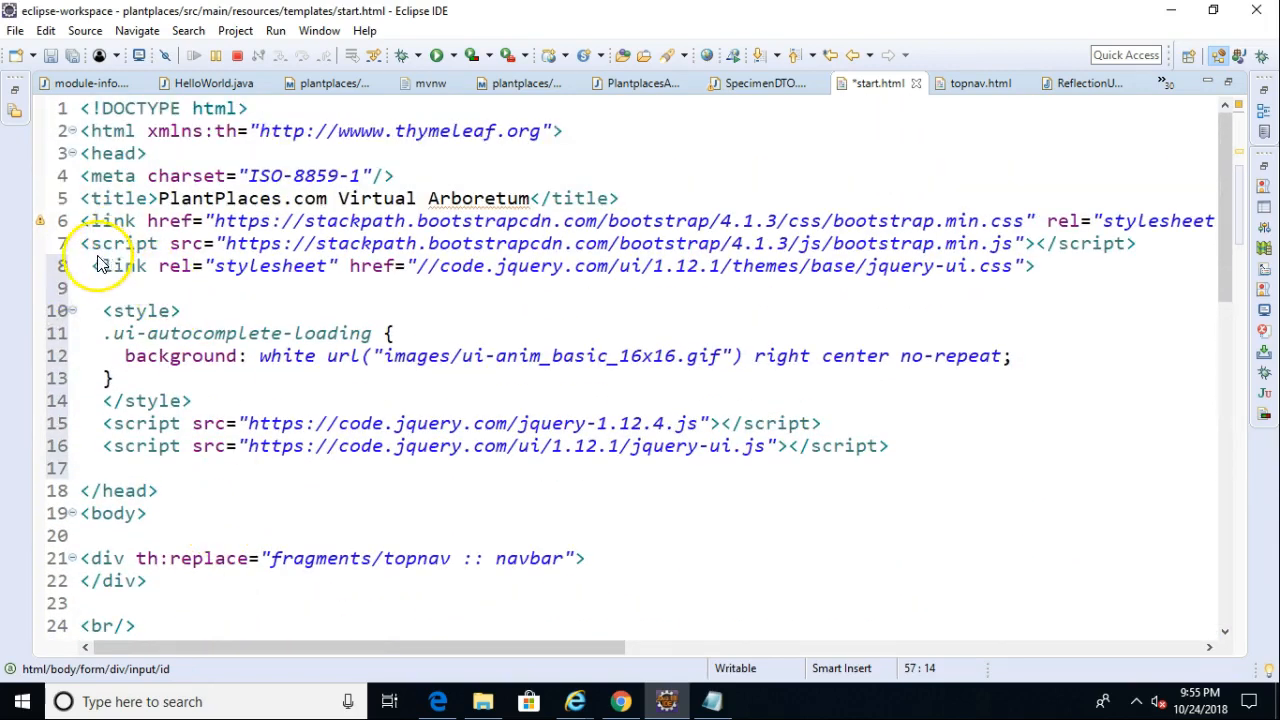
click(147, 266)
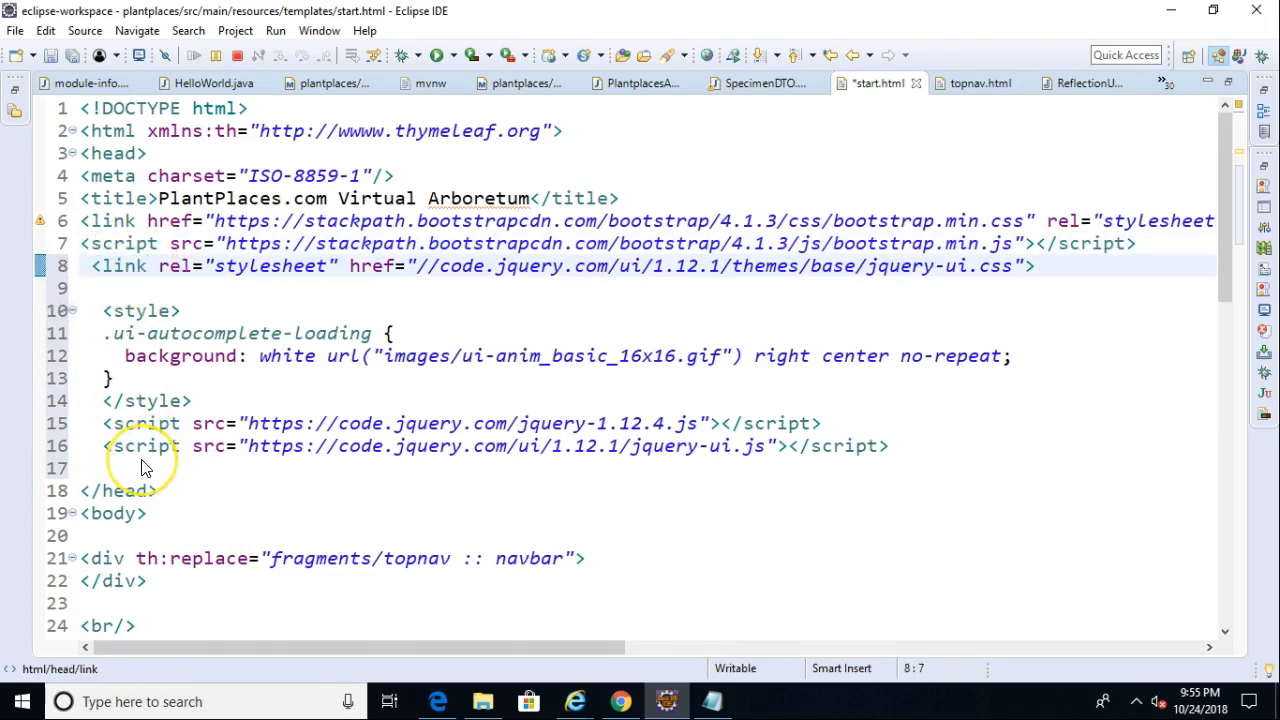
click(140, 468)
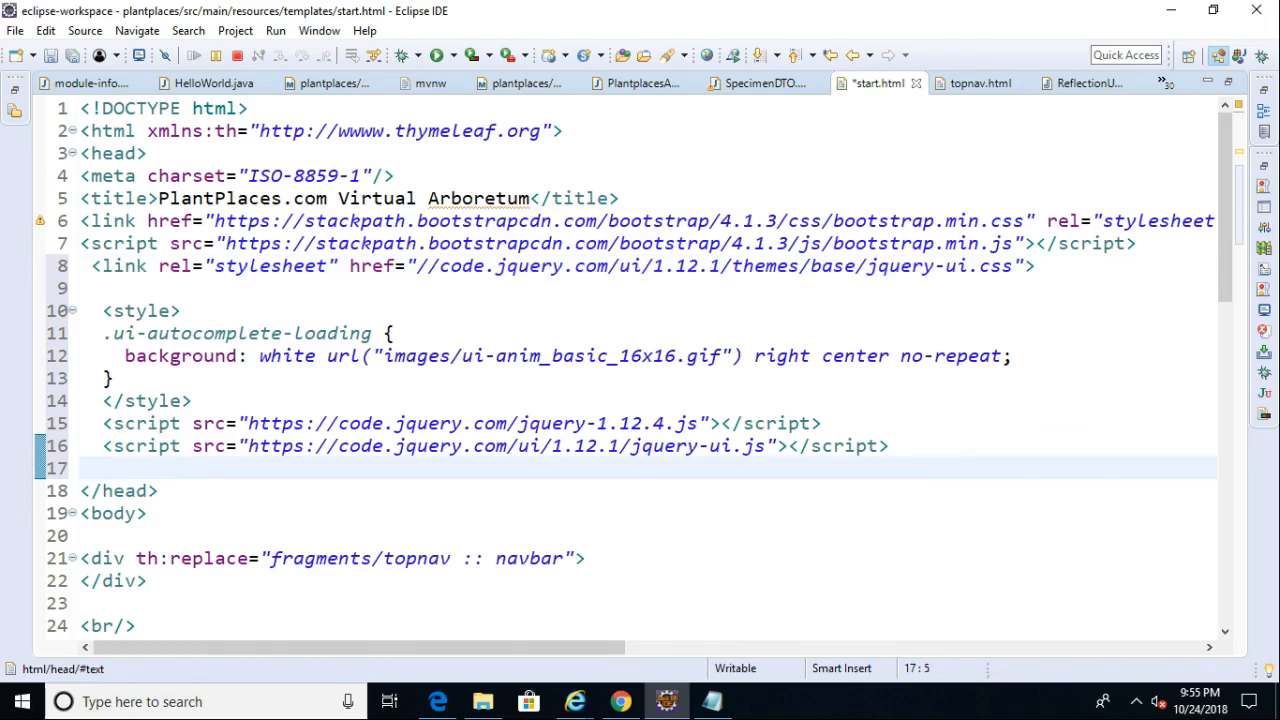
text(<c)
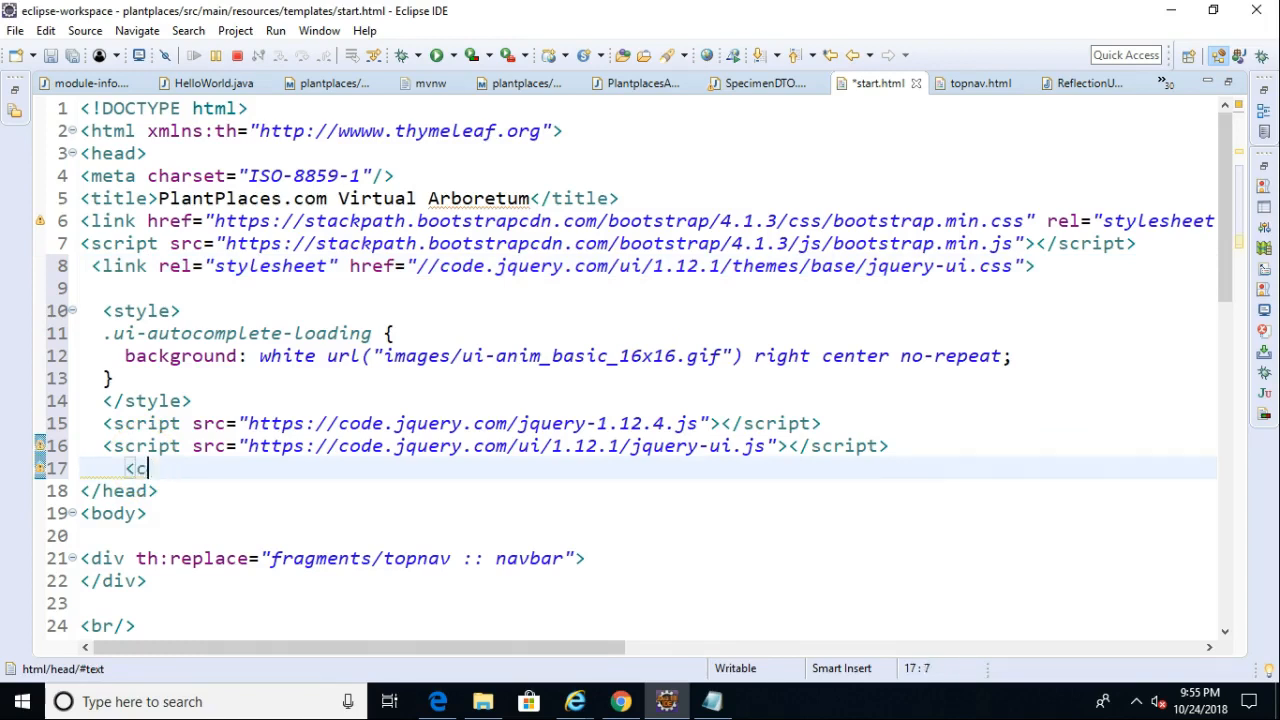
text(script)
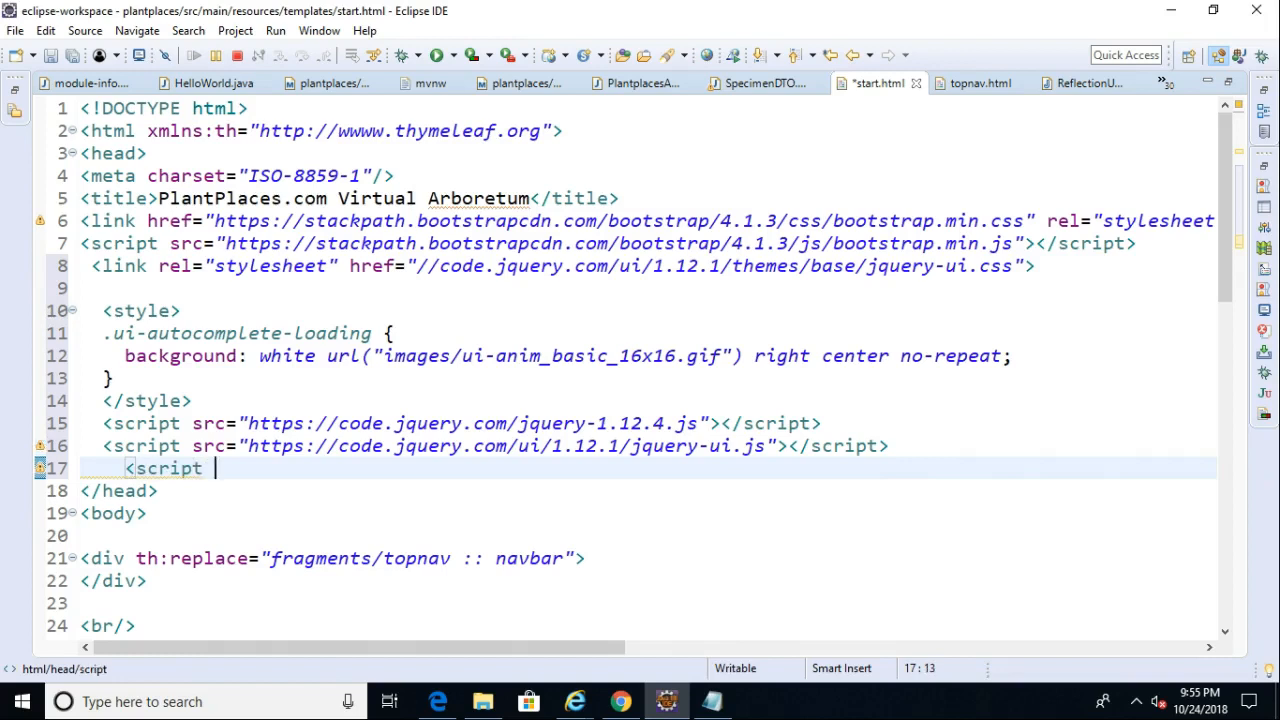
text(typ)
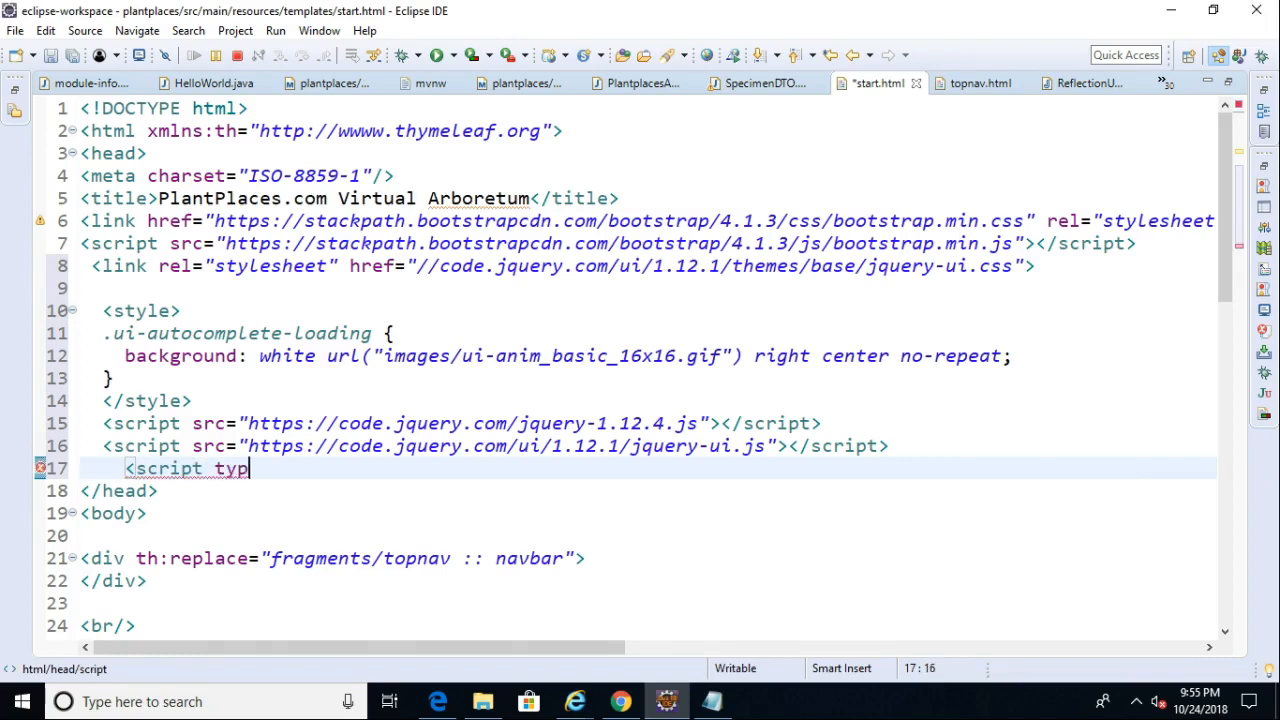
text(e="")
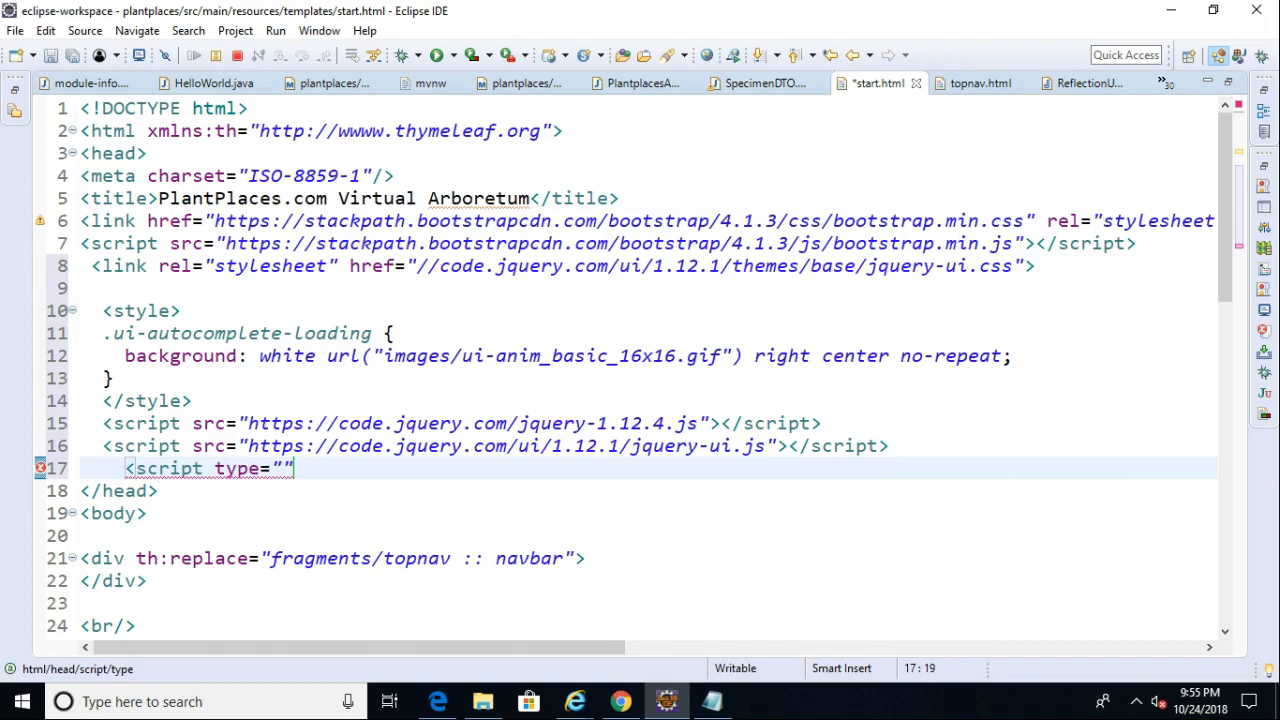
text(text/)
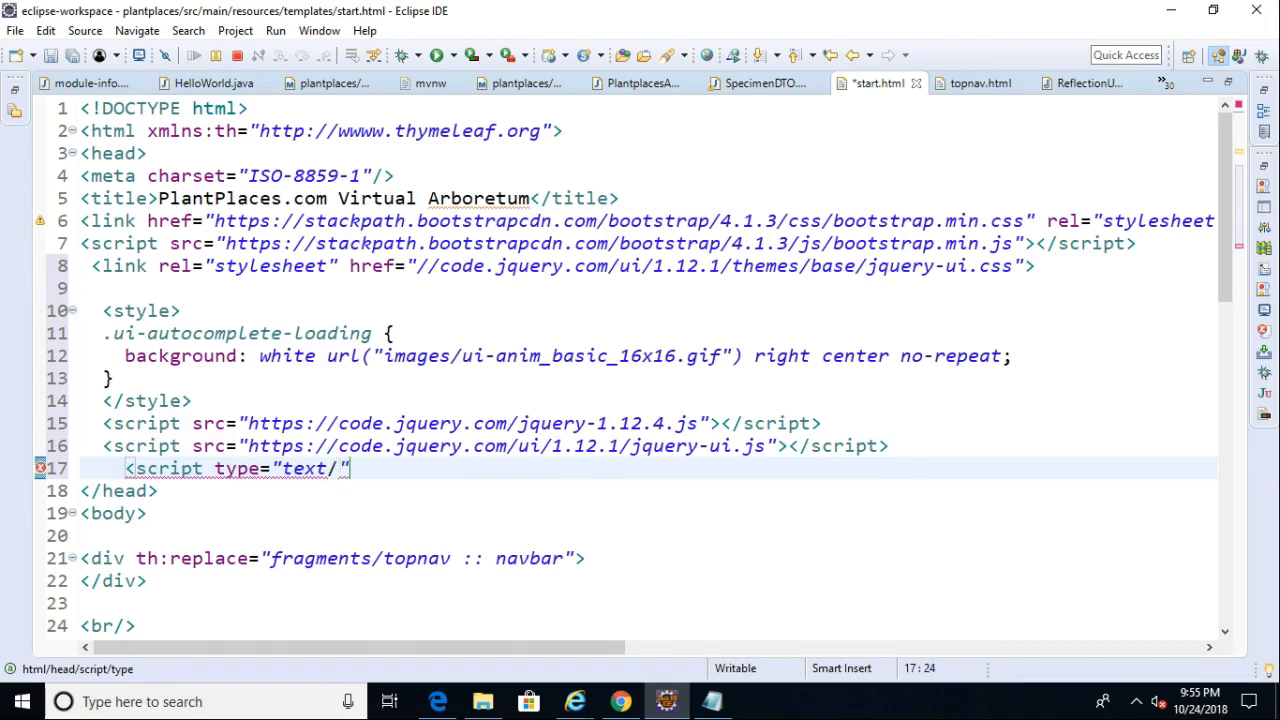
text(javascript)
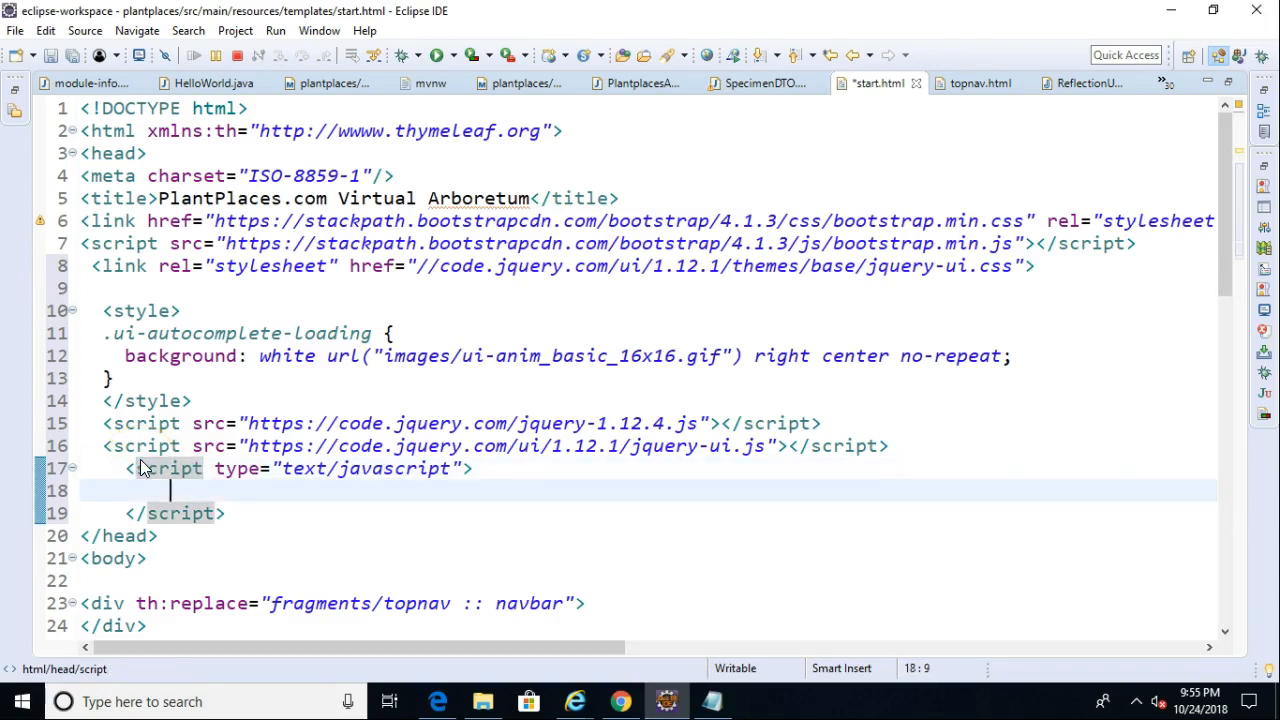
Write a jQuery ready function selecting the #Plant_Name element.
text(${})
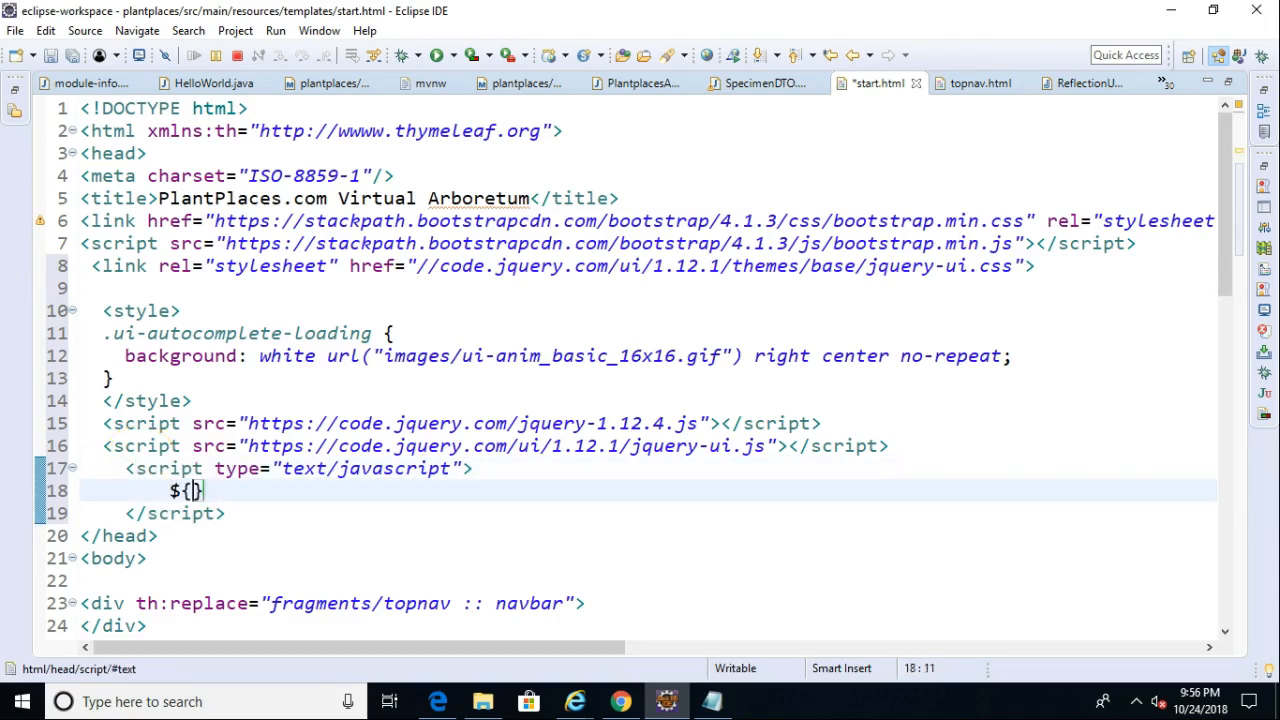
text())
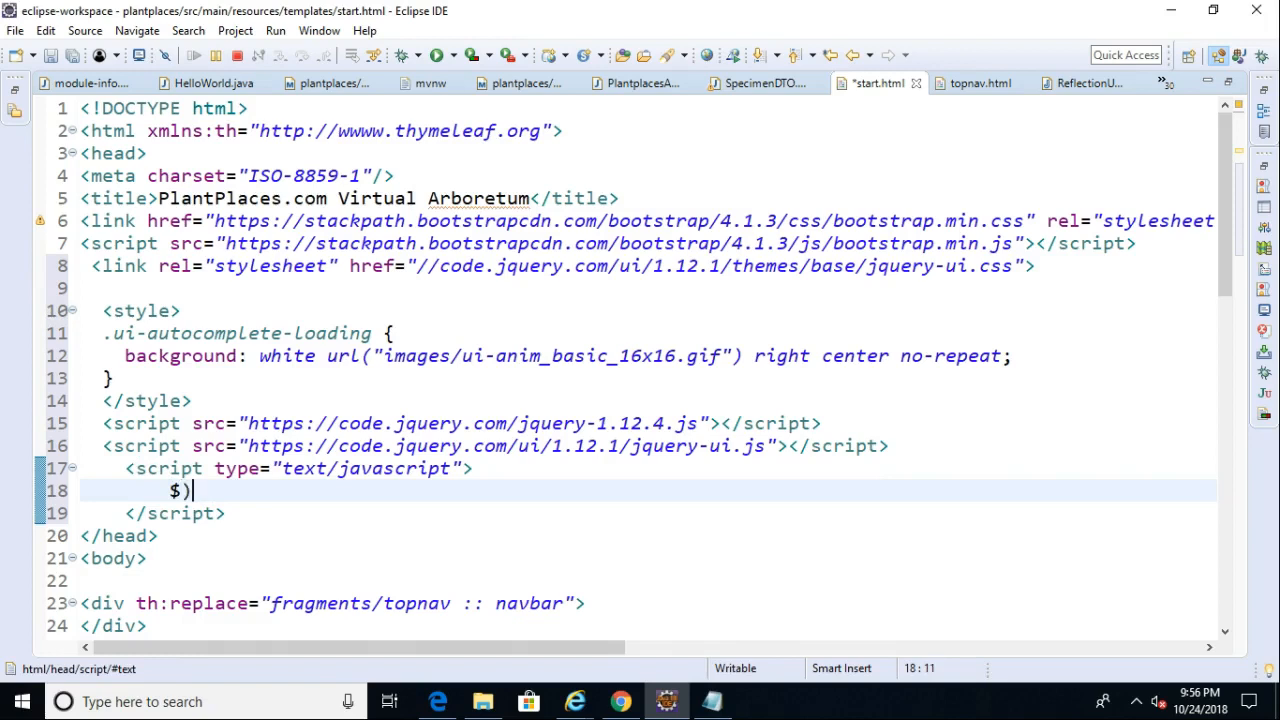
text(()
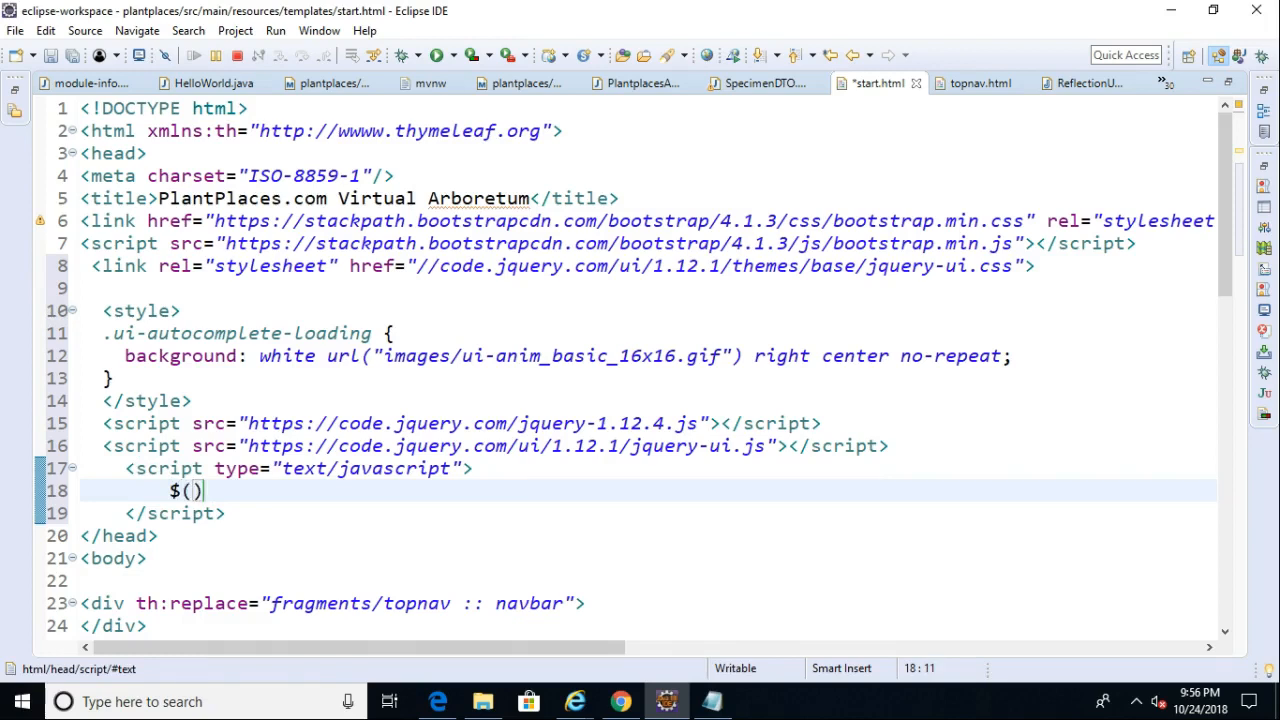
text(function()
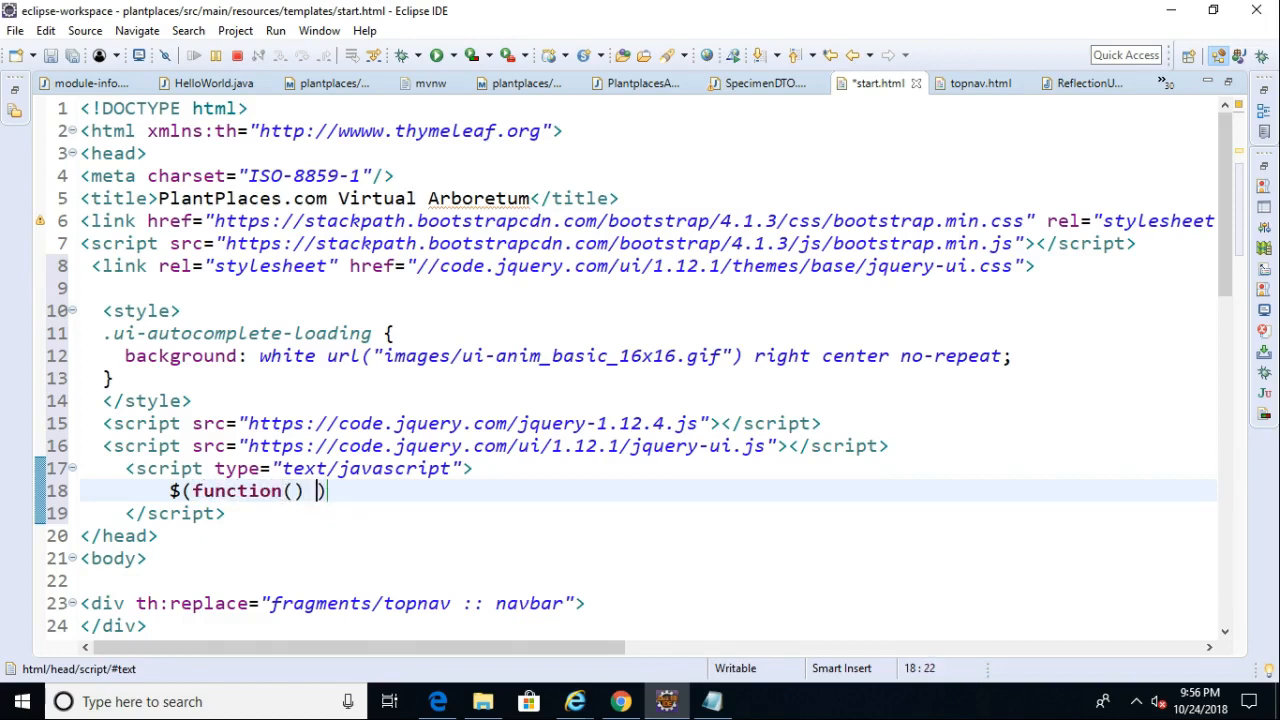
text({)
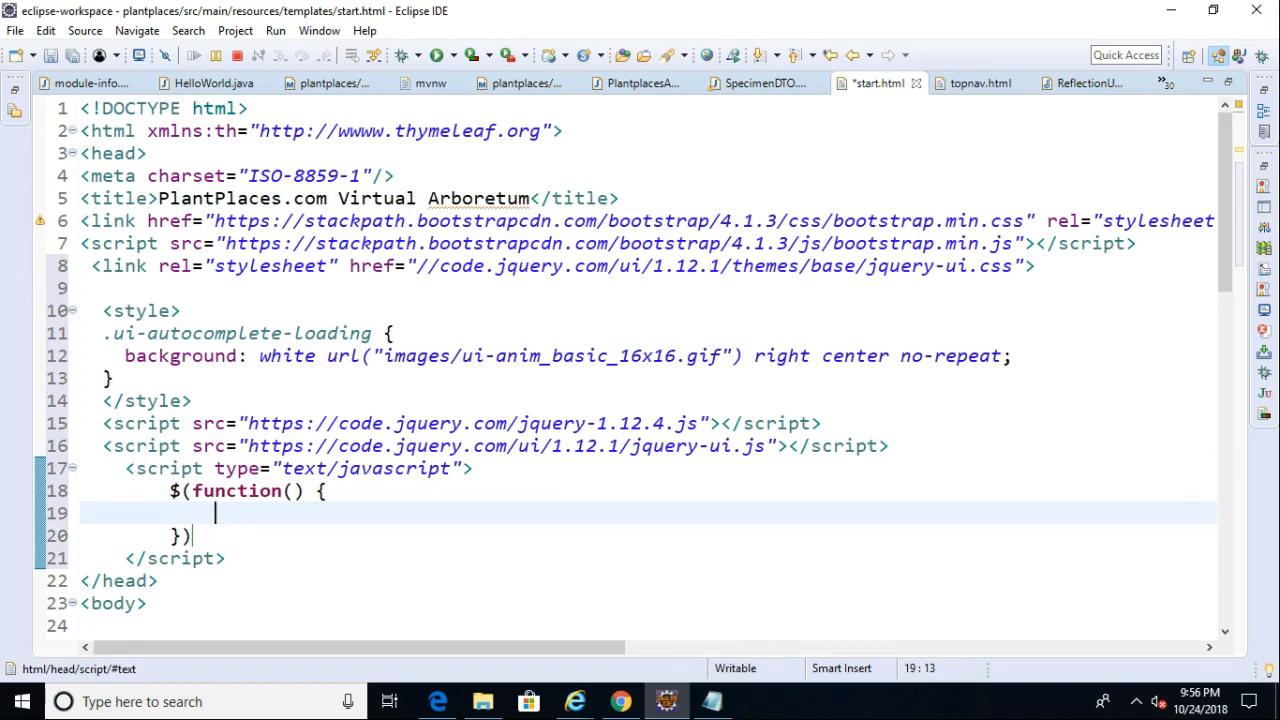
text($)
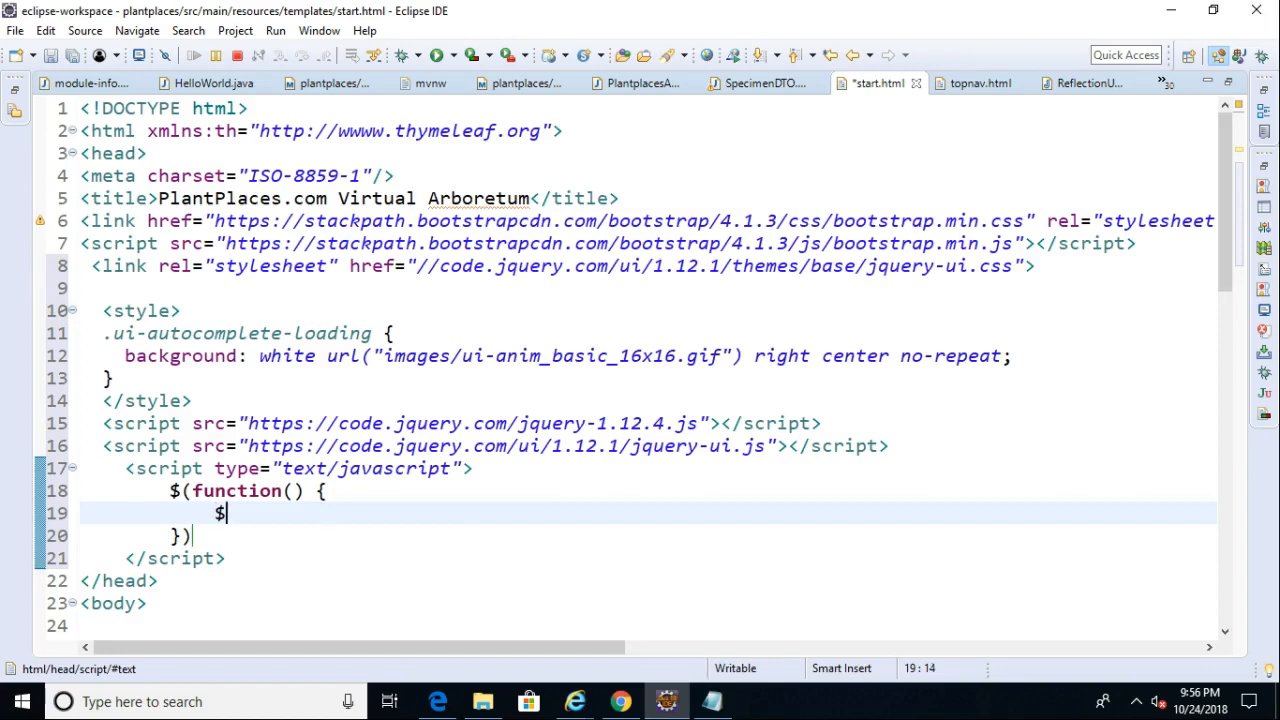
text(("#)
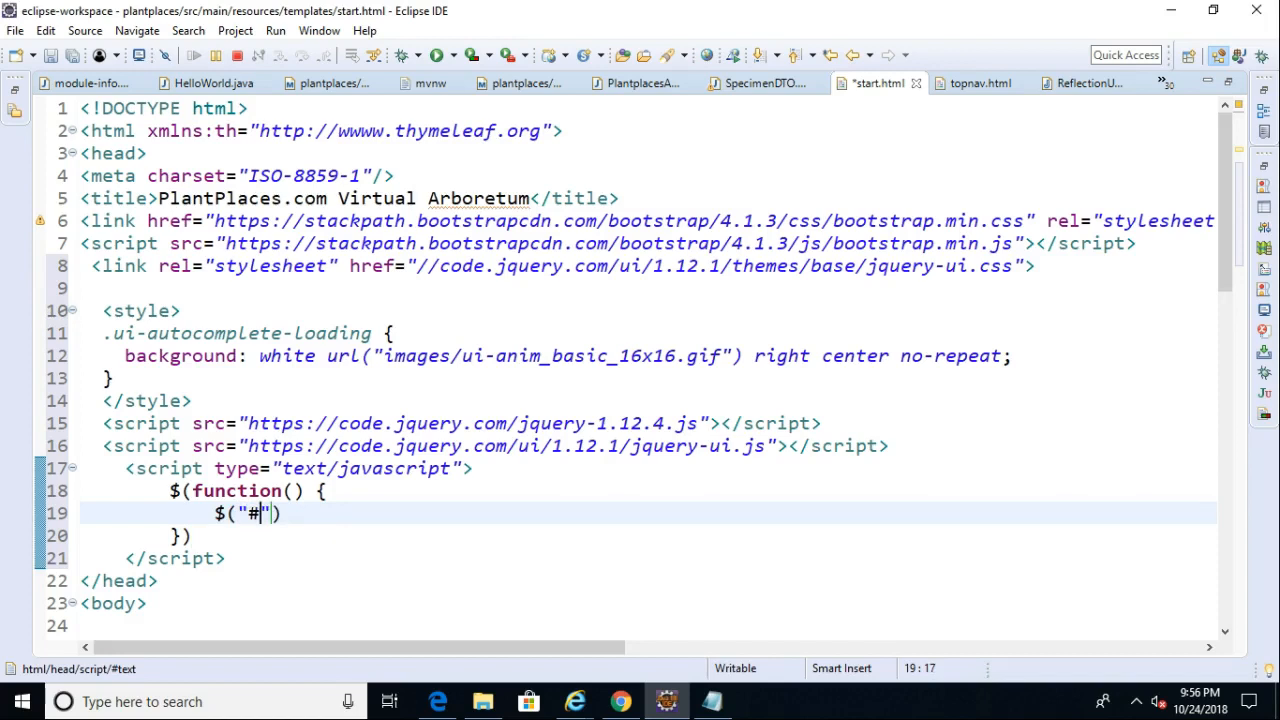
text(Plant_Name)
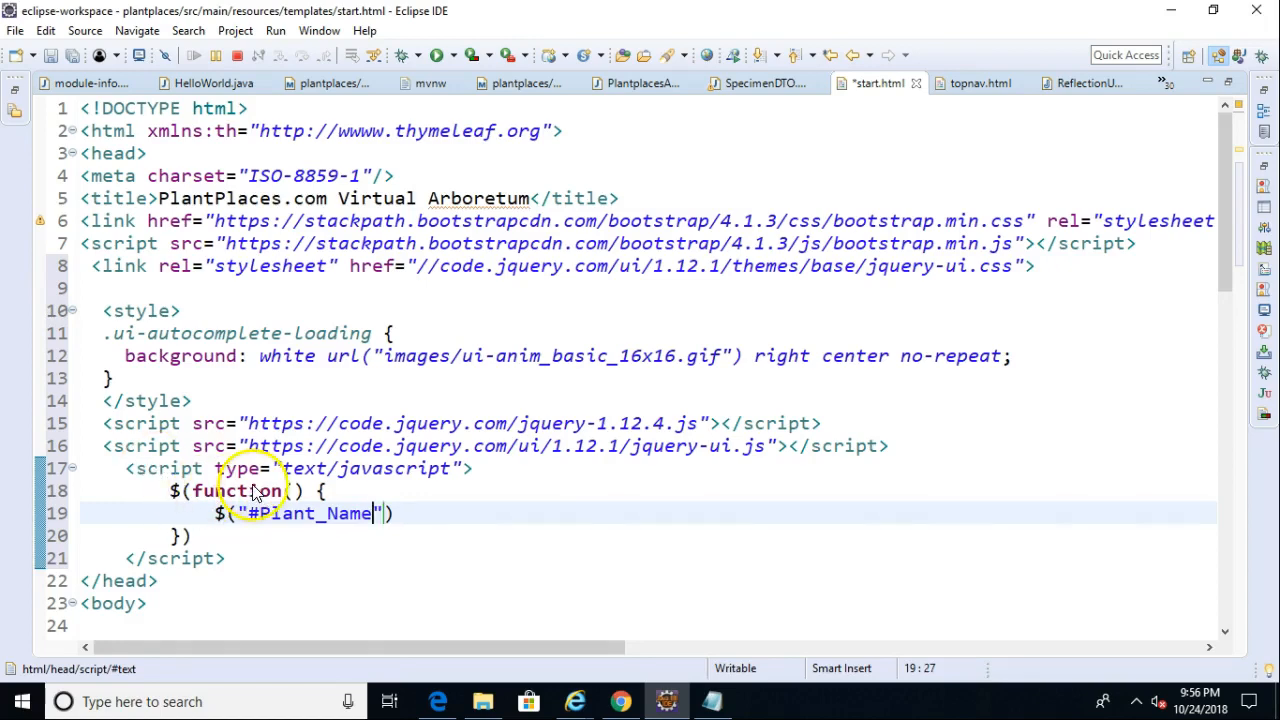
scroll(down, 3)
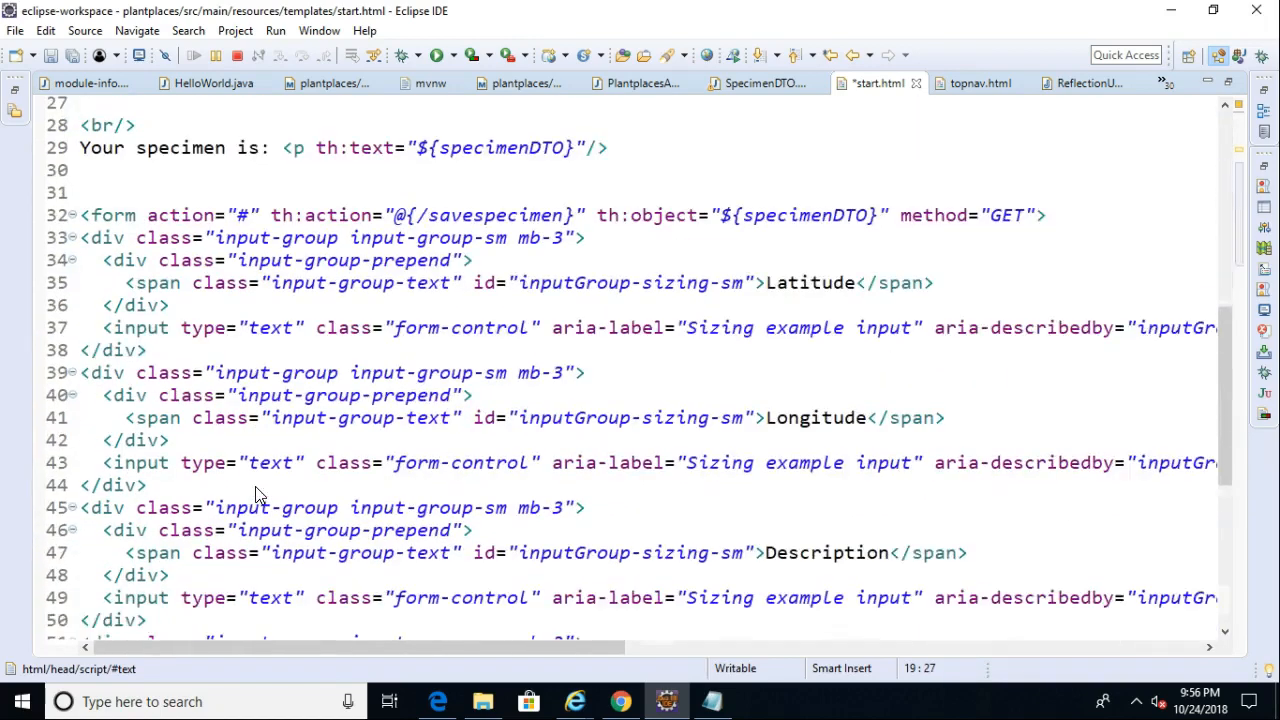
scroll(down, 3)
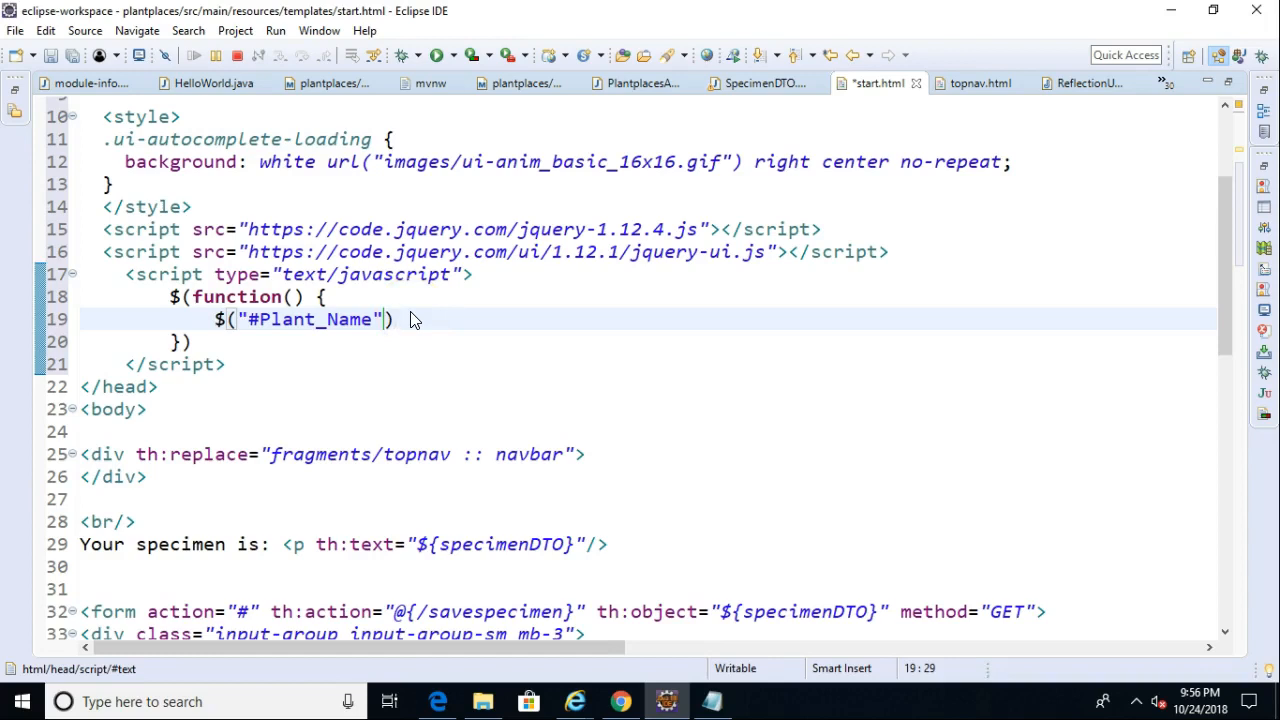
Call .autocomplete({}) on #Plant_Name with an empty source array.
text(.autocom)
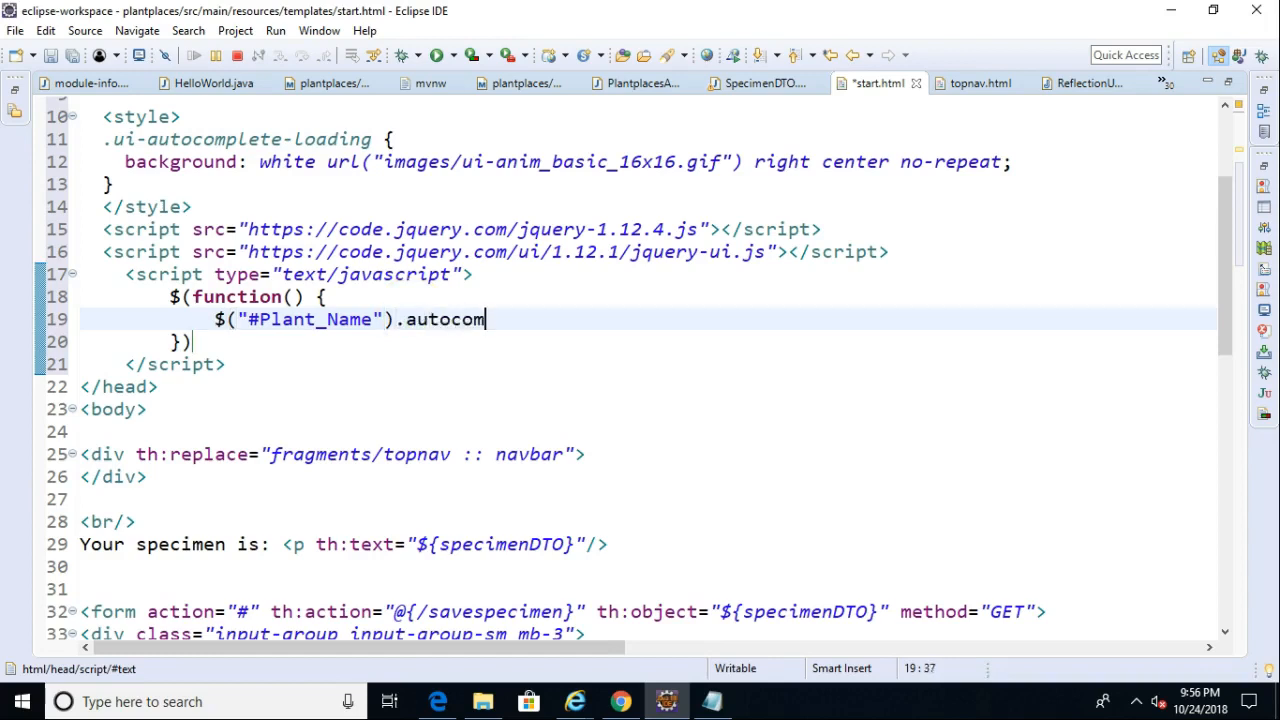
text(plete)
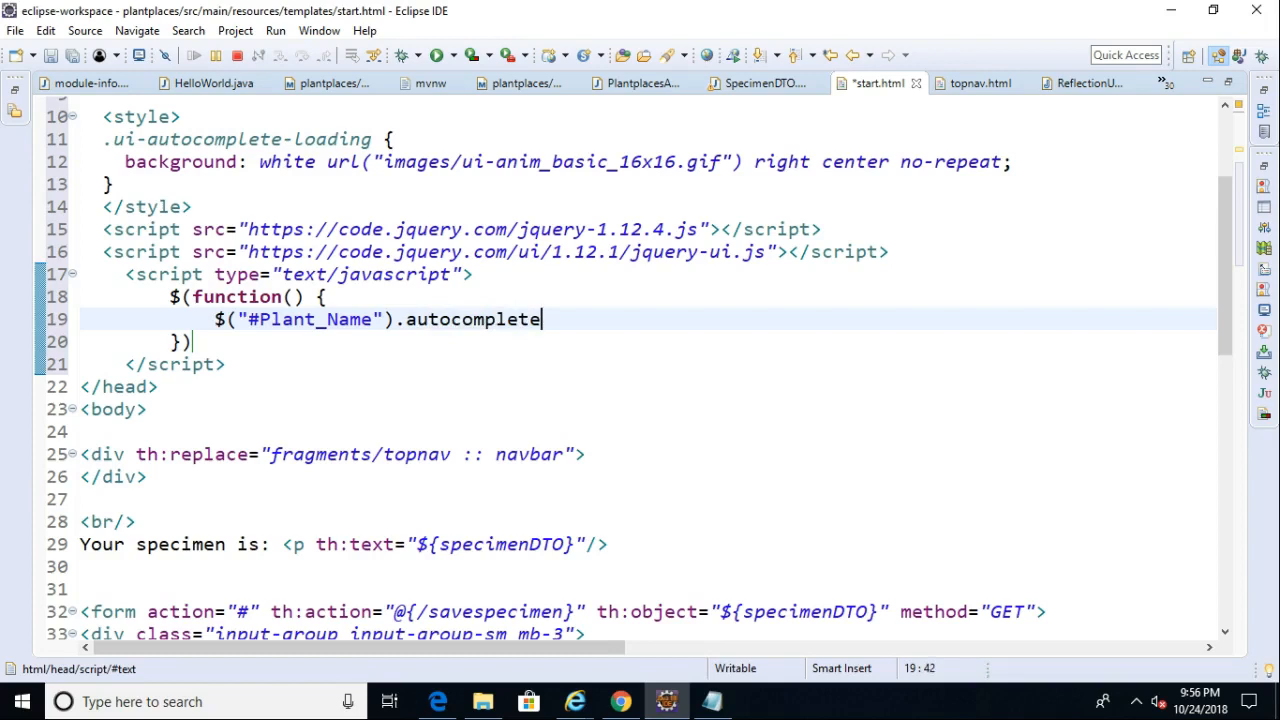
text(({}))
click(648, 342)
text(;)
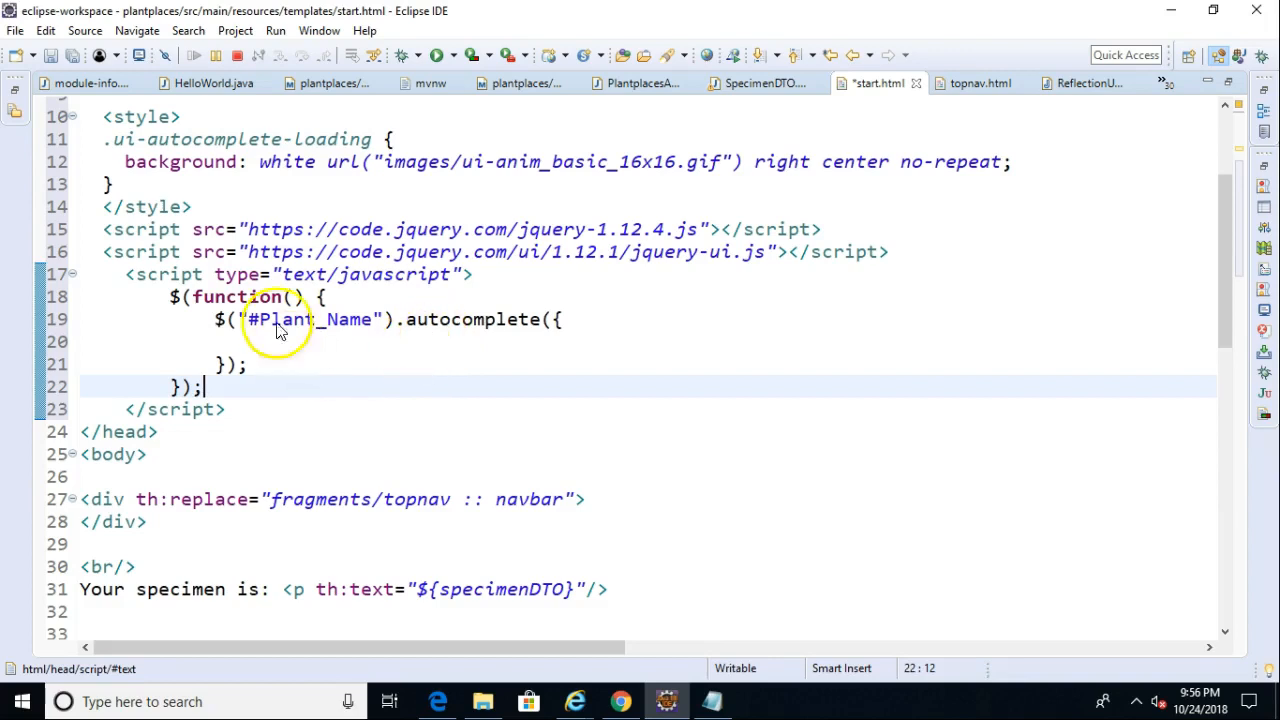
mouse_move(310, 319)
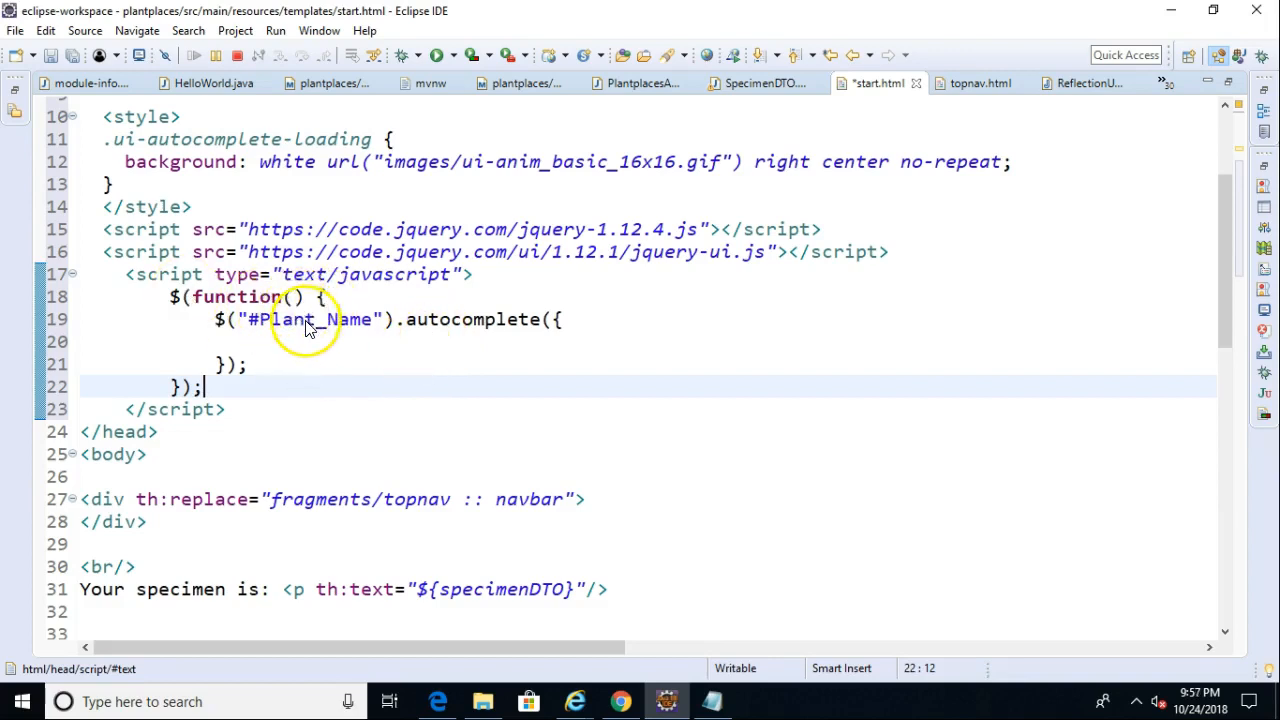
mouse_move(318, 352)
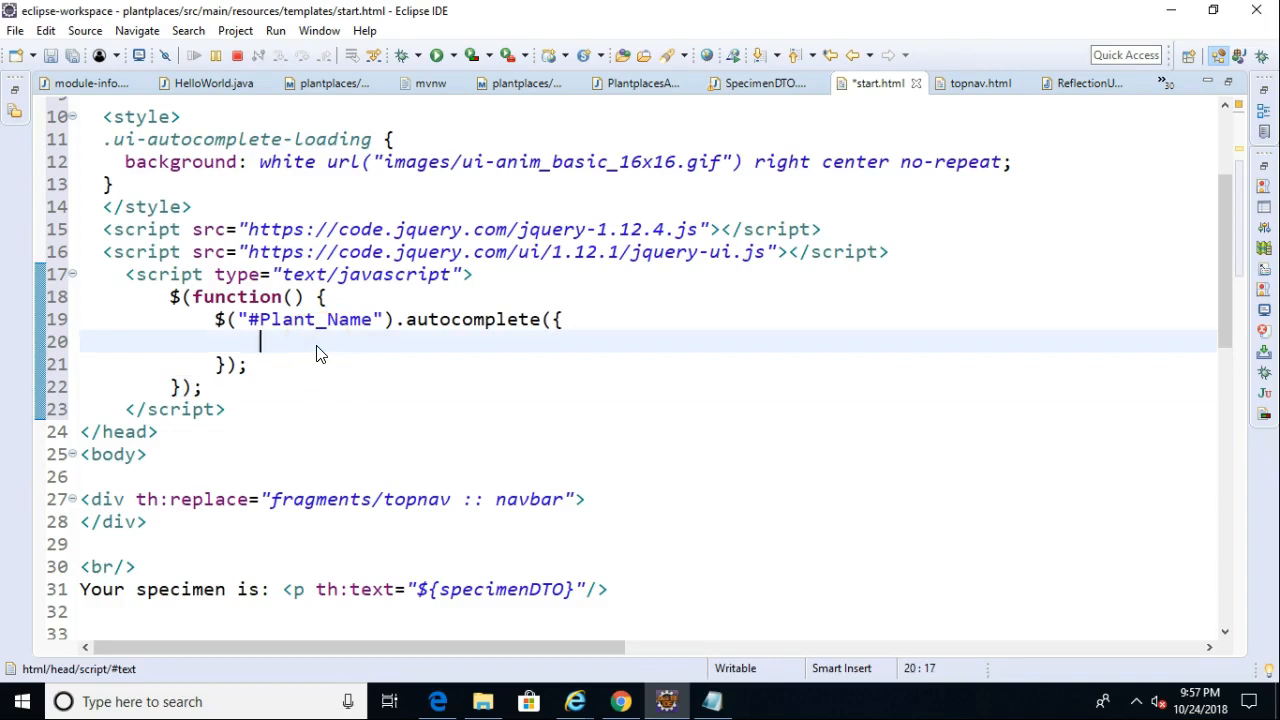
text(sou)
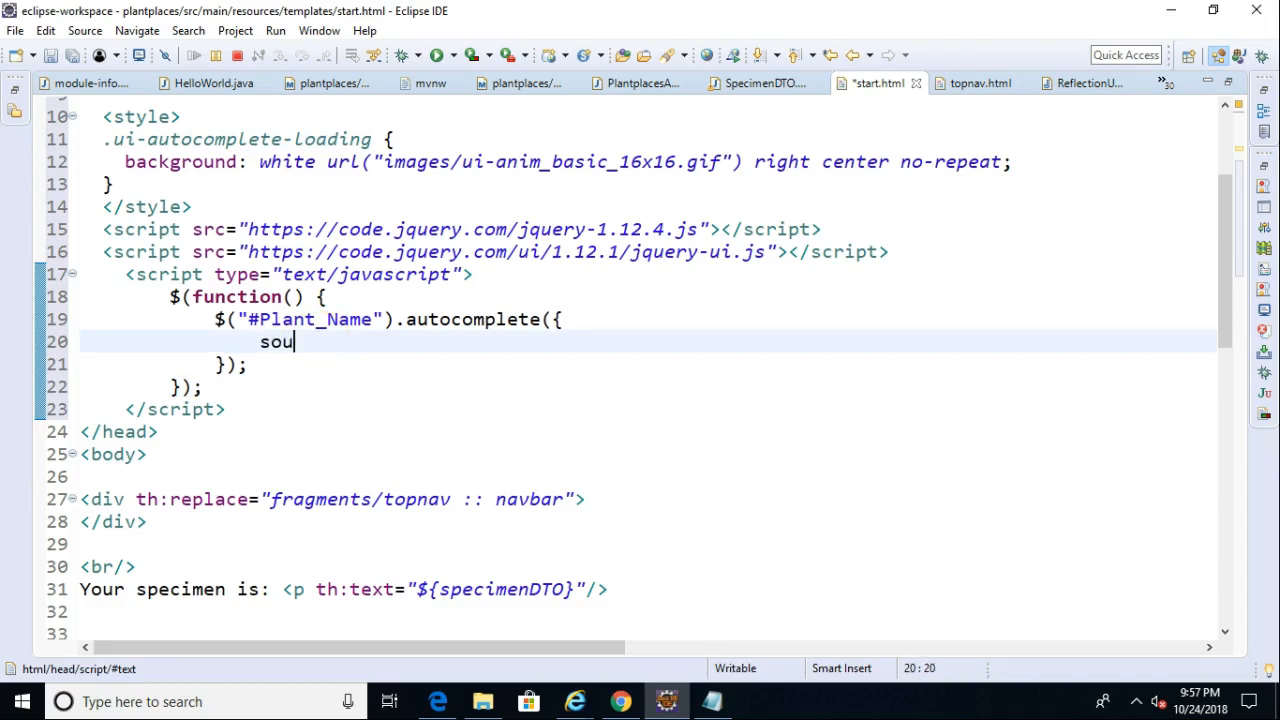
text(rce: ")
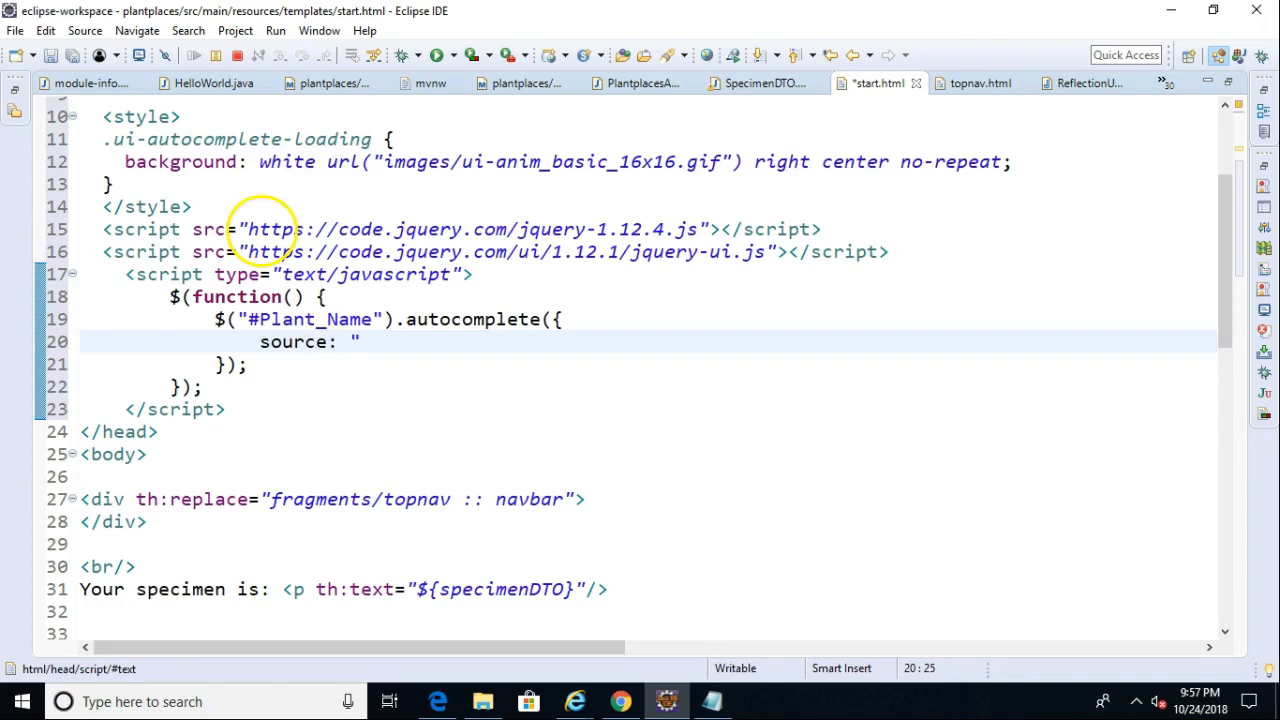
text([])
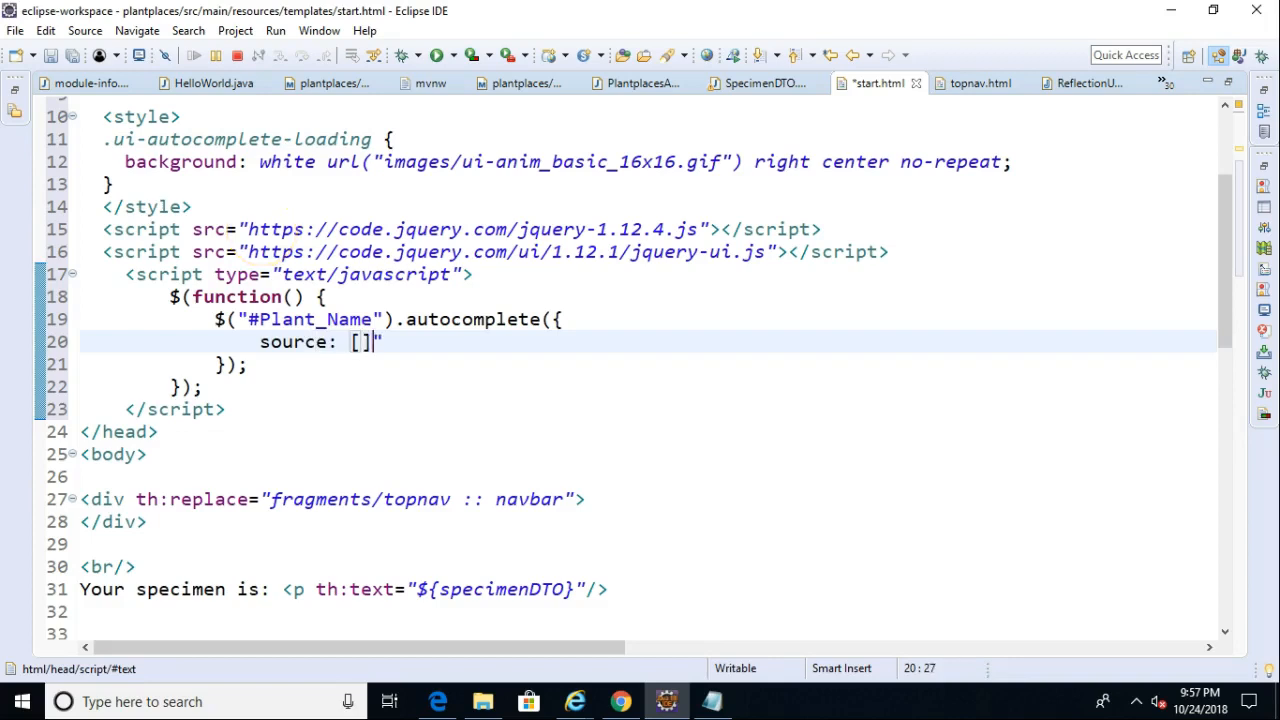
Fill the source array with three quoted Eastern plant names, removing a stray quote.
key(BackSpace)
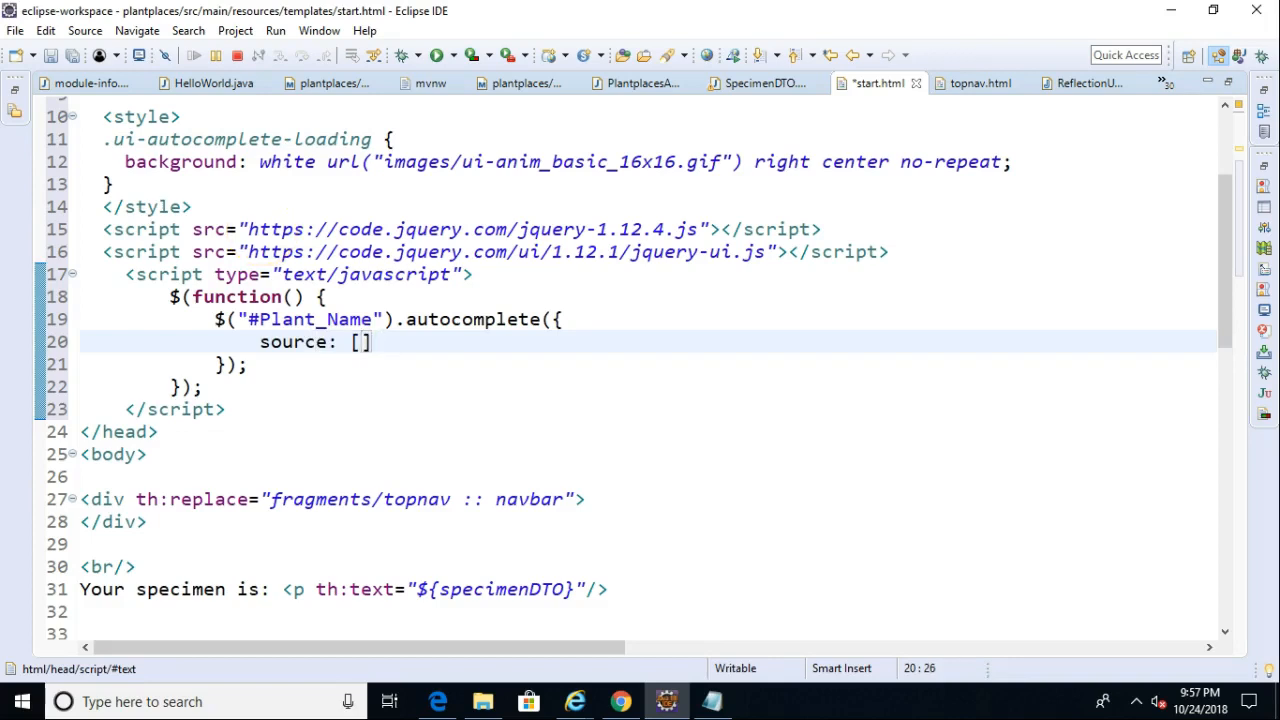
text("")
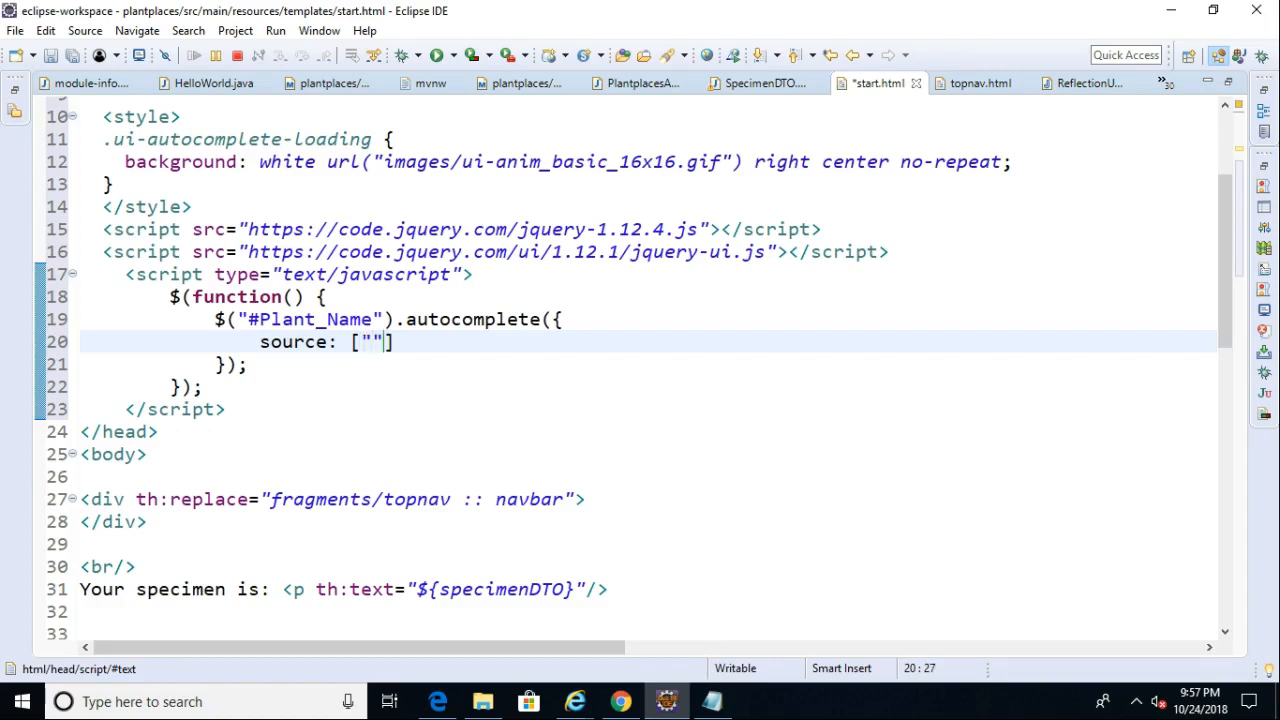
text(Eastern Redbud", "Eastern White)
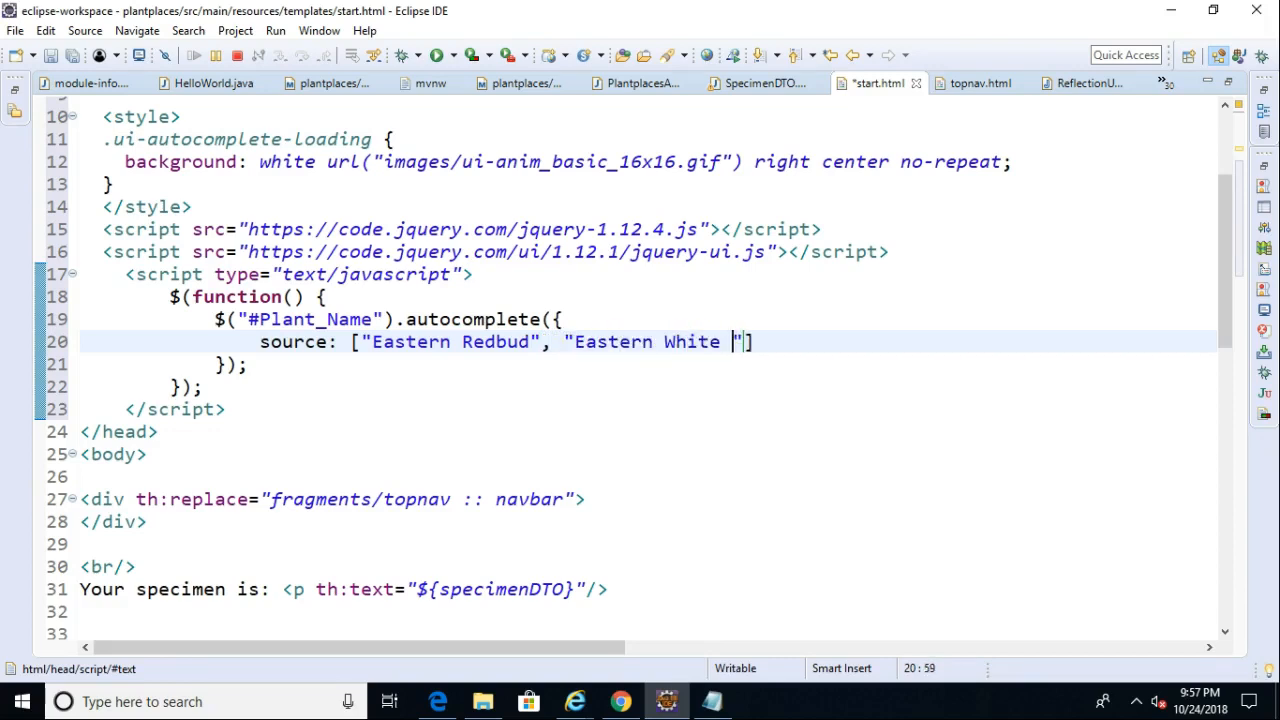
text(Pine)
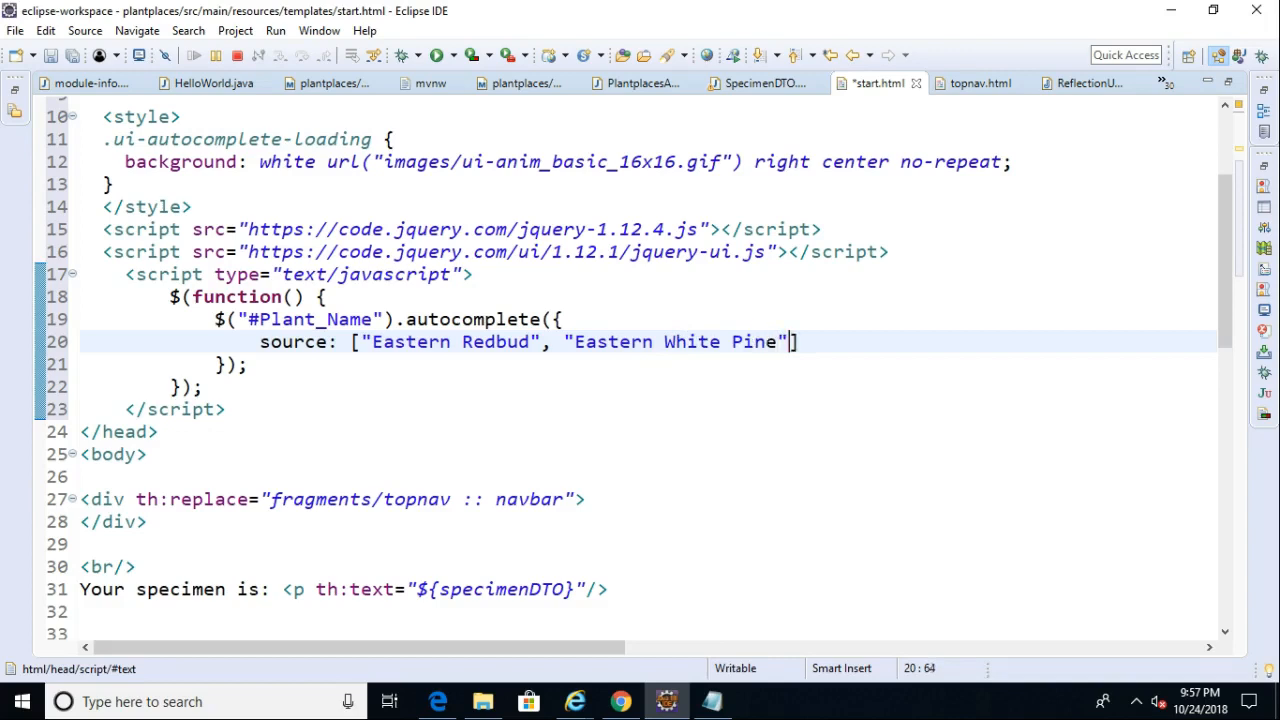
text(, "")
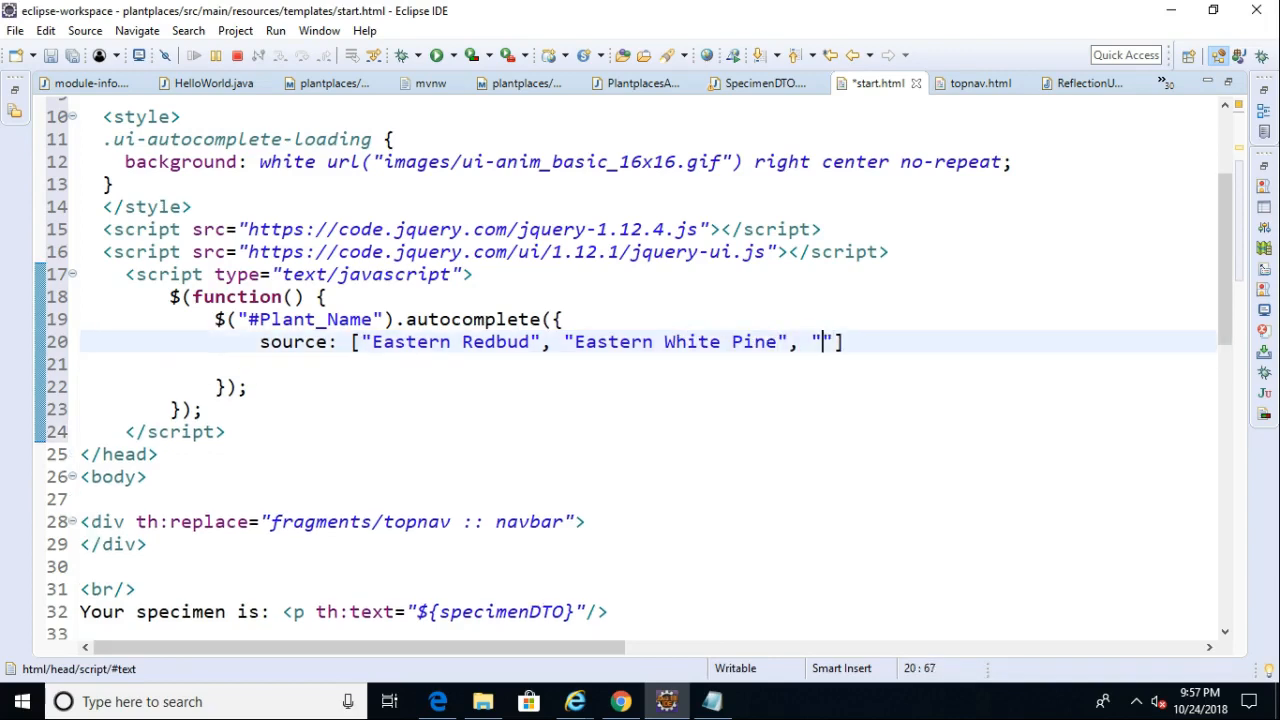
text(Eastern Red cedar)
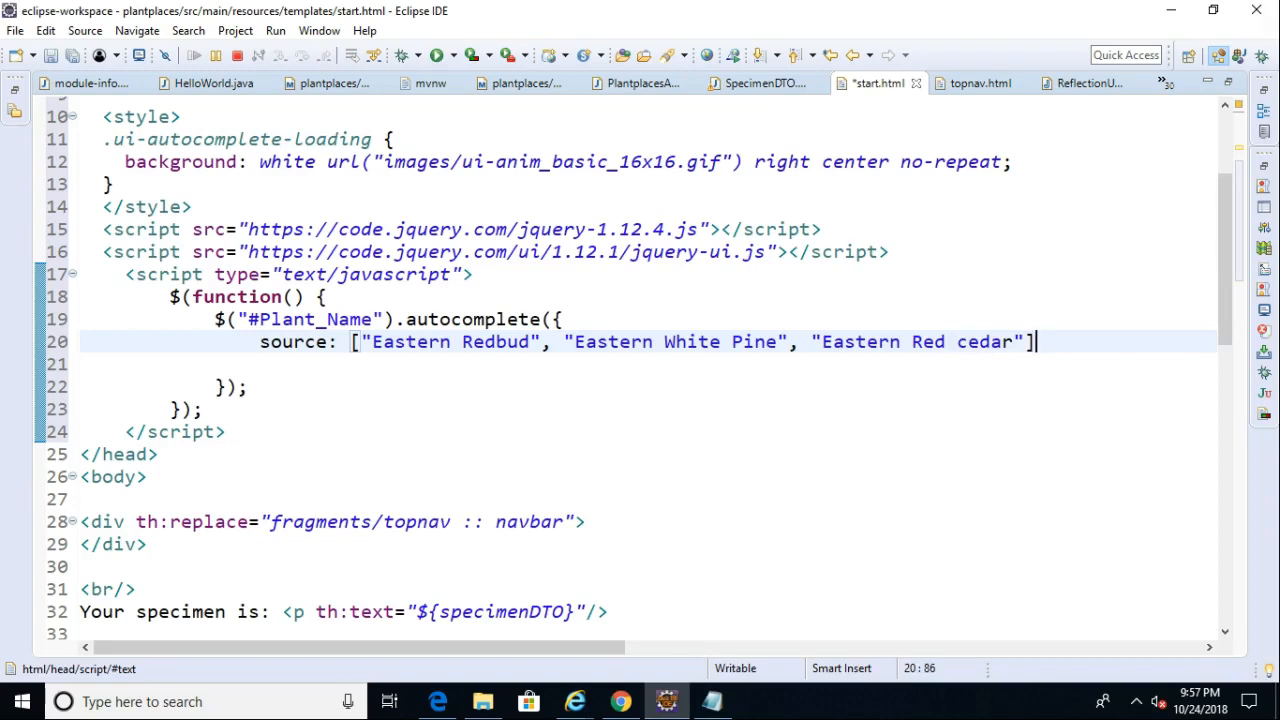
Add minLength: 2 to the autocomplete options.
text(,)
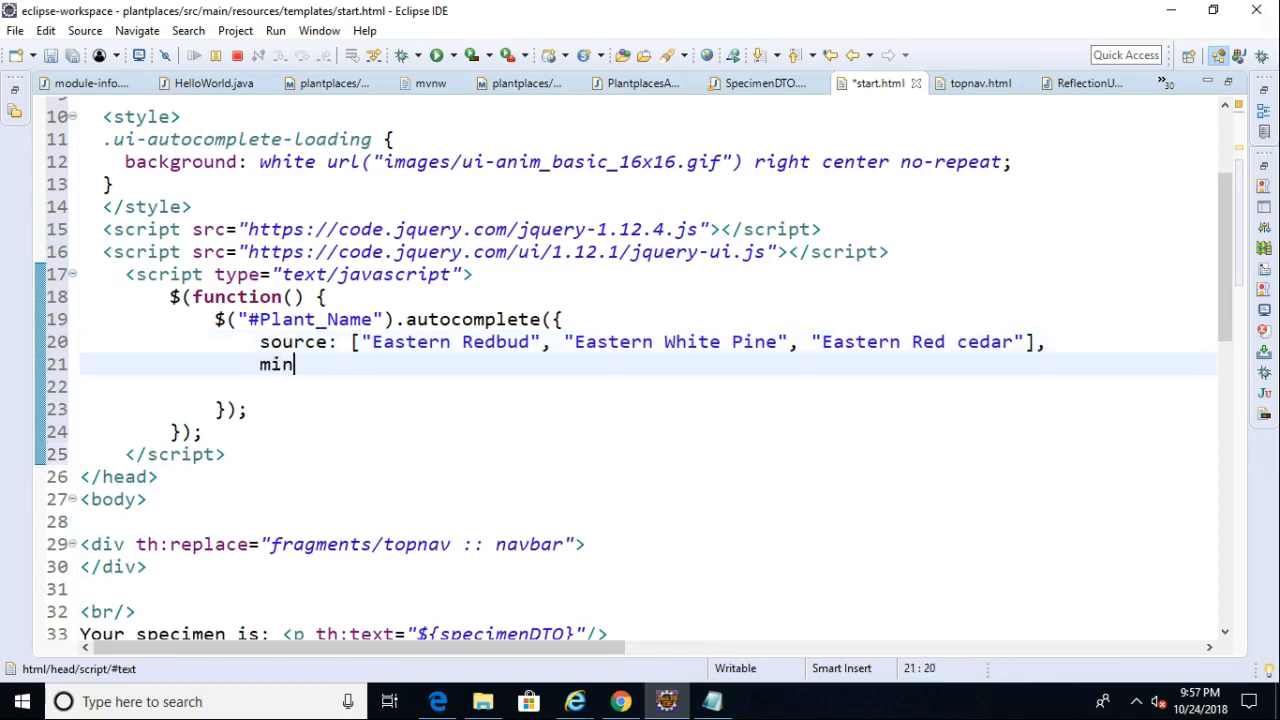
text(Length:)
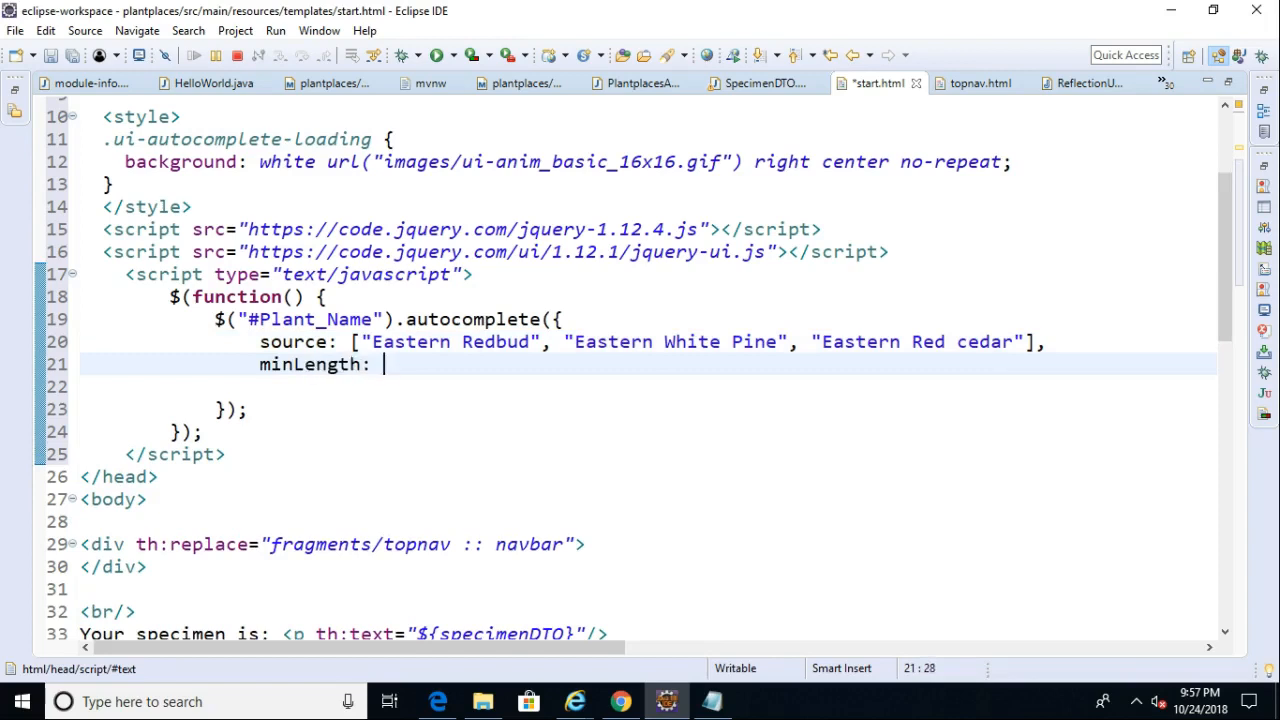
text(2)
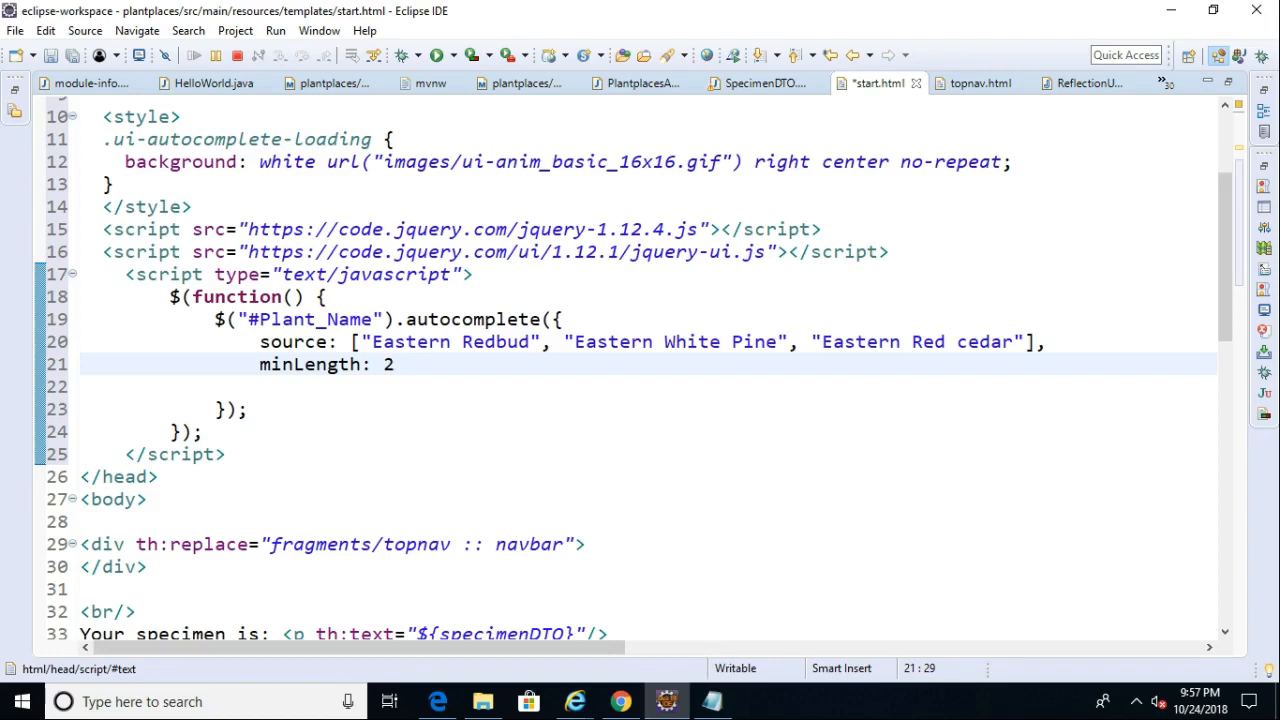
click(393, 364)
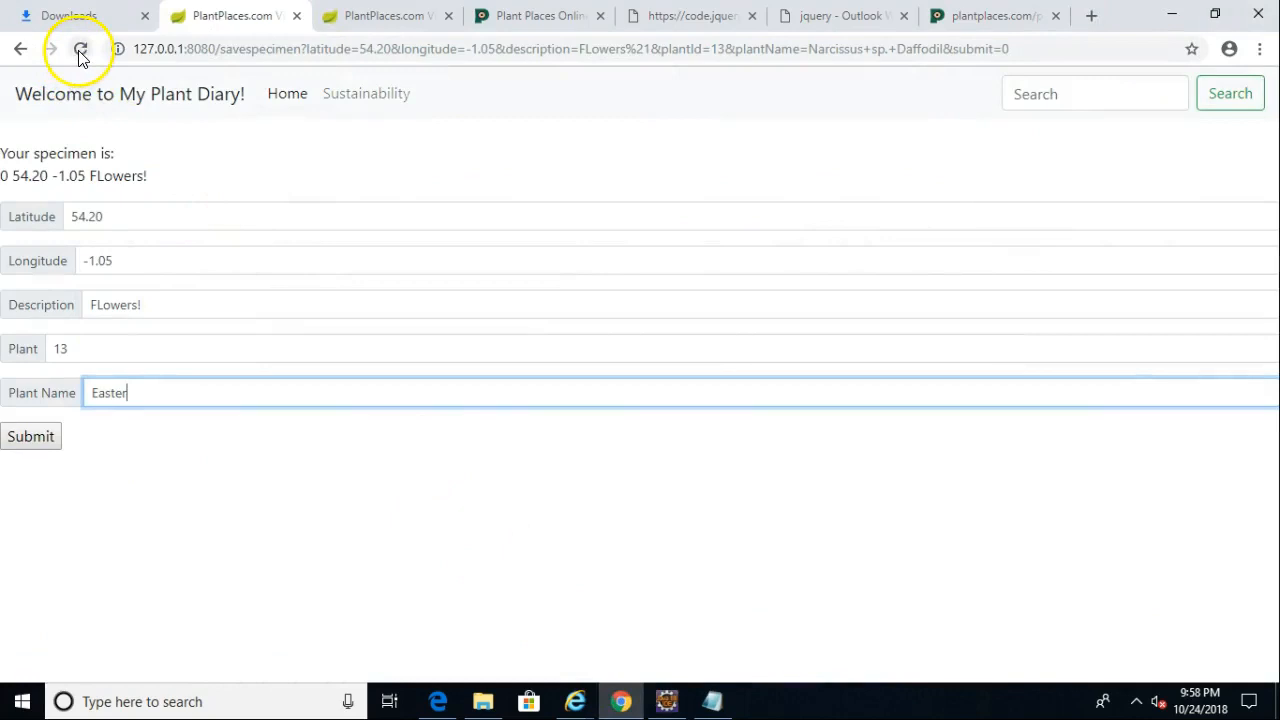
Reload, type 'Eastern Redb' in Plant Name, and pick 'Eastern Redbud' from the suggestions.
click(80, 48)
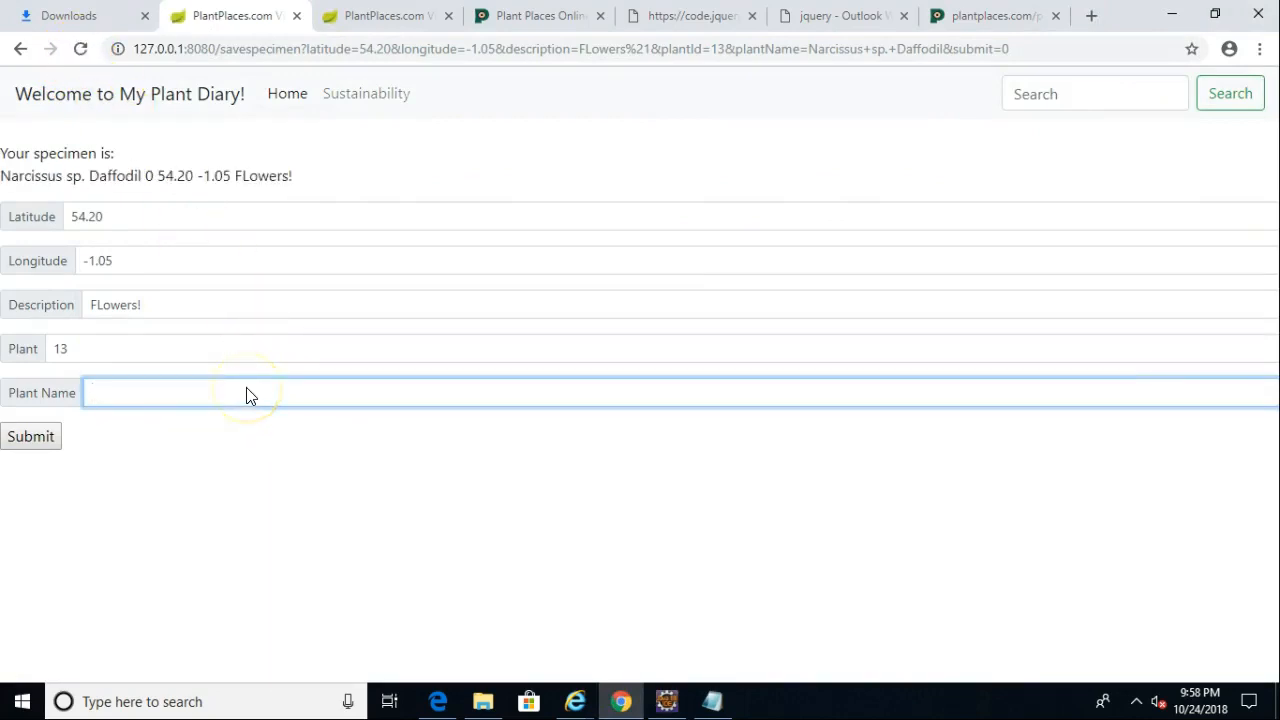
text(Ea)
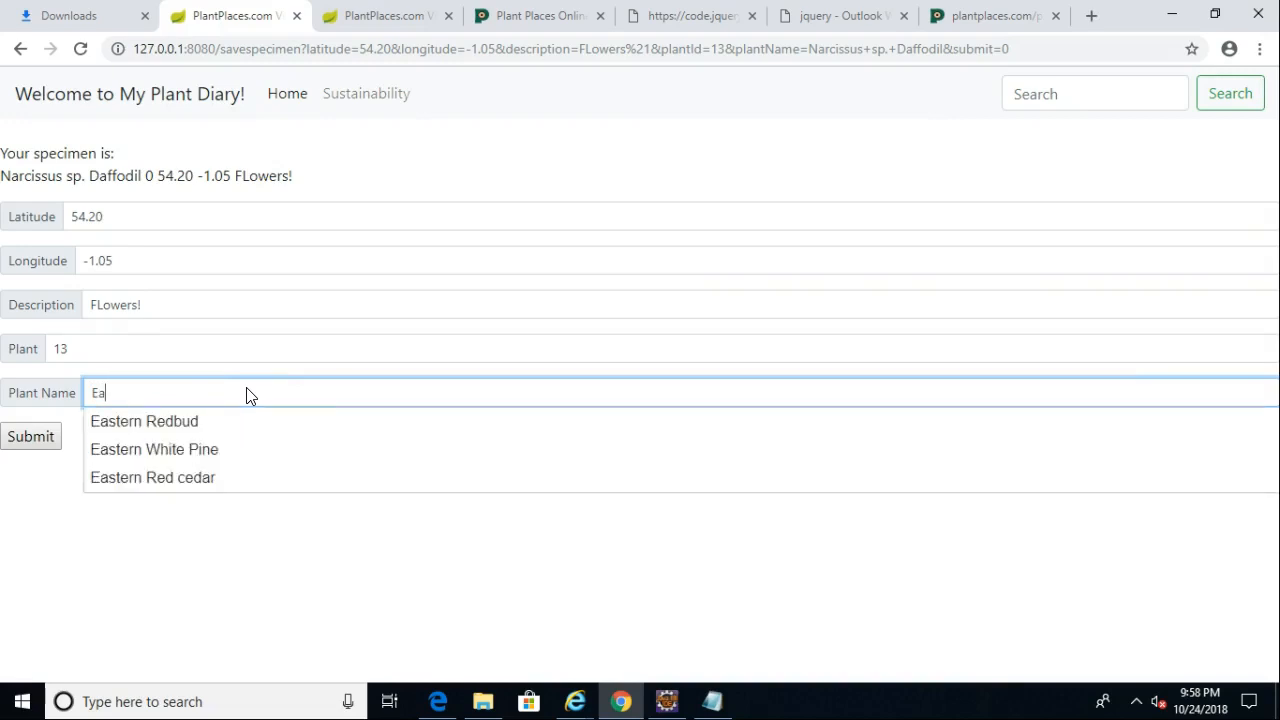
text(ster)
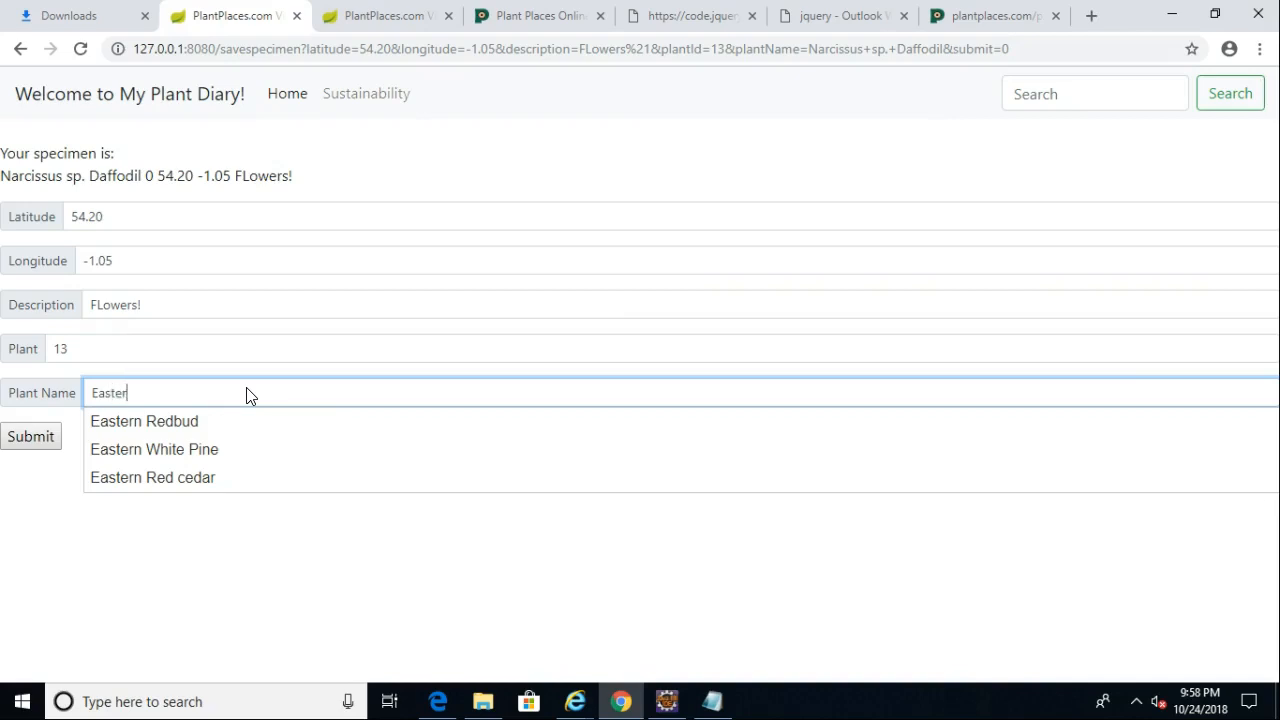
text(n Red)
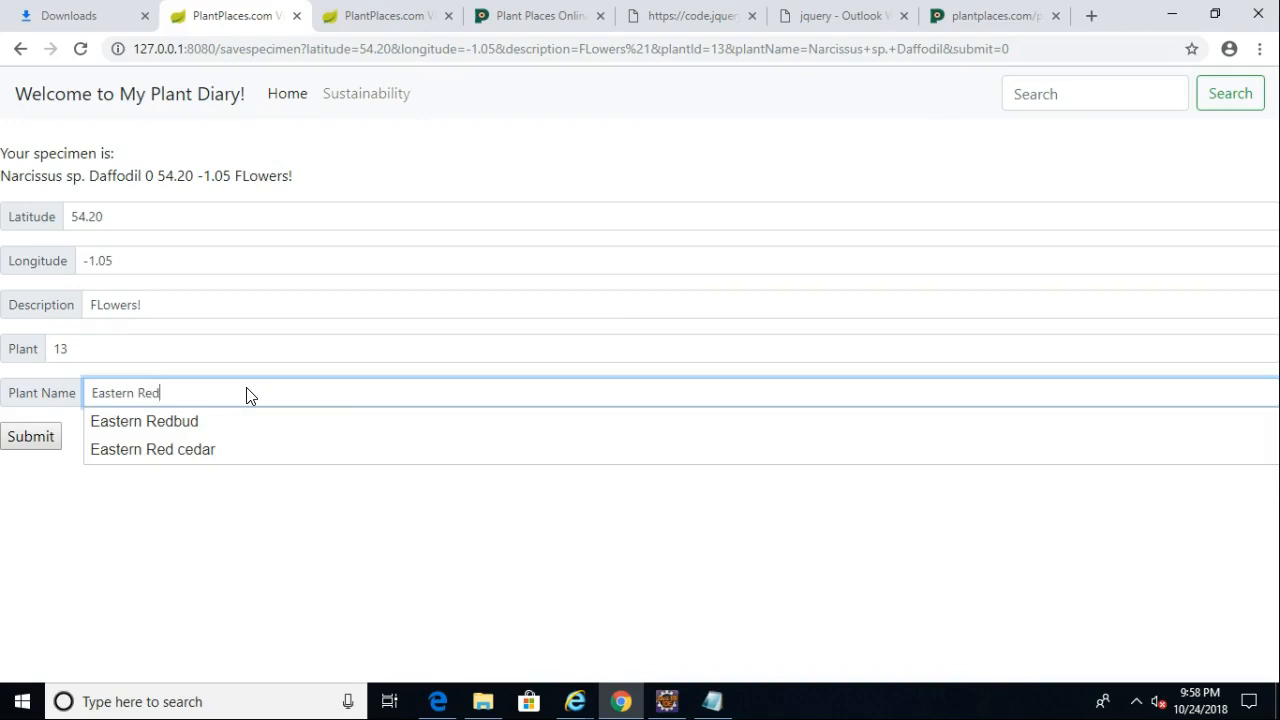
text(b)
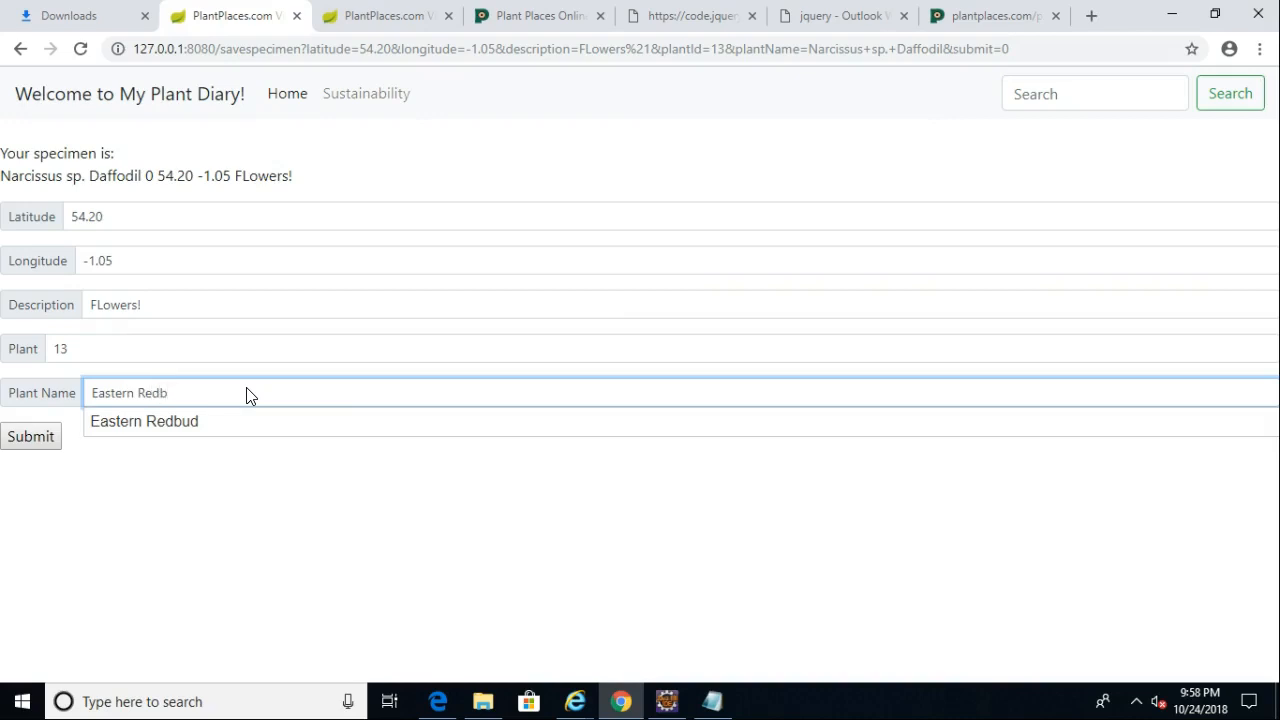
click(144, 421)
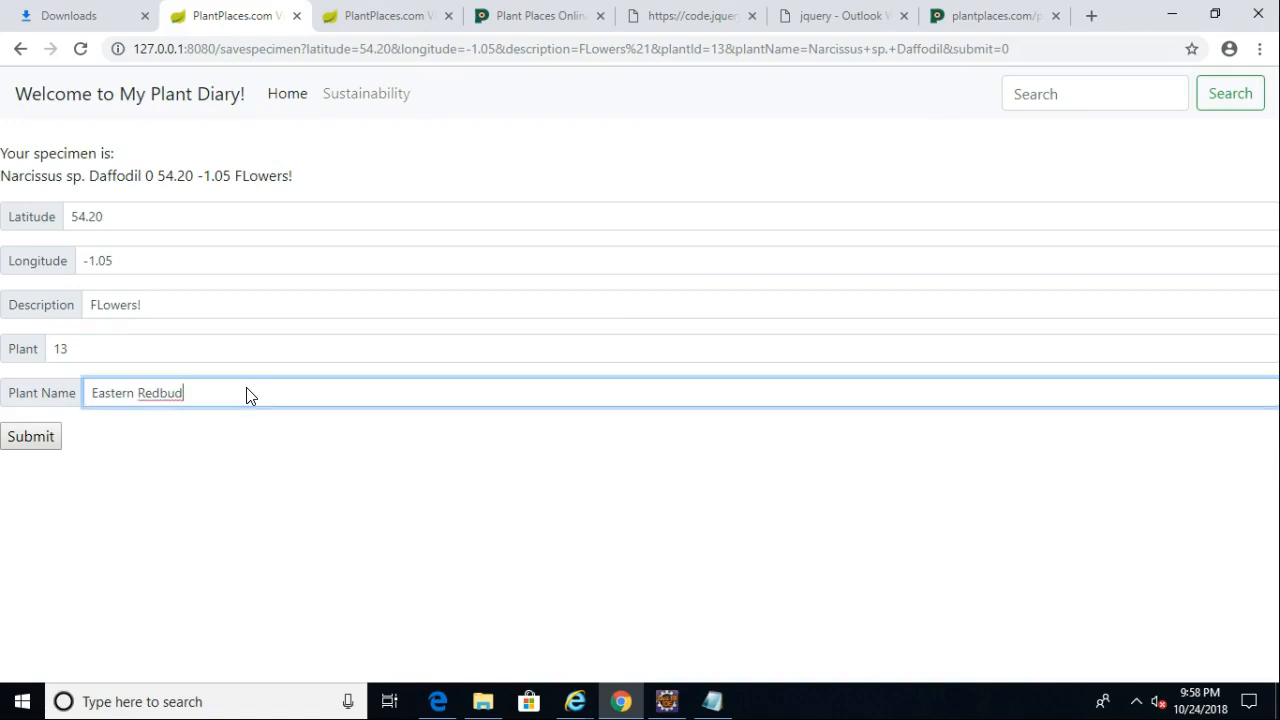
click(667, 701)
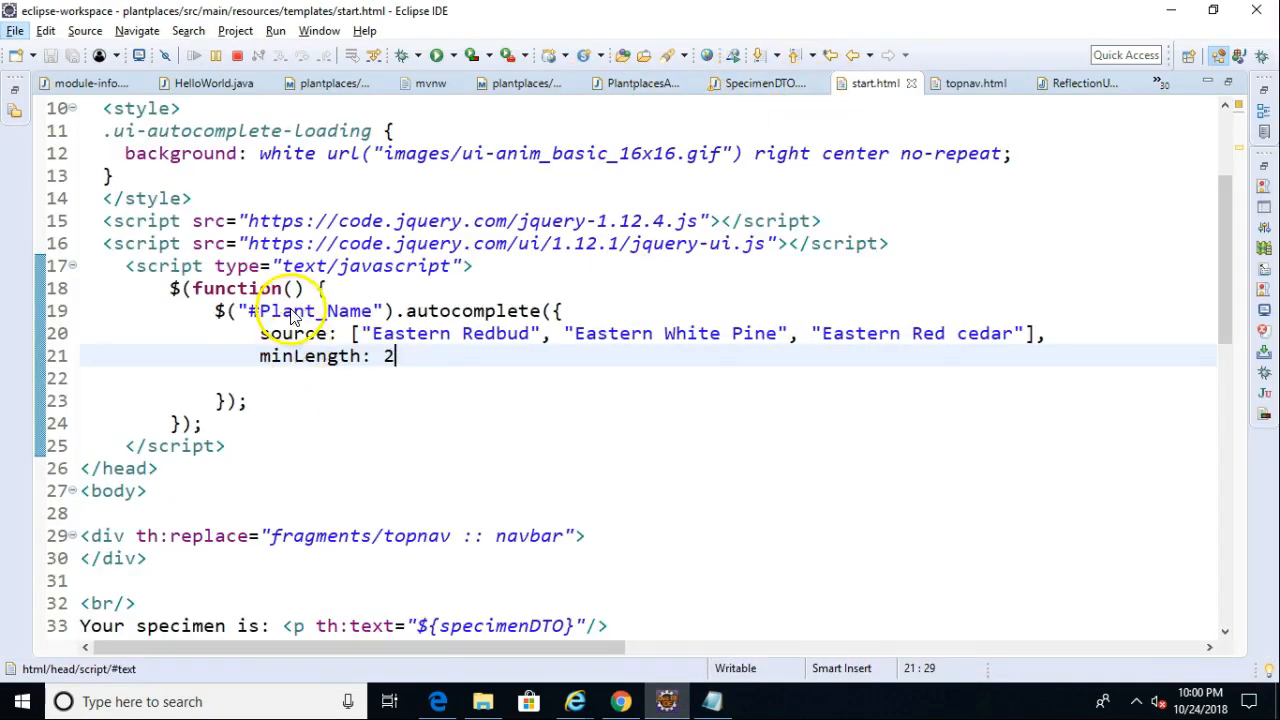
mouse_move(845, 405)
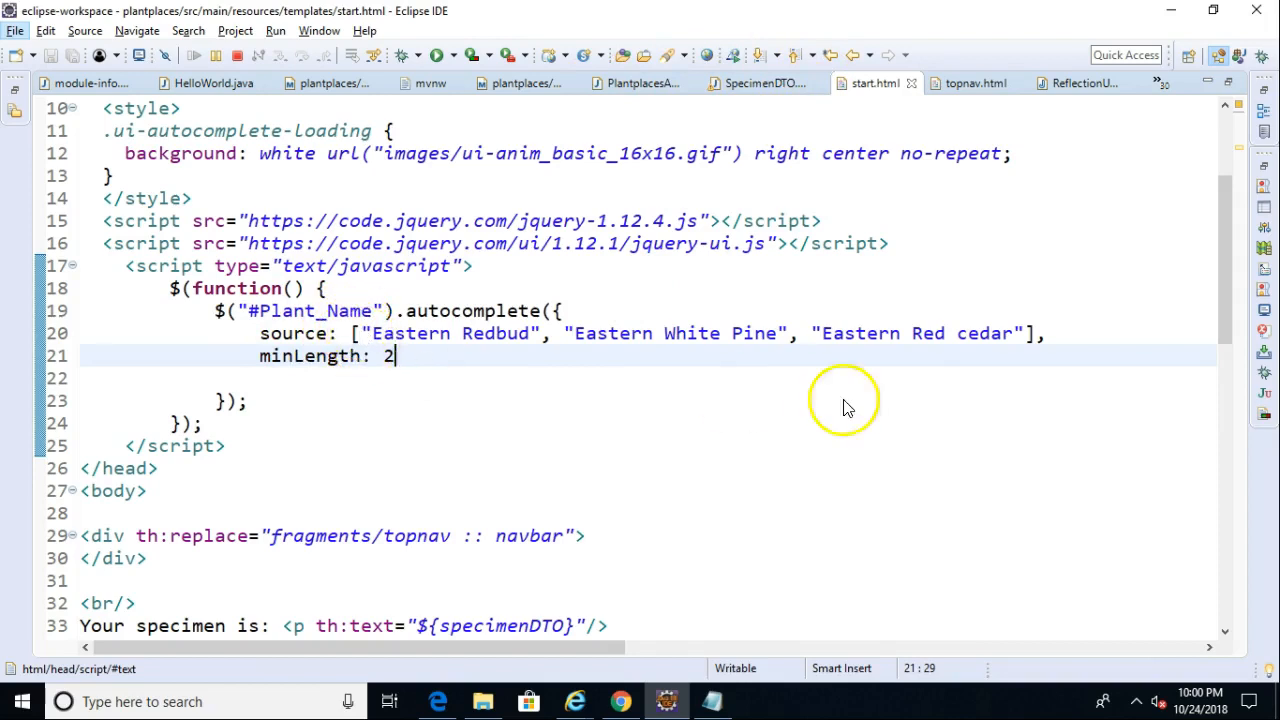
mouse_move(360, 333)
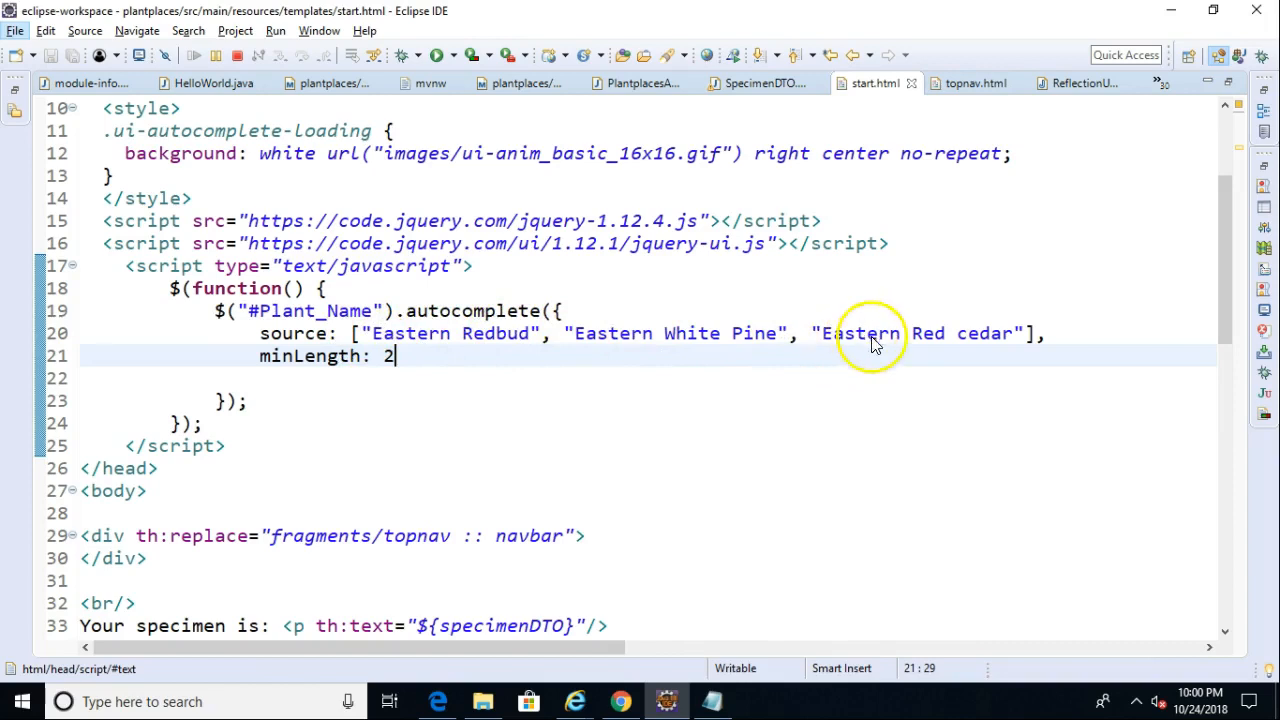
mouse_move(460, 360)
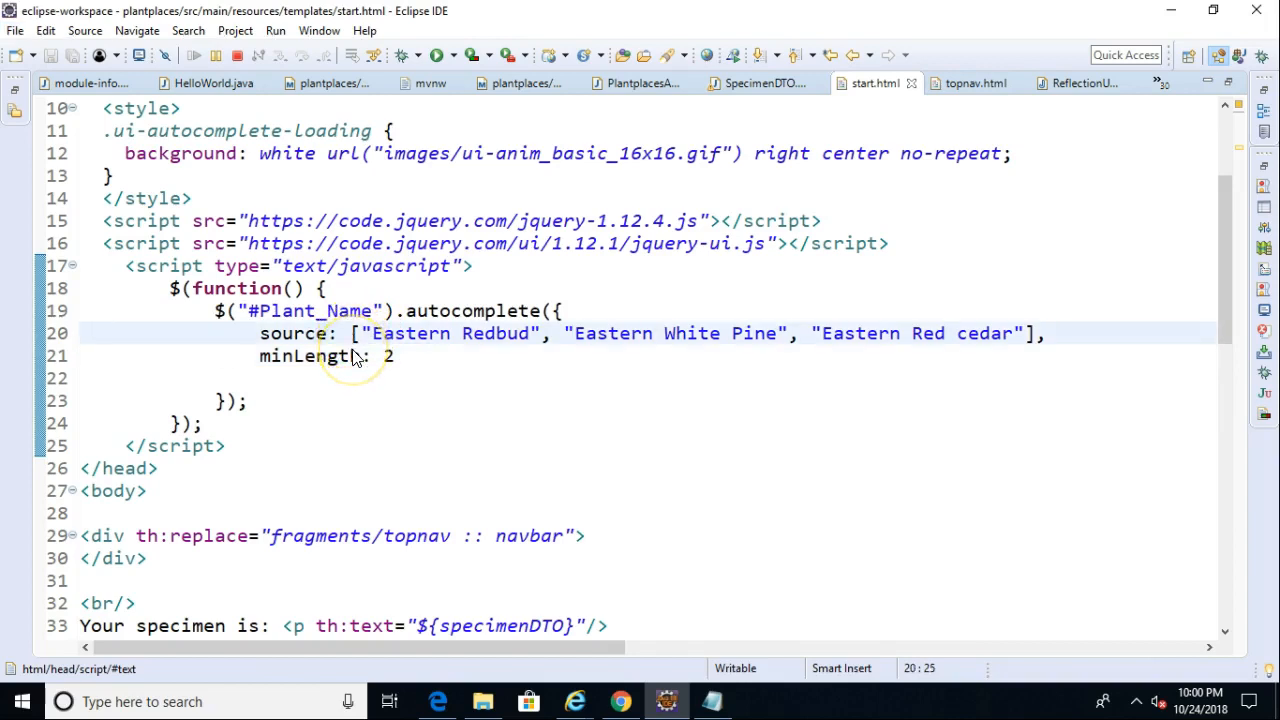
text("")
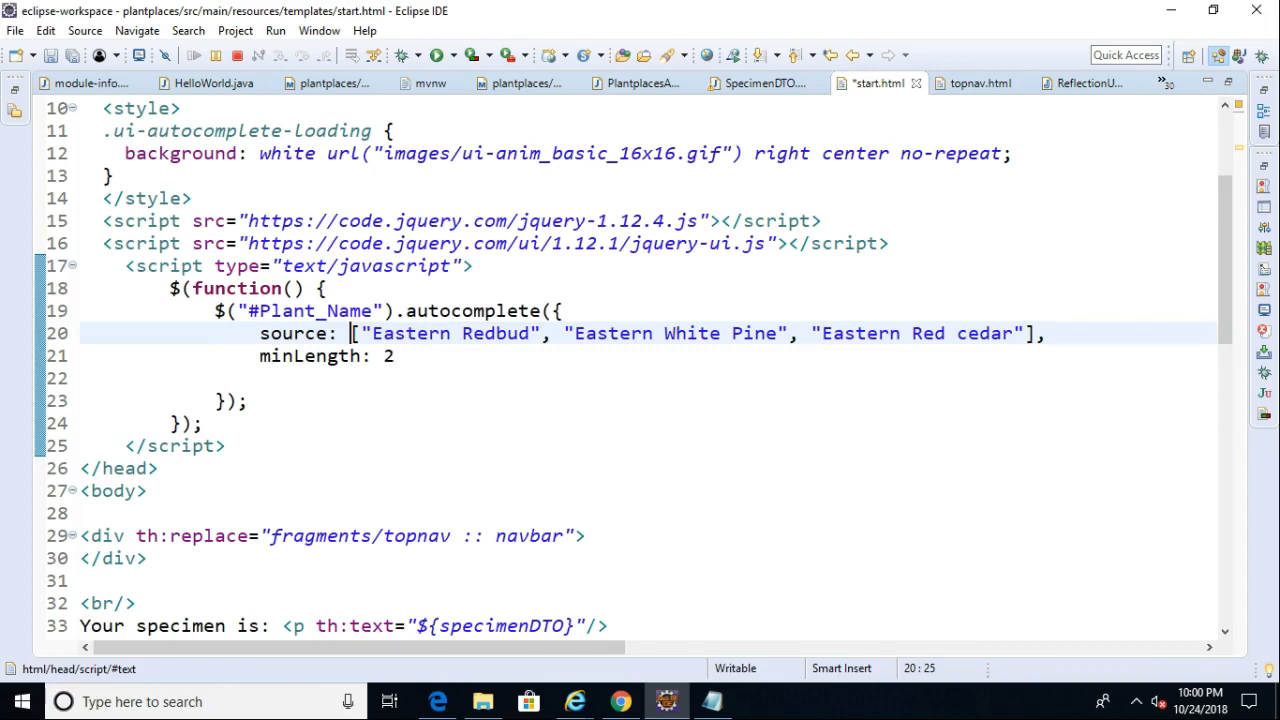
text(")
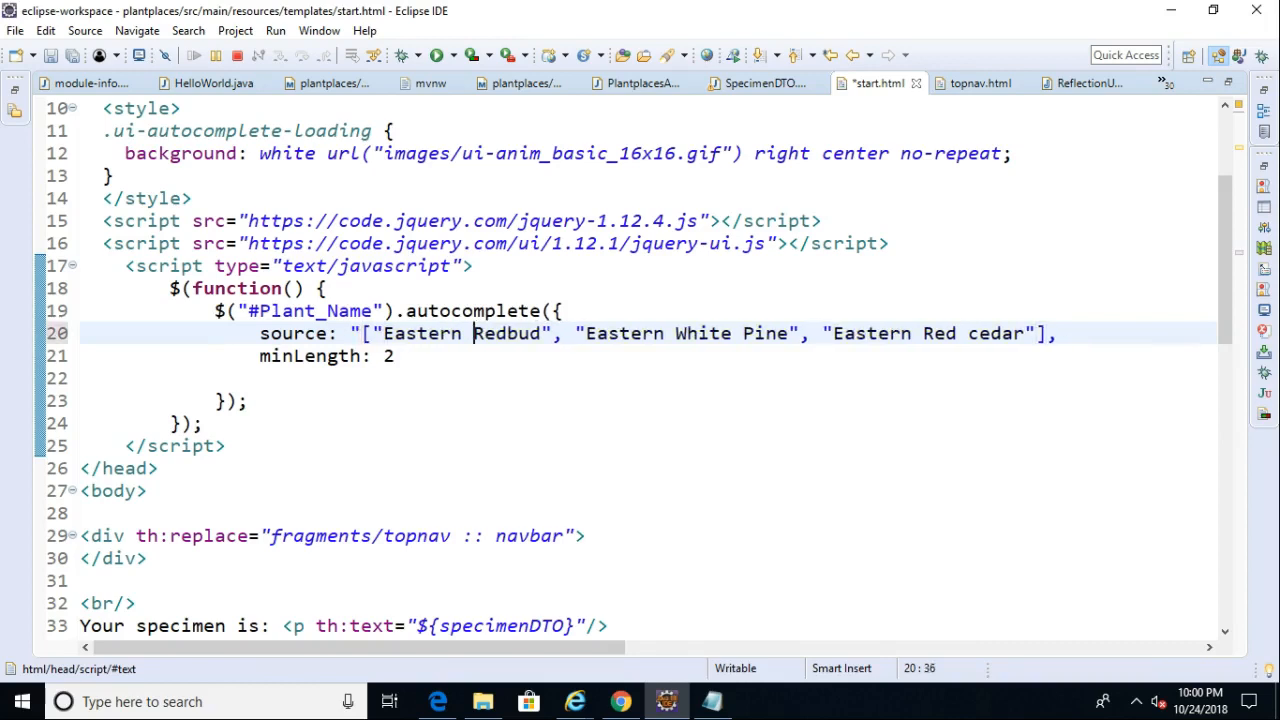
click(821, 333)
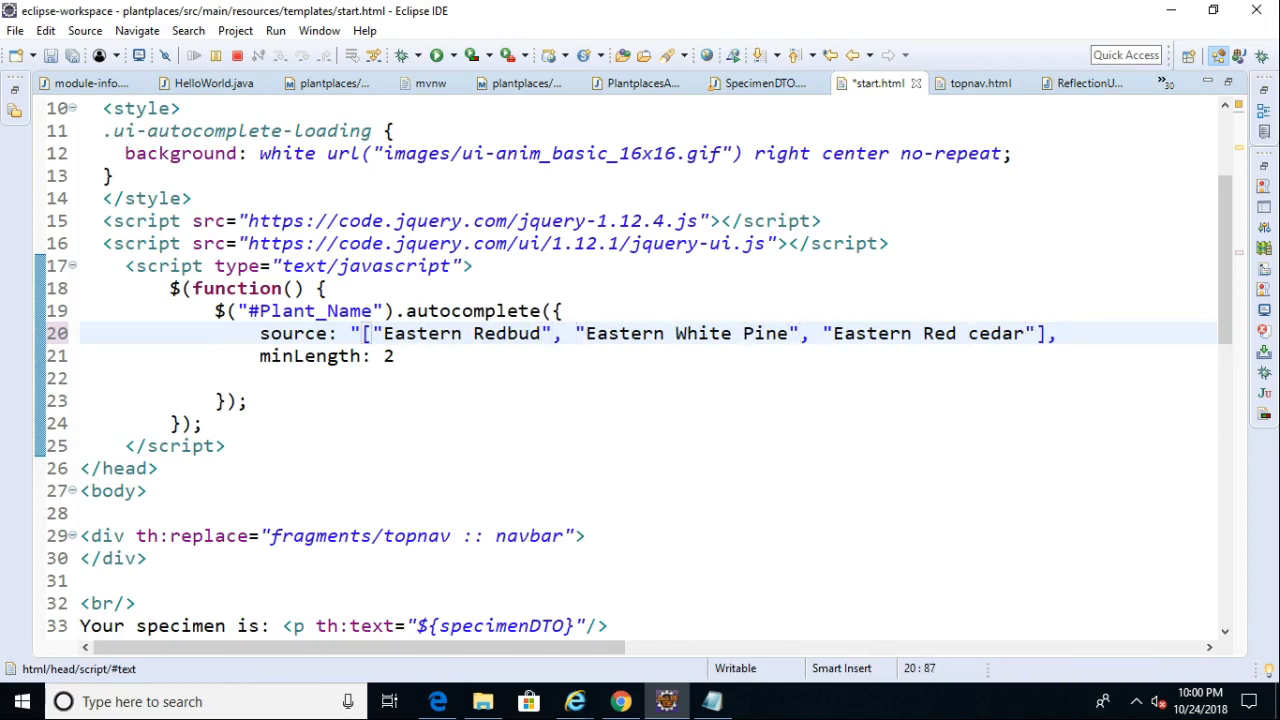
text(")
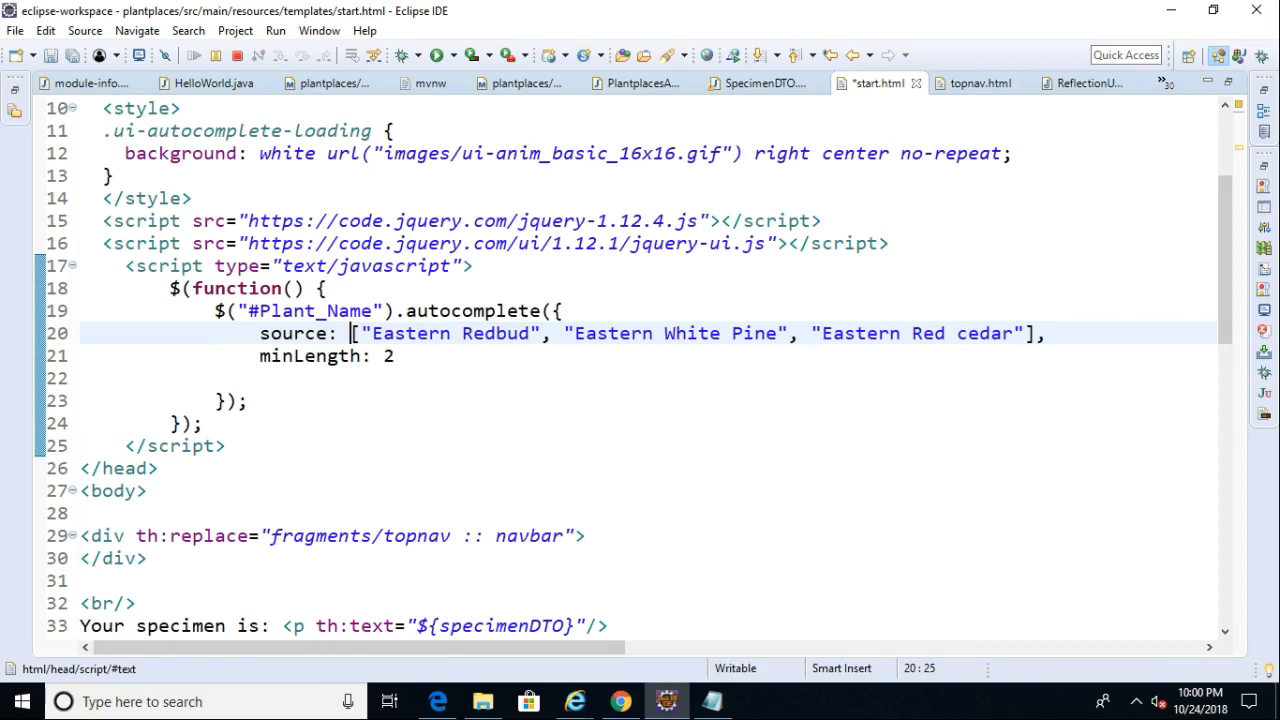
mouse_move(443, 583)
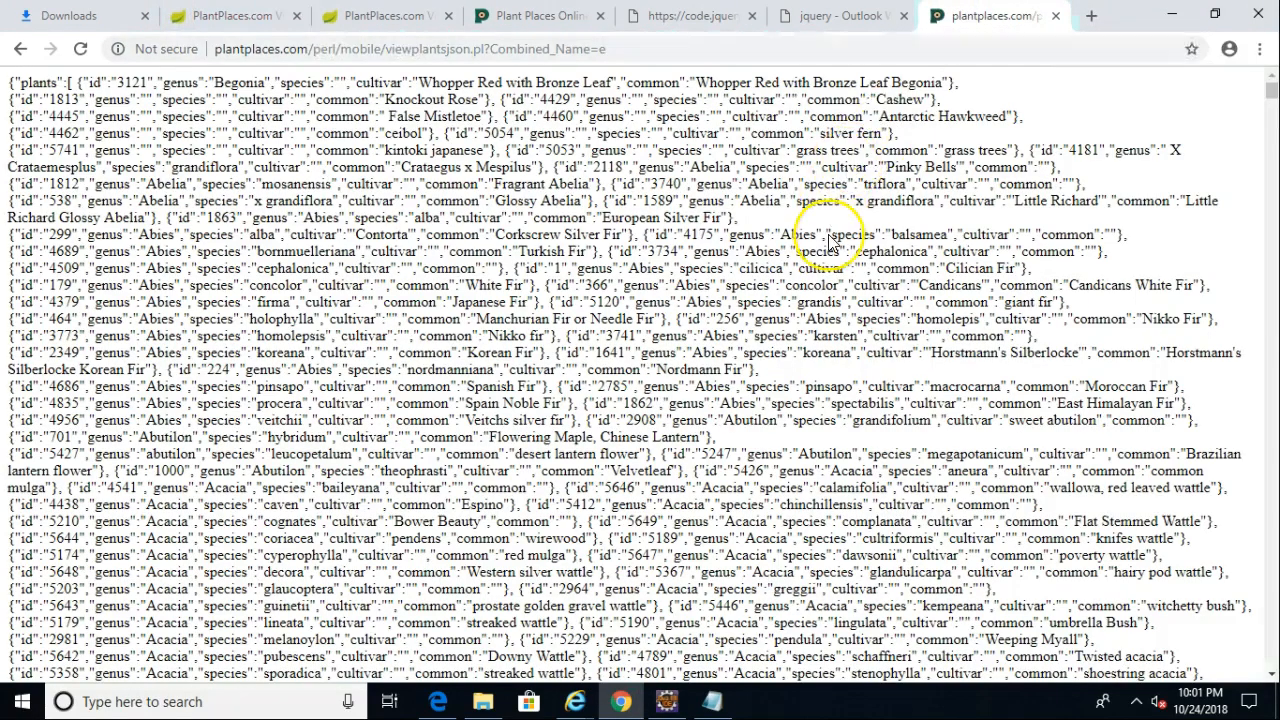
mouse_move(830, 240)
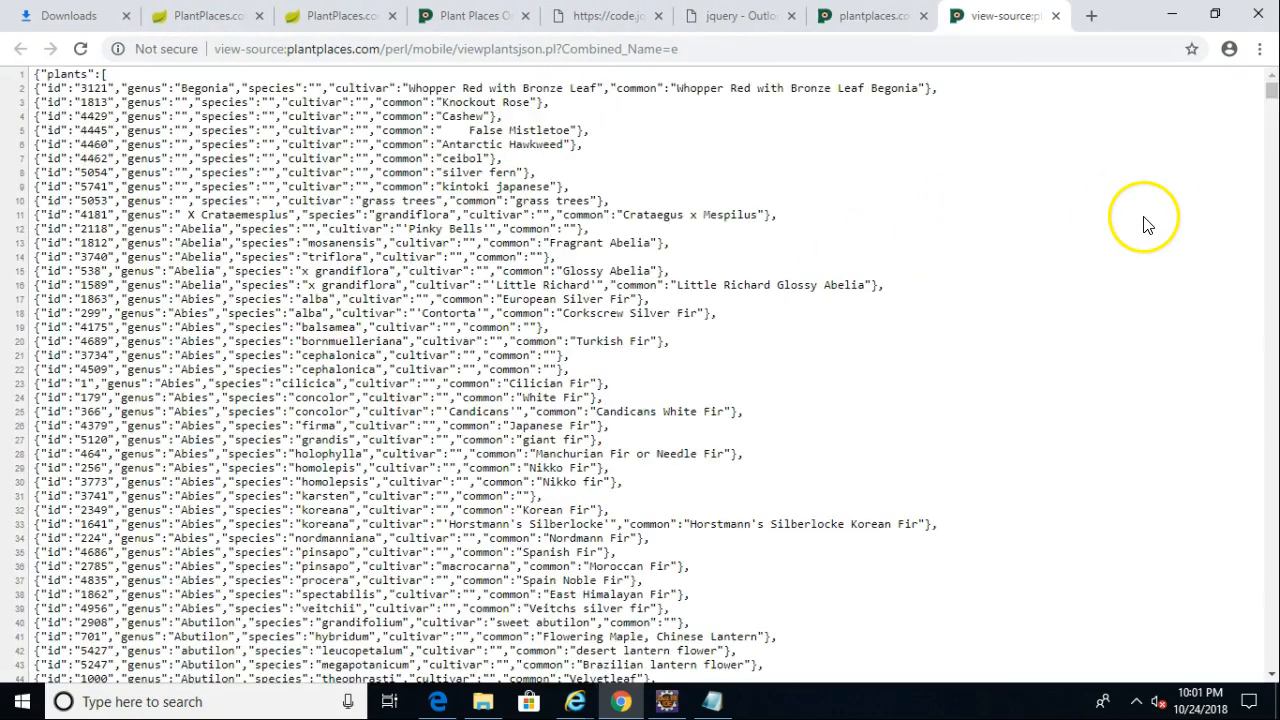
Scroll the plant JSON feed's page source down to its last line.
scroll(down, 3)
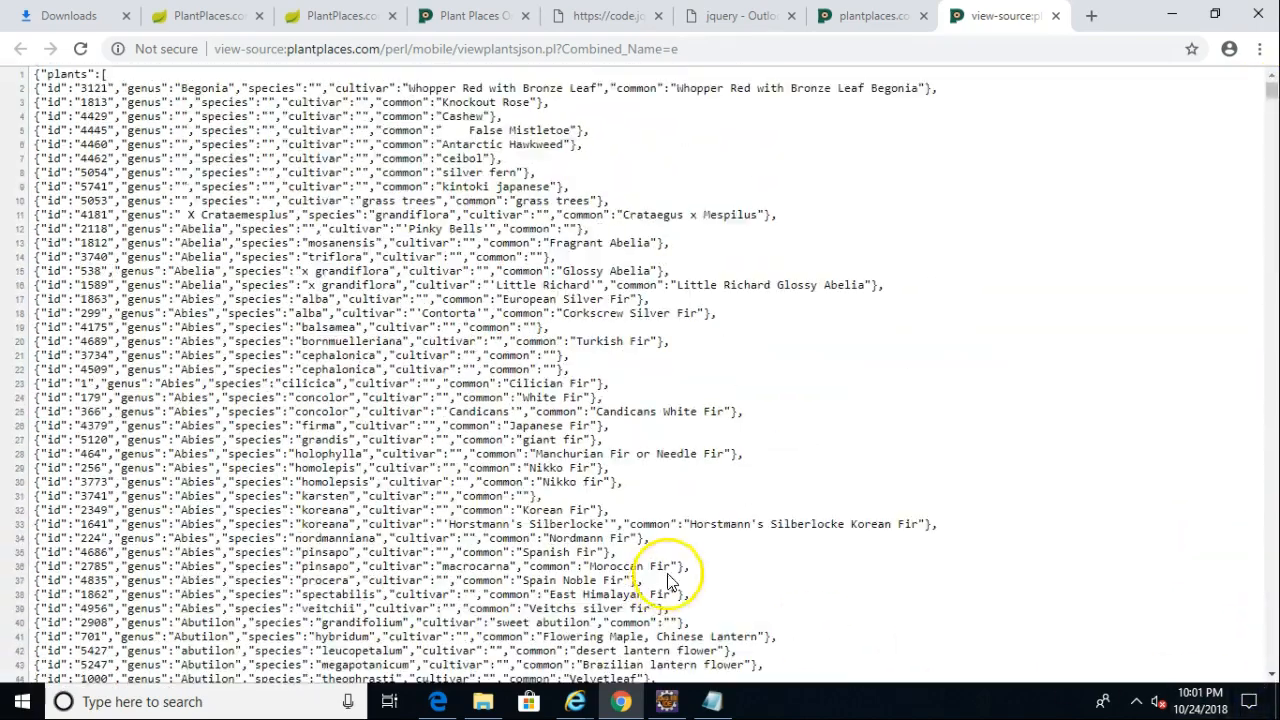
scroll(down, 3)
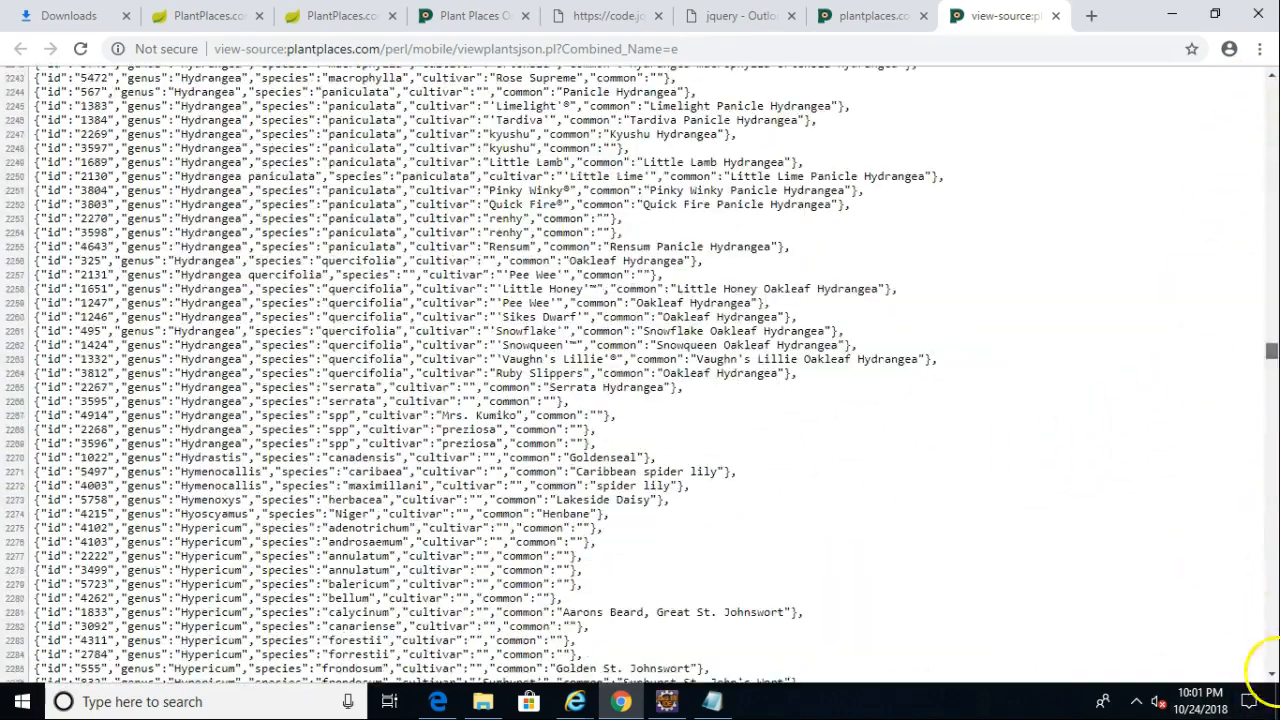
scroll(down, 3)
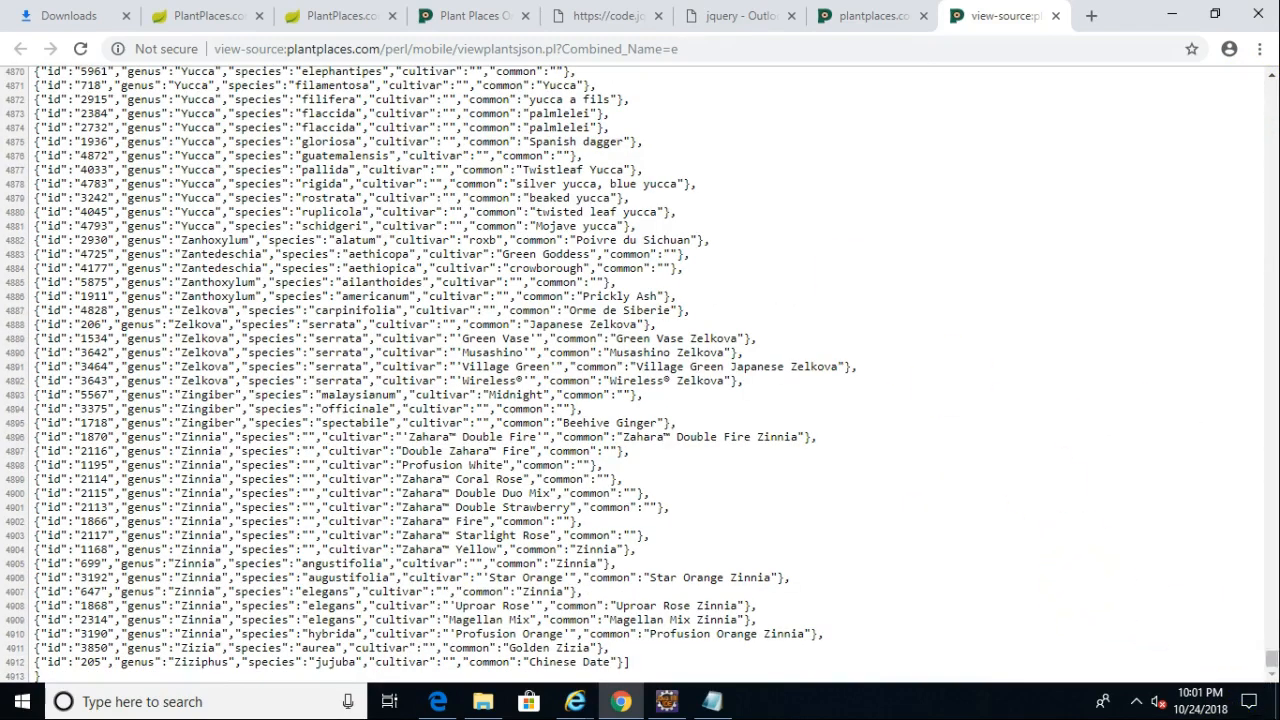
mouse_move(865, 685)
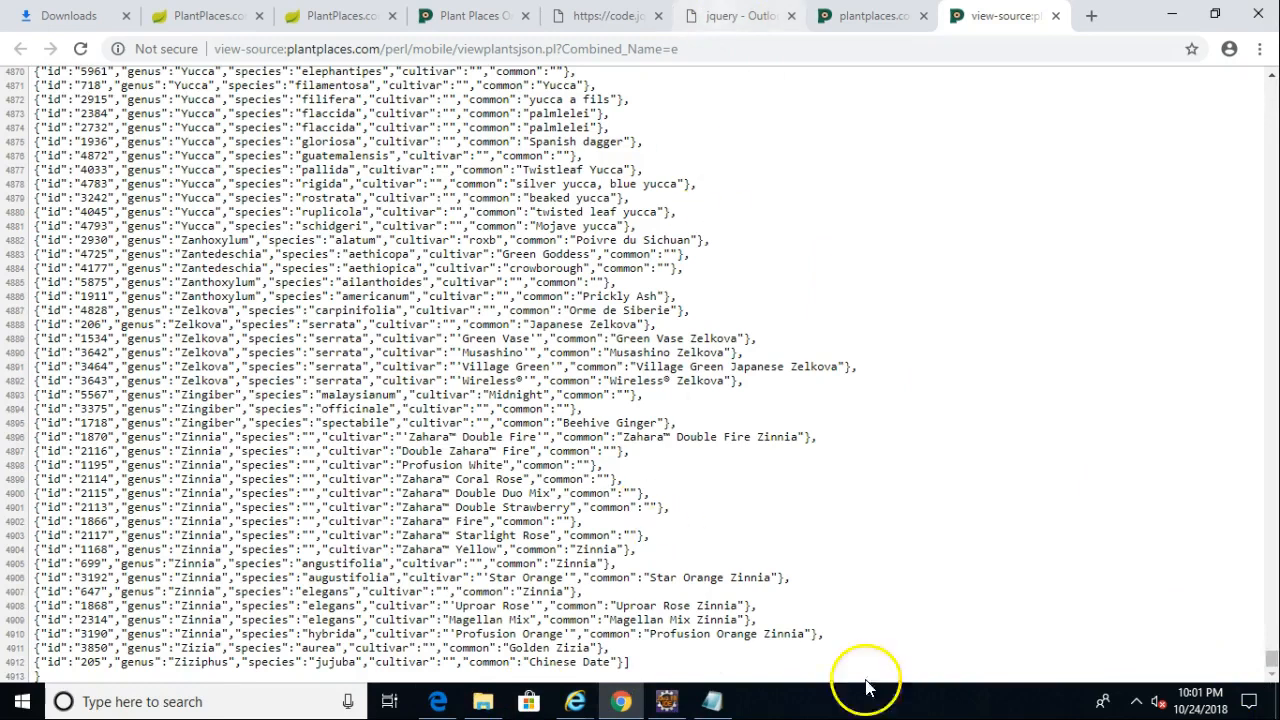
click(666, 701)
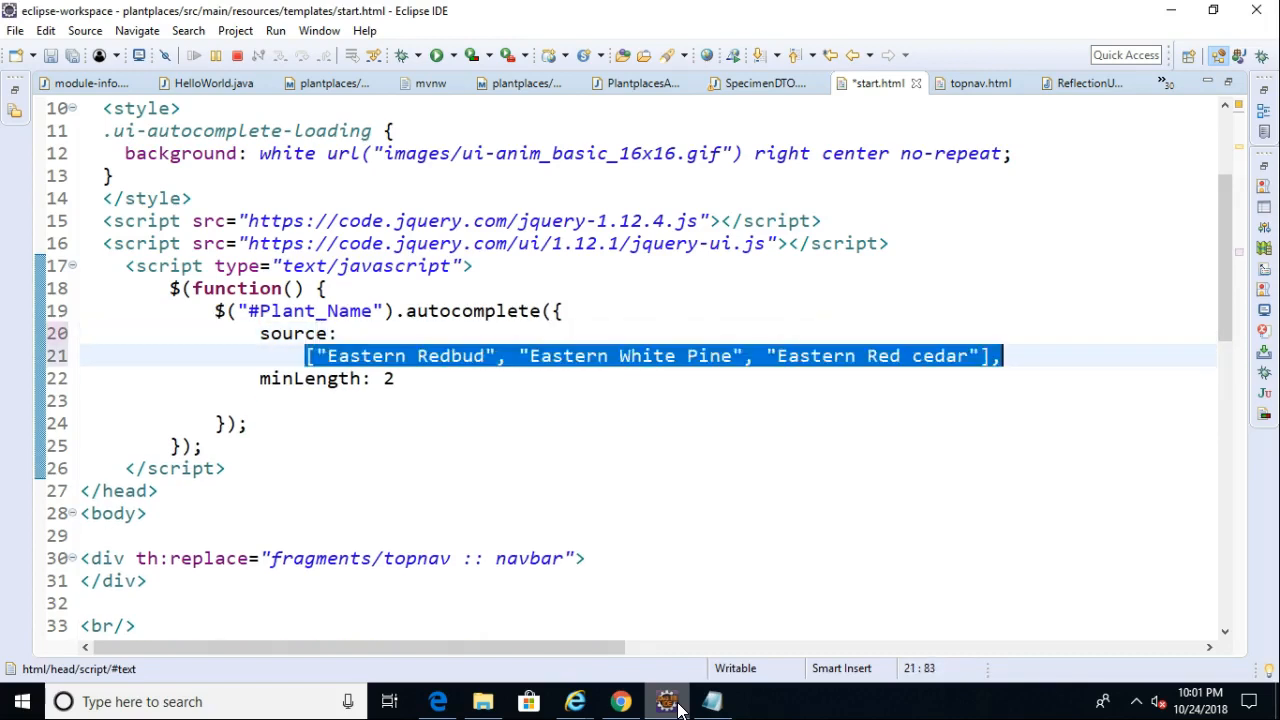
key(Delete)
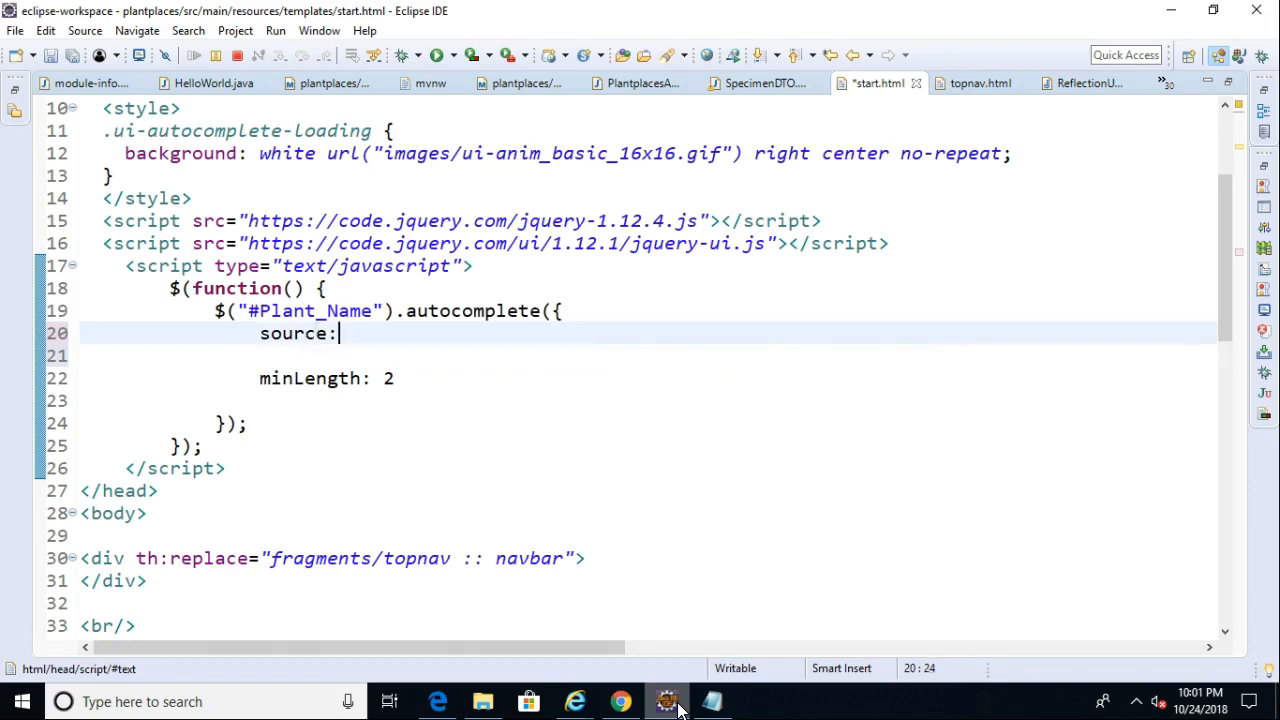
text("p")
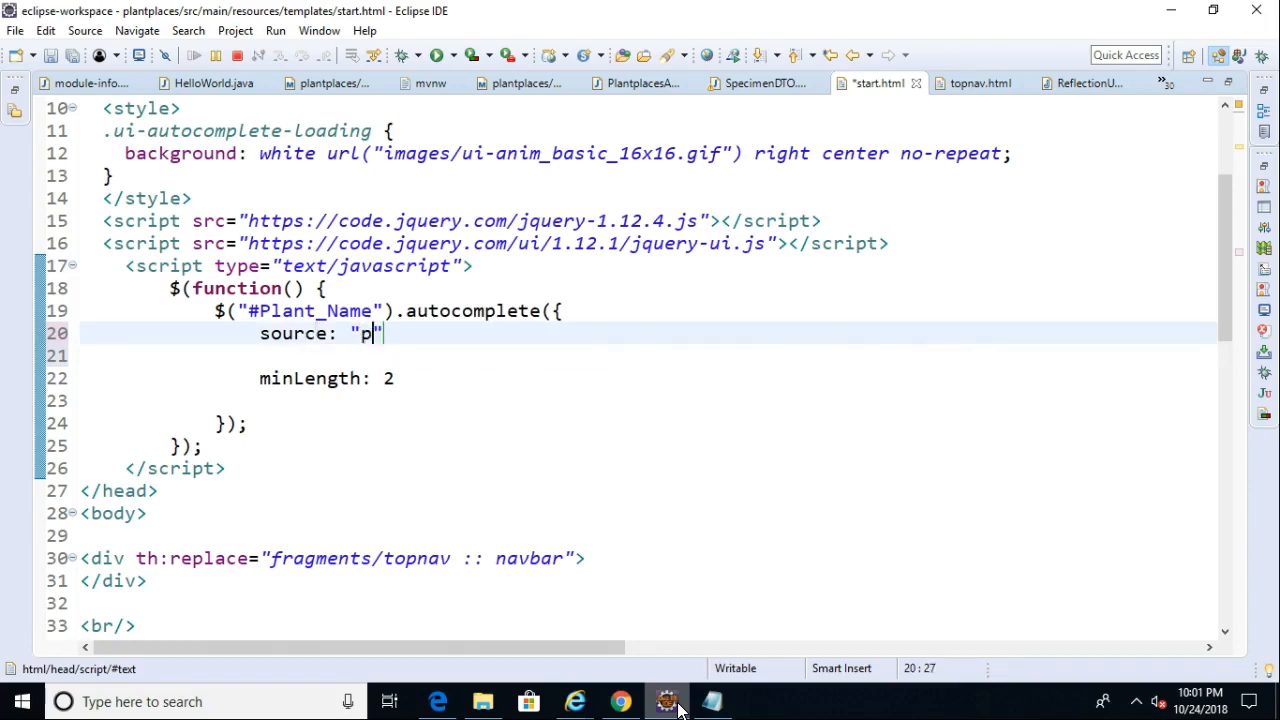
text(lantlist.pl)
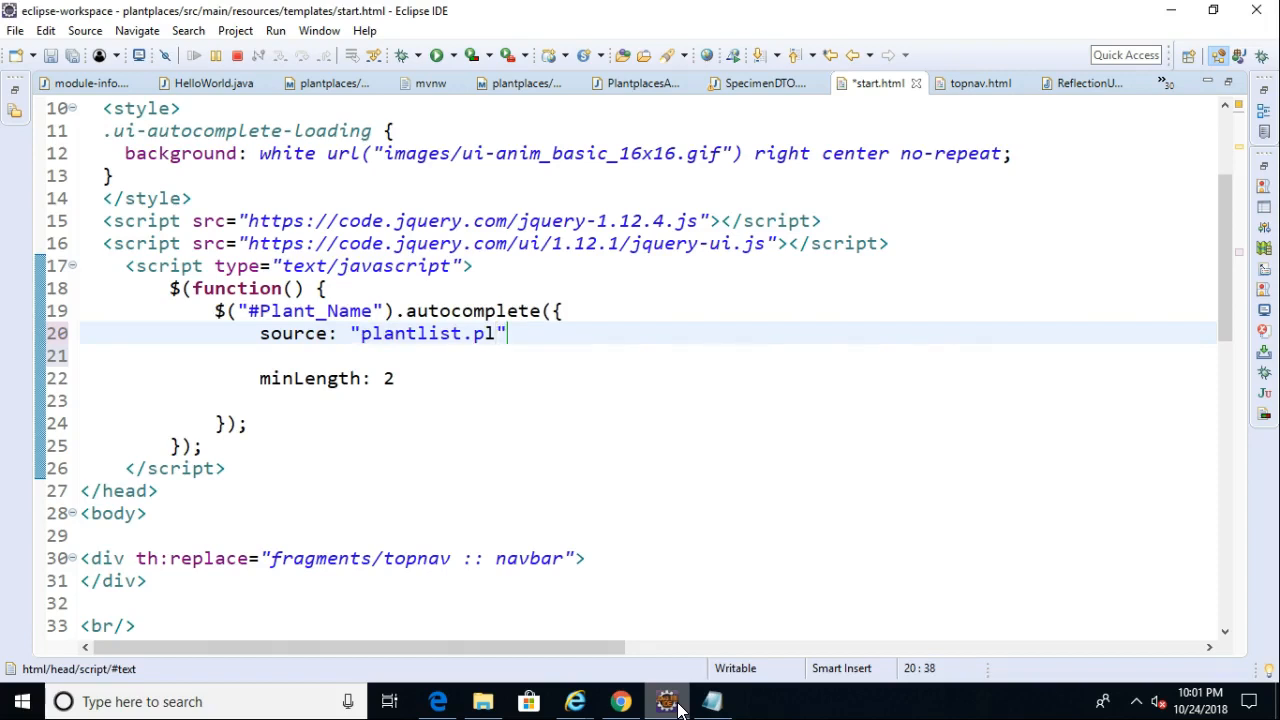
key(BackSpace)
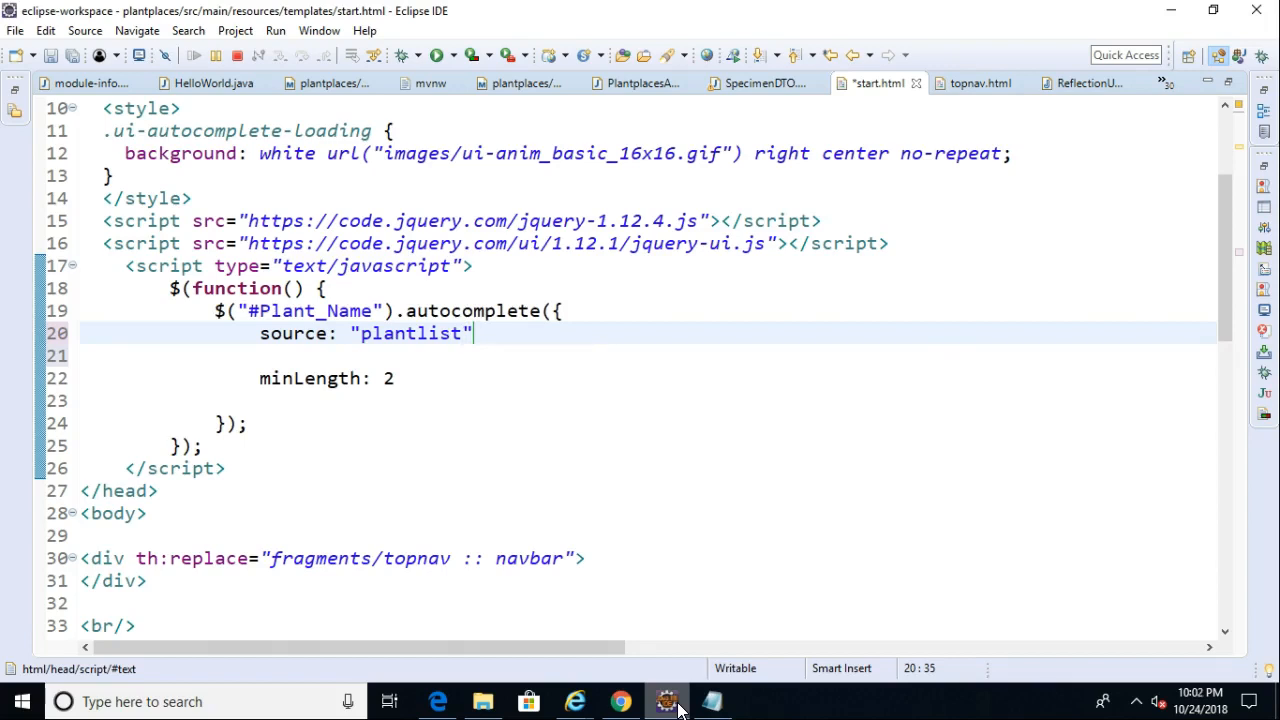
double_click(410, 333)
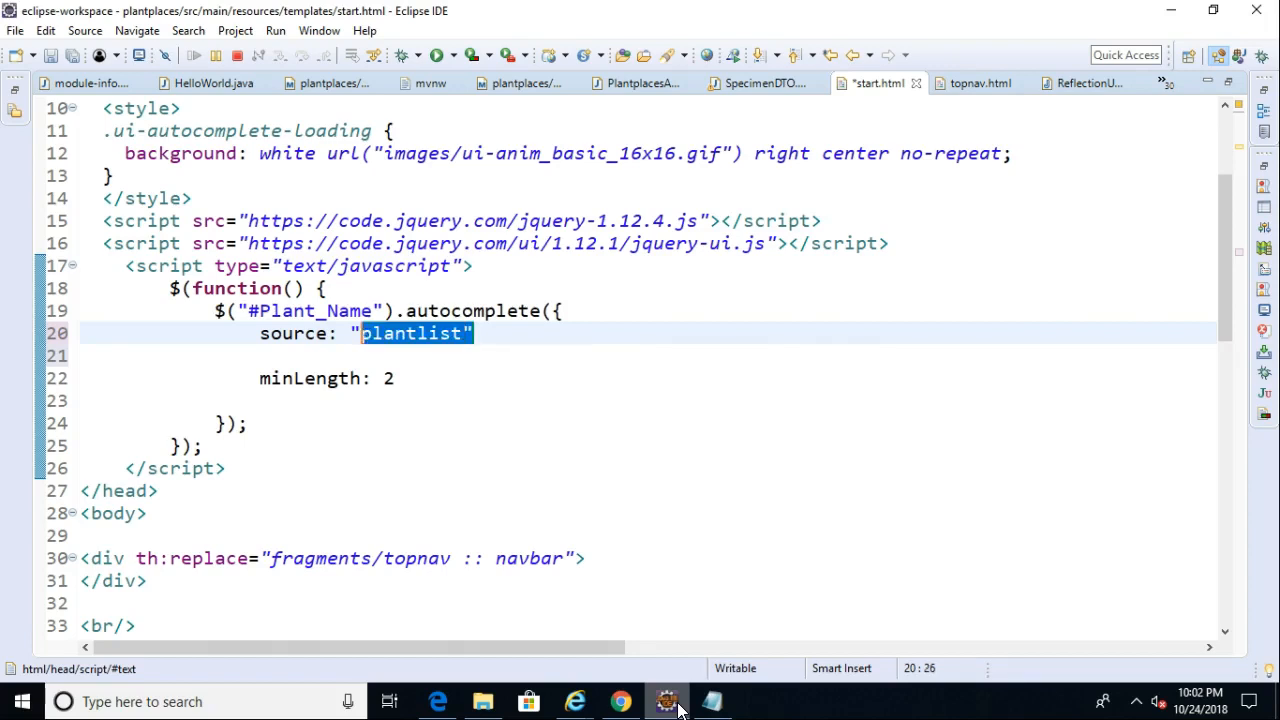
text(["Eastern Redbud", "Eastern White Pine", "Eastern Red cedar"],)
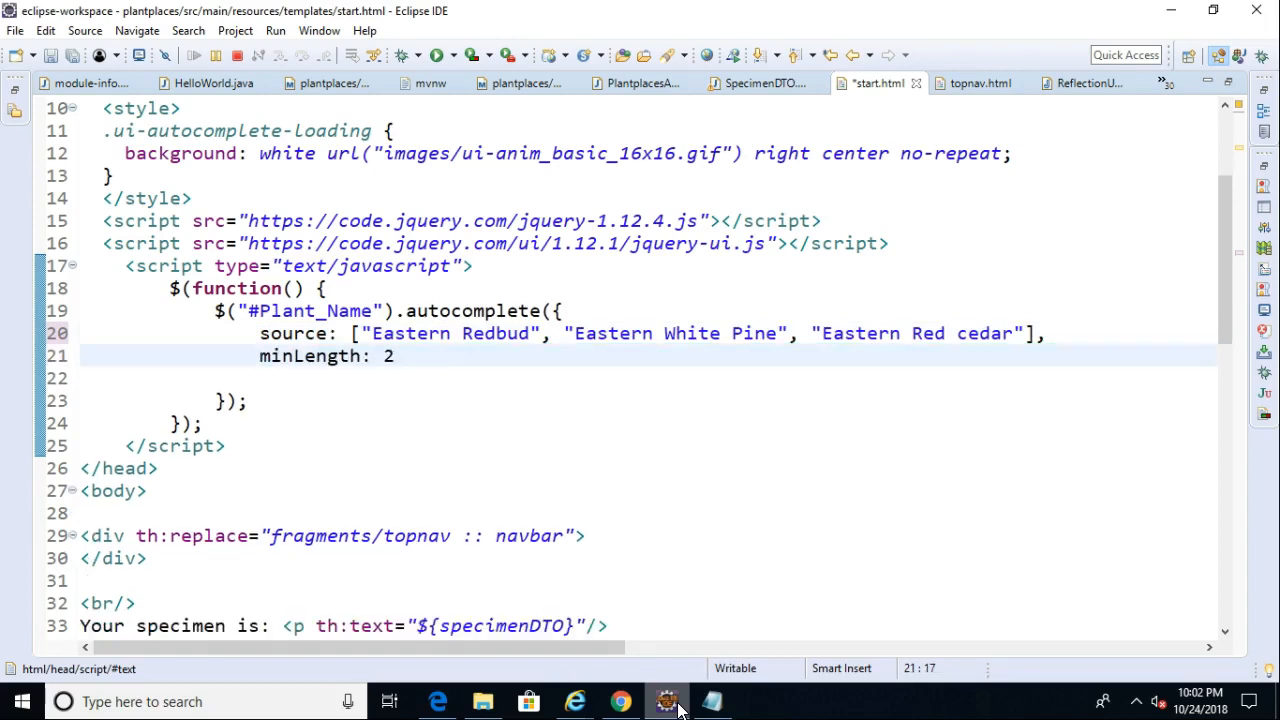
mouse_move(615, 662)
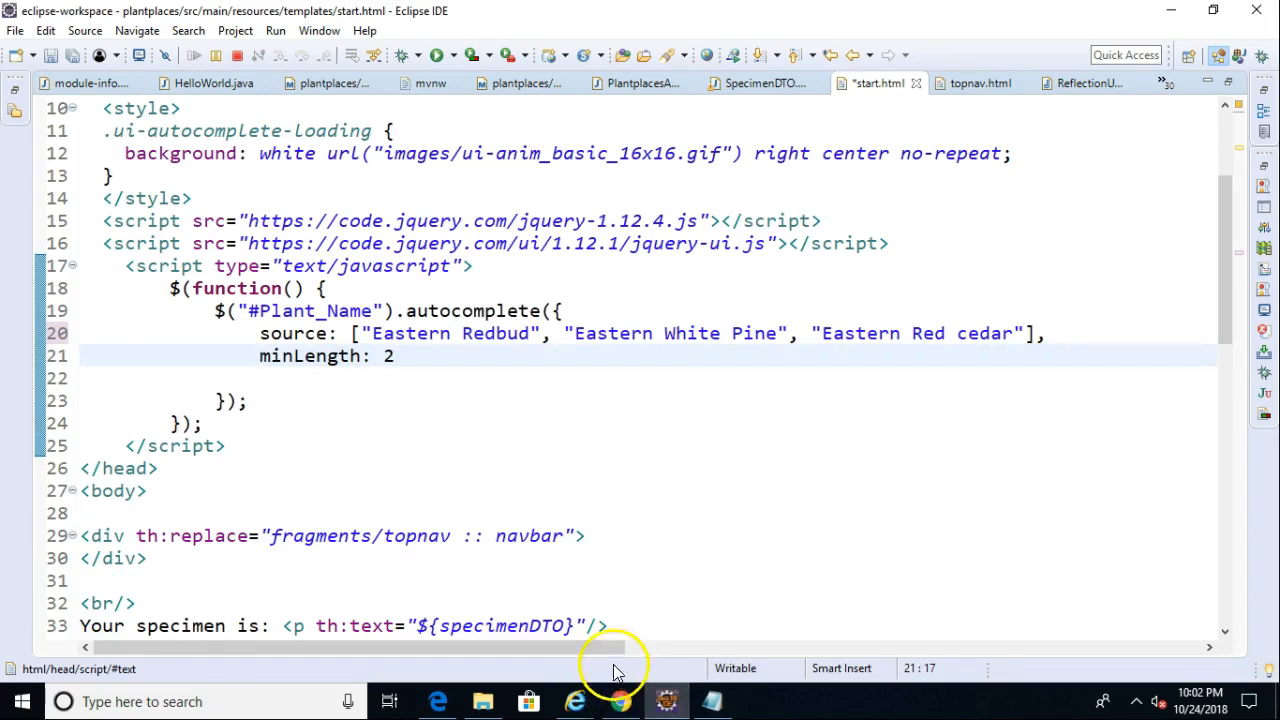